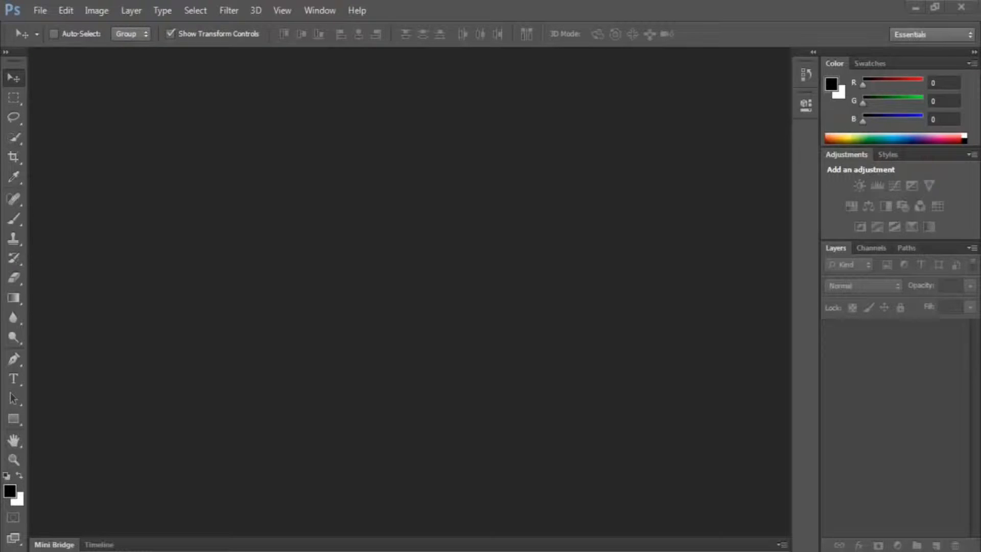
{"action": "mouse_move", "coordinate": [658, 473]}
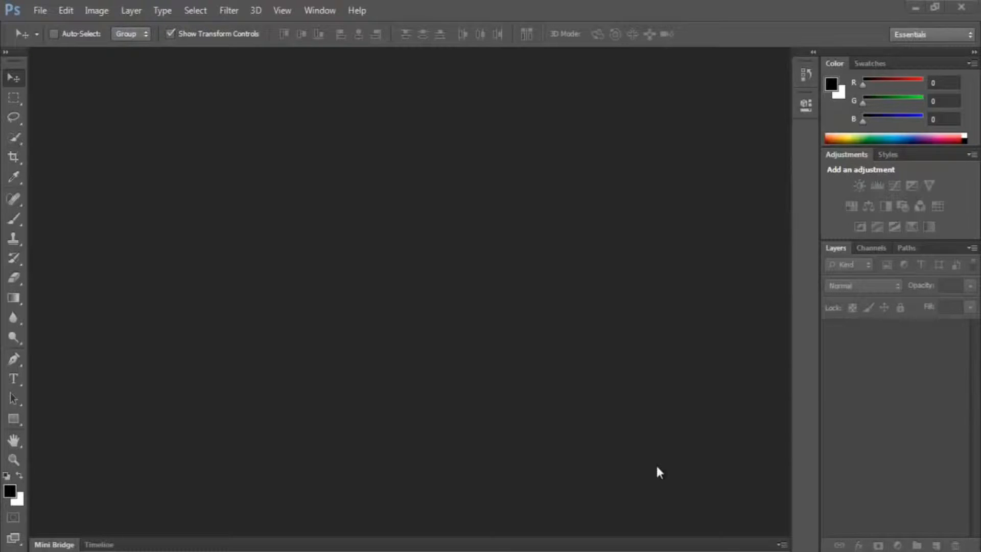
{"action": "mouse_move", "coordinate": [477, 271]}
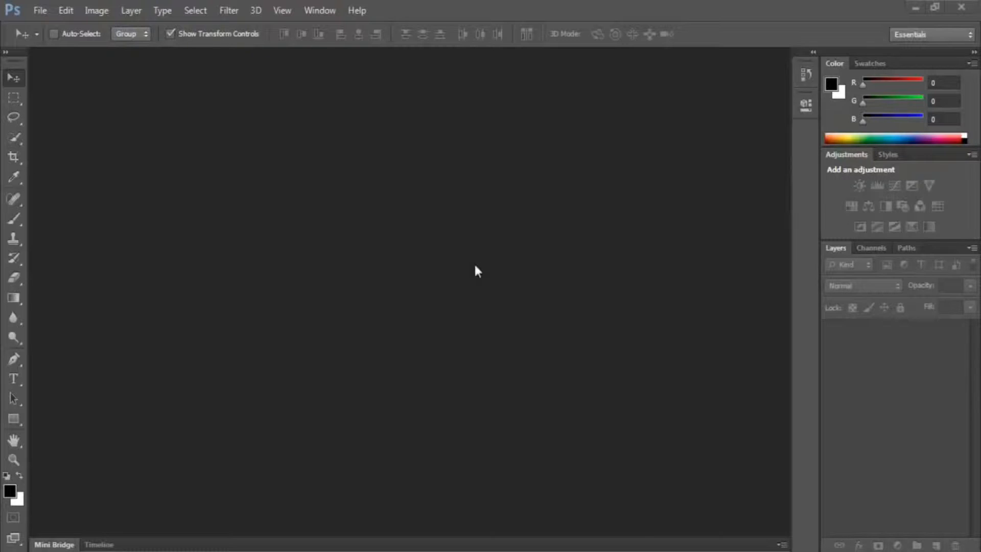
{"action": "mouse_move", "coordinate": [473, 234]}
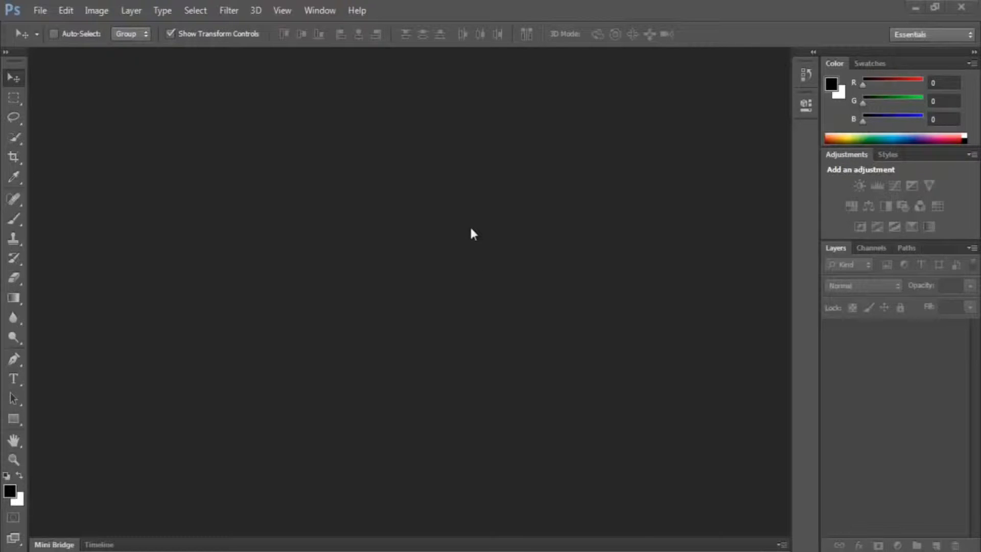
{"action": "mouse_move", "coordinate": [498, 199]}
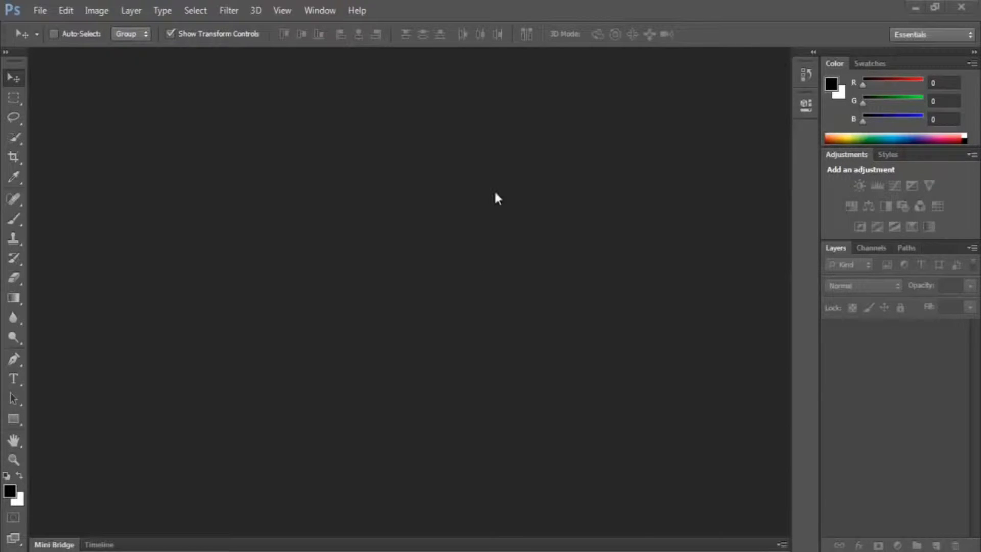
{"action": "mouse_move", "coordinate": [90, 93]}
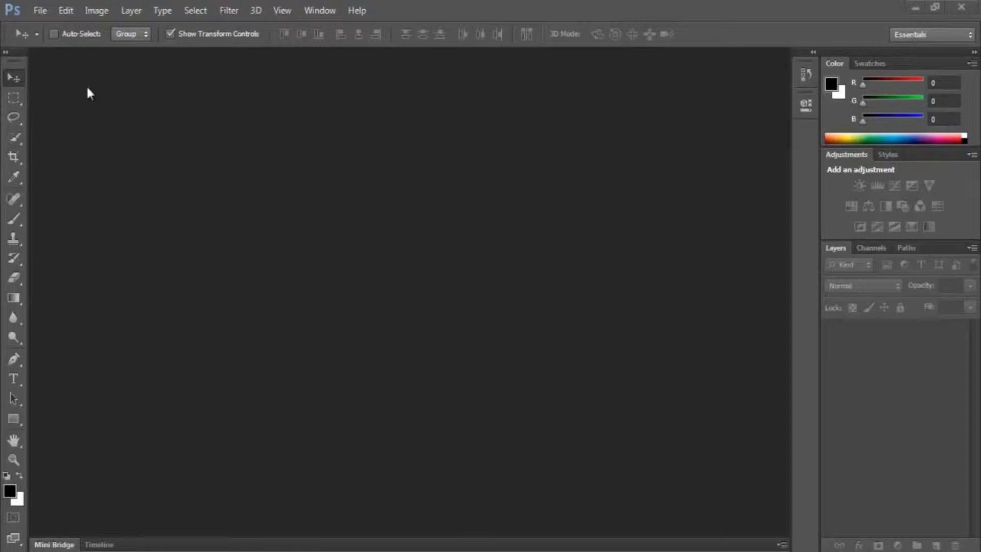
{"action": "mouse_move", "coordinate": [541, 63]}
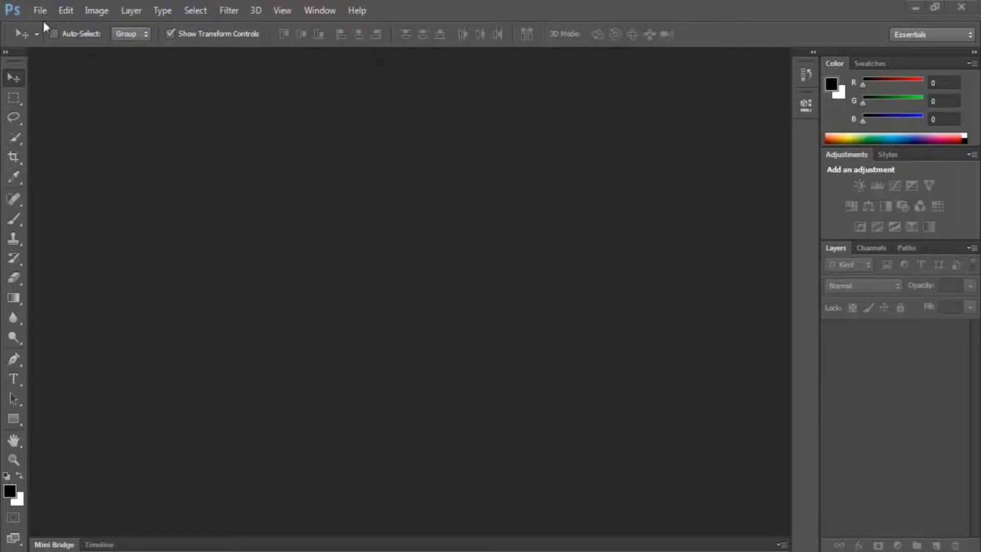
Step: Browse the File, Edit, Layer, Help and Image menus to survey their commands
{"action": "left_click", "coordinate": [40, 11]}
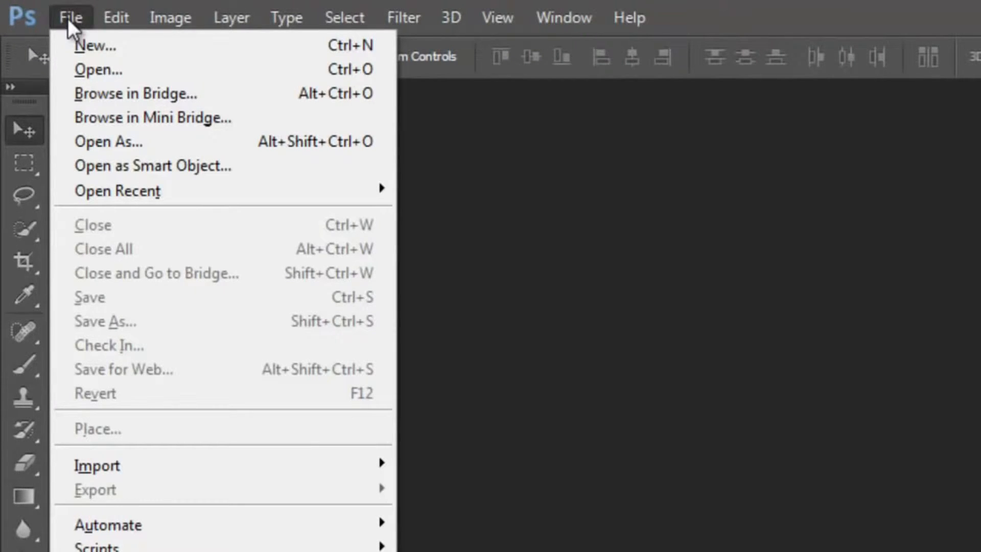
{"action": "mouse_move", "coordinate": [88, 23]}
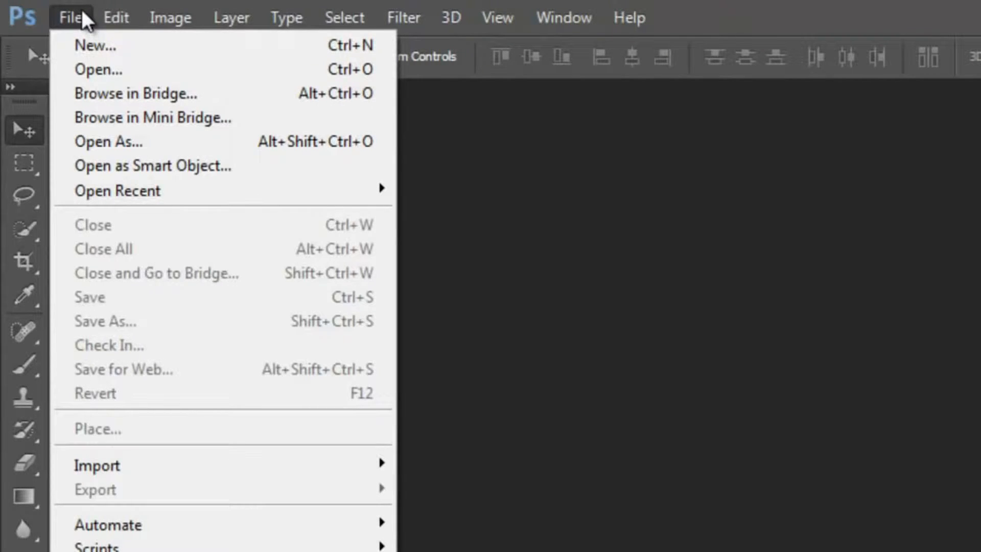
{"action": "mouse_move", "coordinate": [132, 62]}
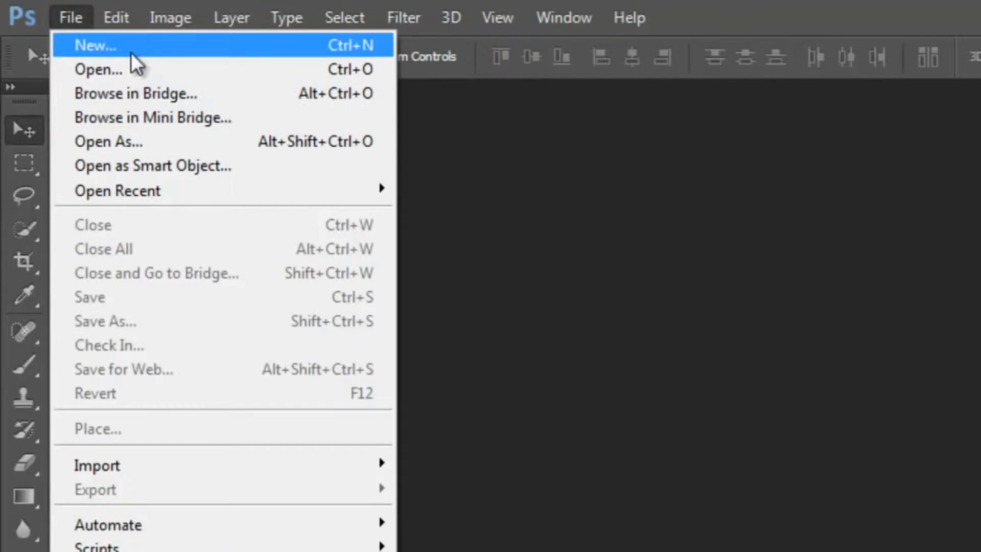
{"action": "mouse_move", "coordinate": [105, 58]}
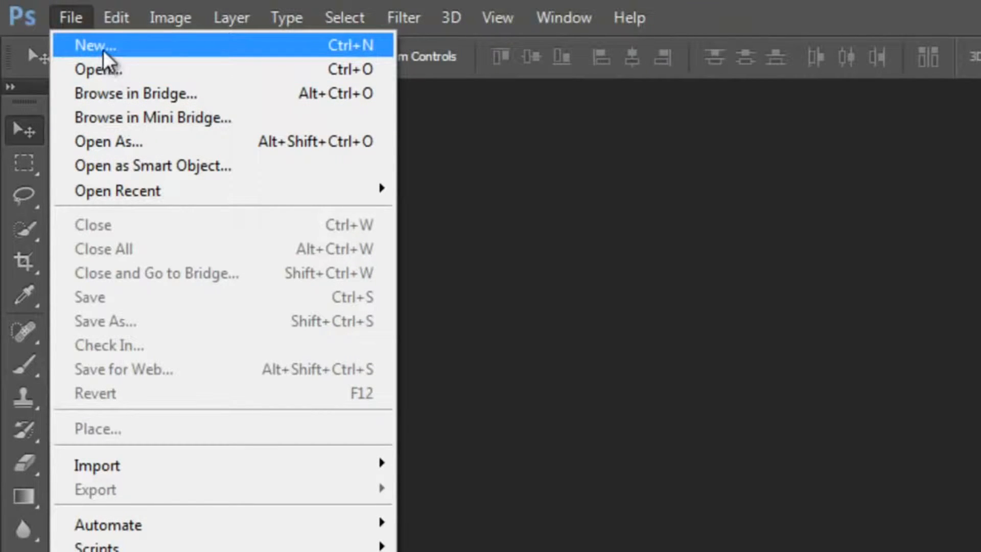
{"action": "left_click", "coordinate": [116, 17]}
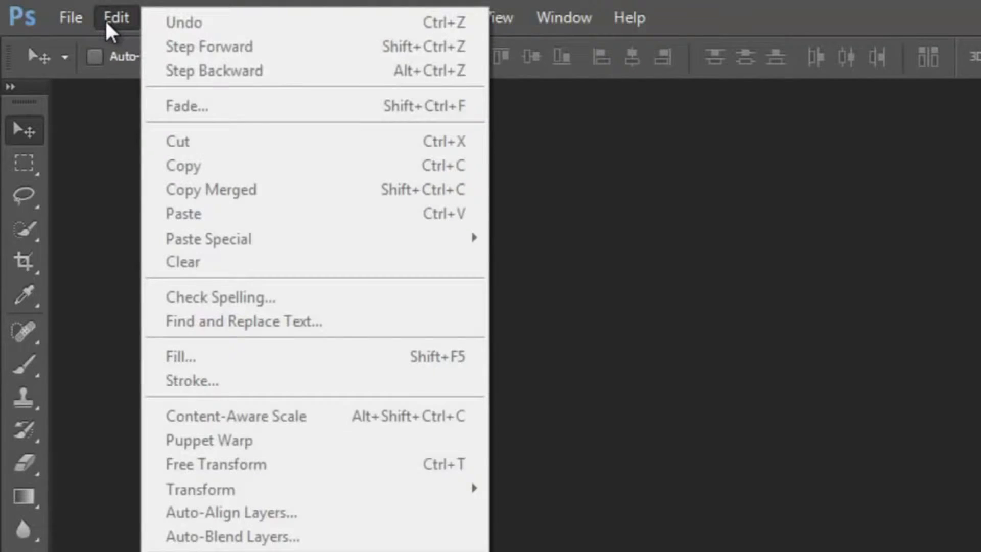
{"action": "mouse_move", "coordinate": [144, 44]}
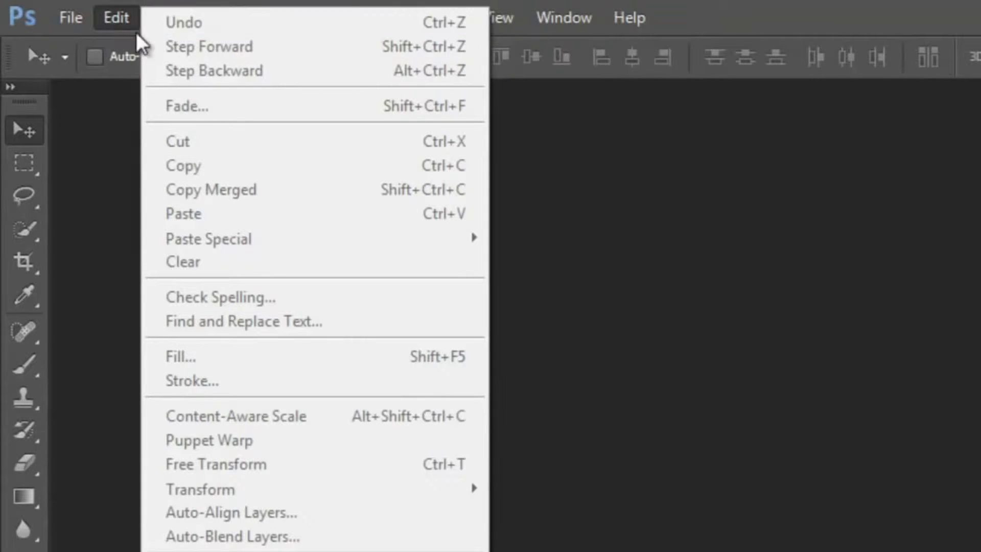
{"action": "left_click", "coordinate": [232, 17]}
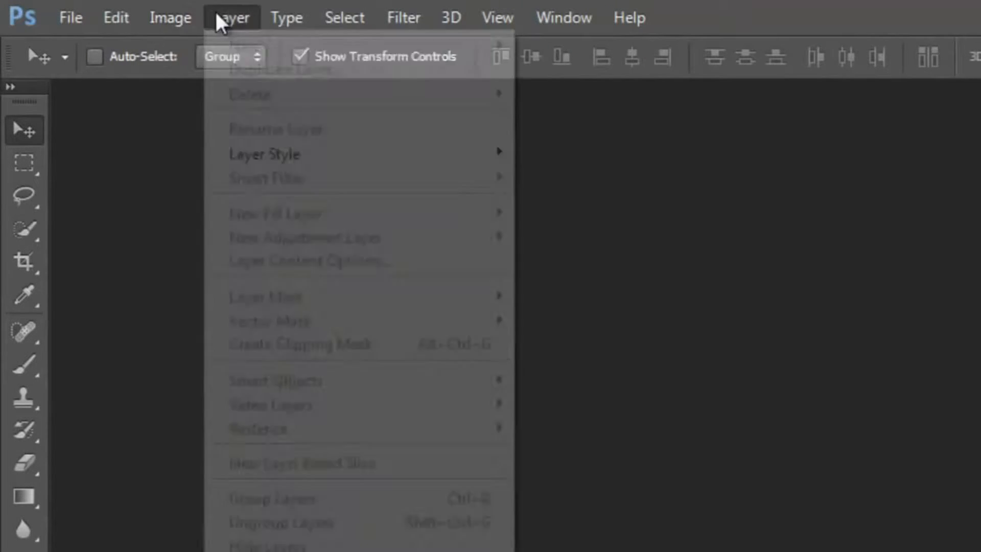
{"action": "left_click", "coordinate": [232, 18]}
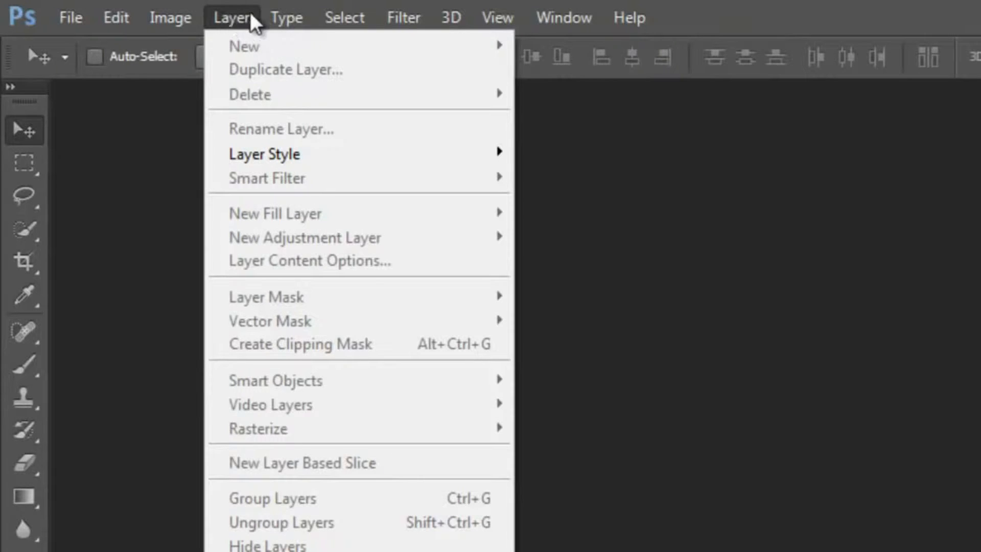
{"action": "left_click", "coordinate": [403, 17]}
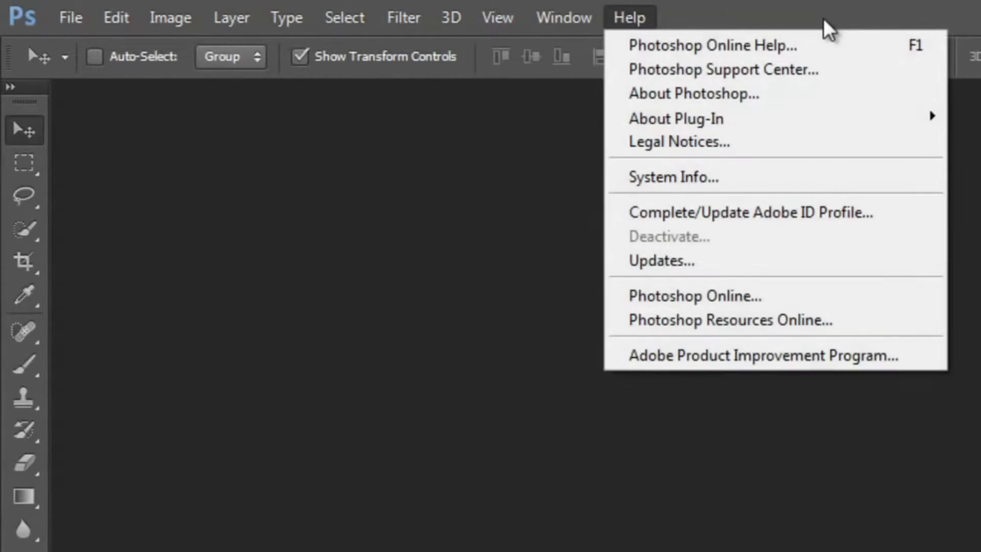
{"action": "left_click", "coordinate": [171, 17]}
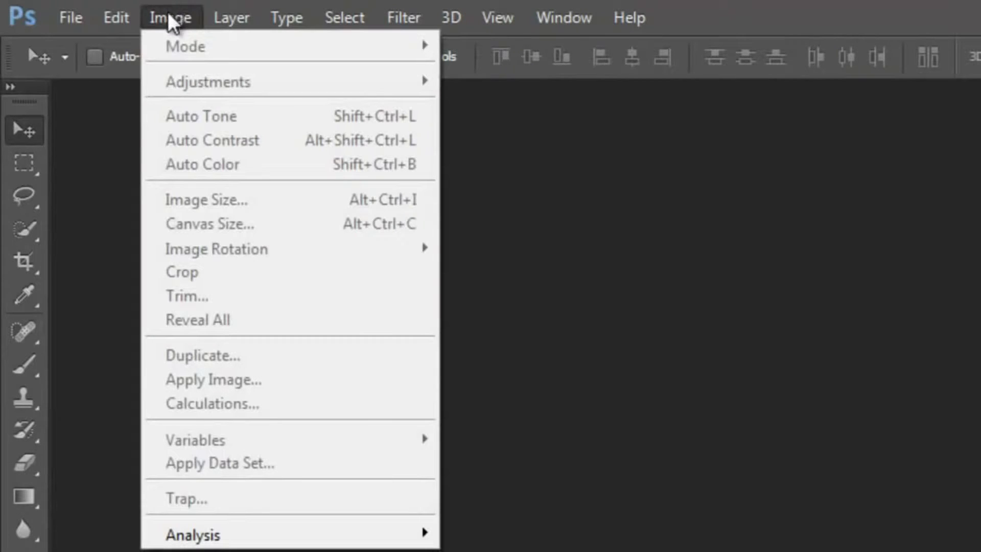
{"action": "mouse_move", "coordinate": [216, 272]}
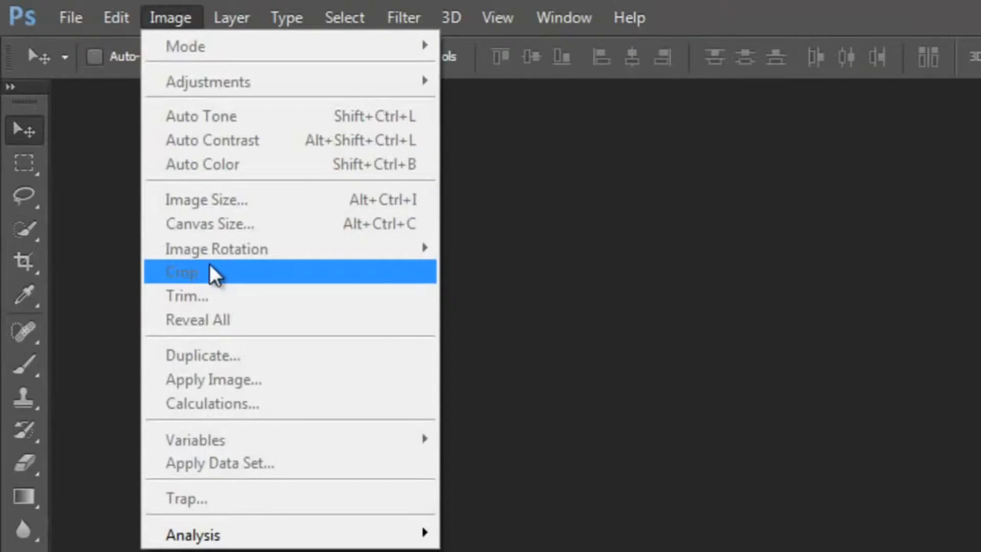
{"action": "mouse_move", "coordinate": [197, 199]}
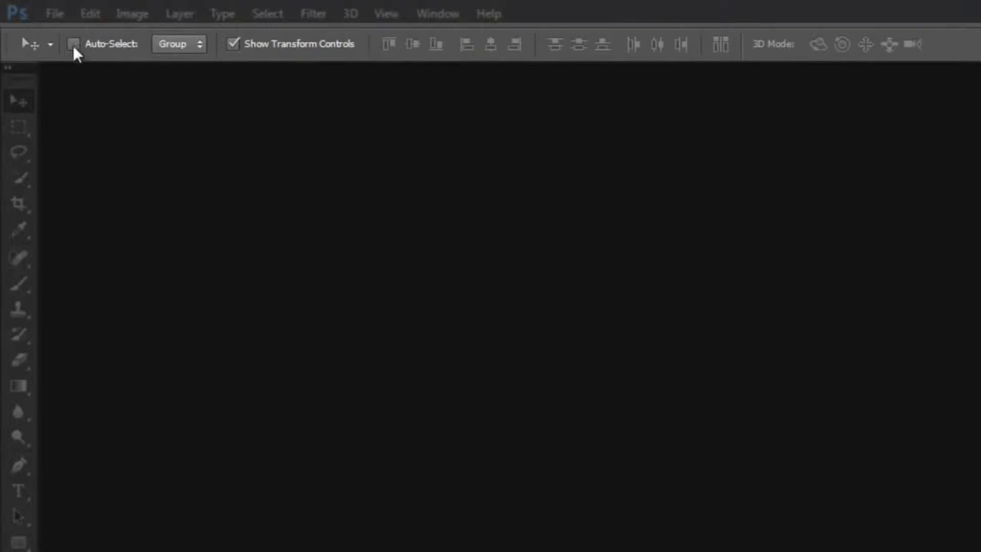
{"action": "mouse_move", "coordinate": [58, 88]}
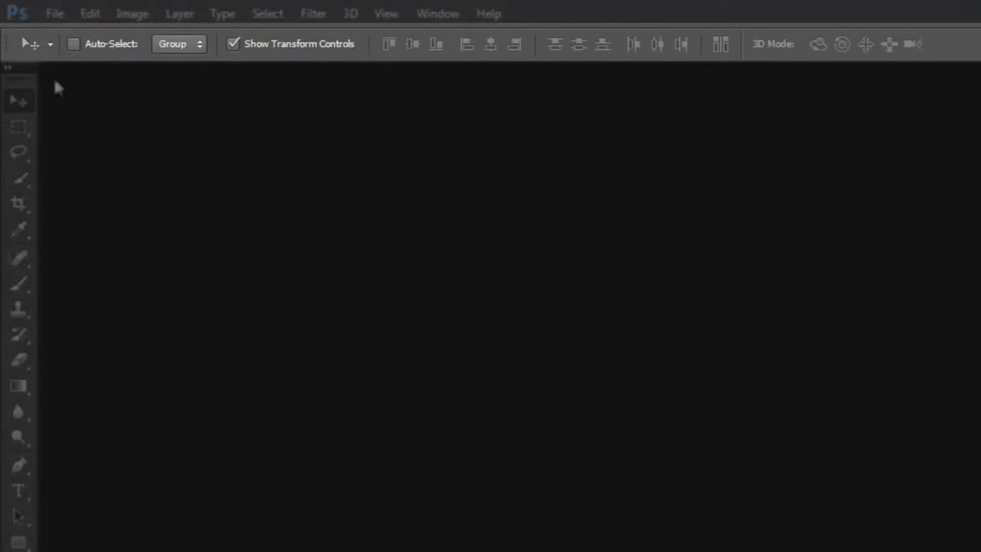
{"action": "mouse_move", "coordinate": [199, 67]}
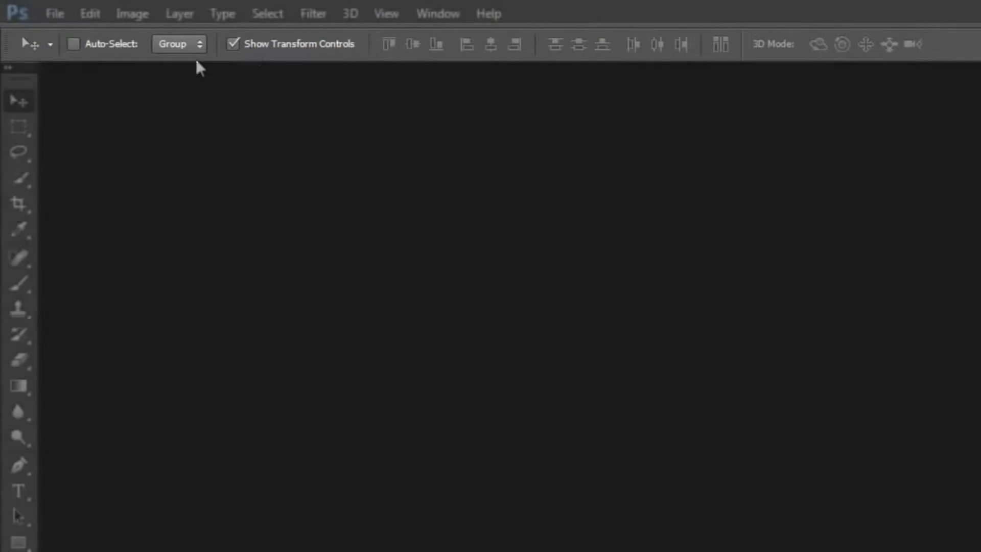
Step: Try the Rectangular Marquee and Lasso tools, returning to the Move tool each time
{"action": "left_click", "coordinate": [19, 127]}
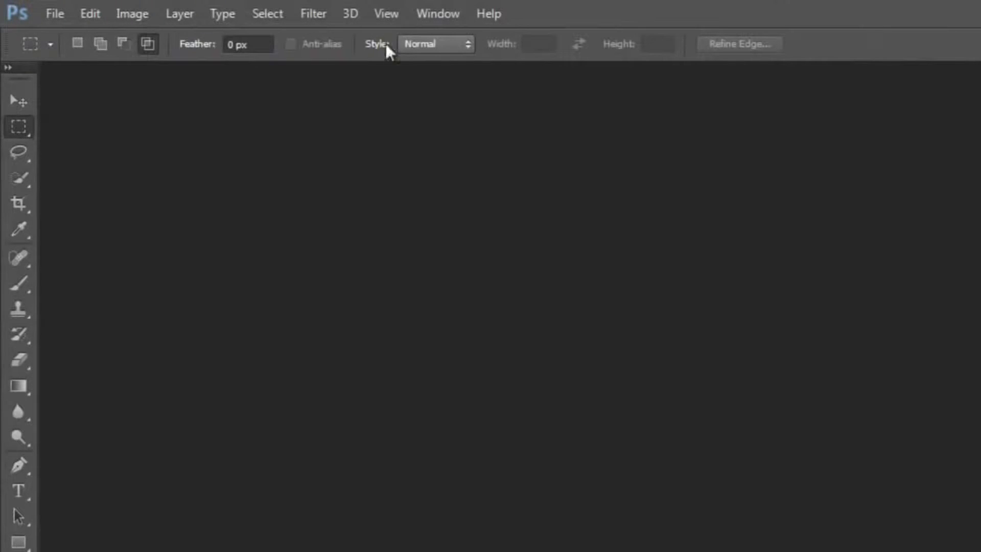
{"action": "left_click", "coordinate": [18, 152]}
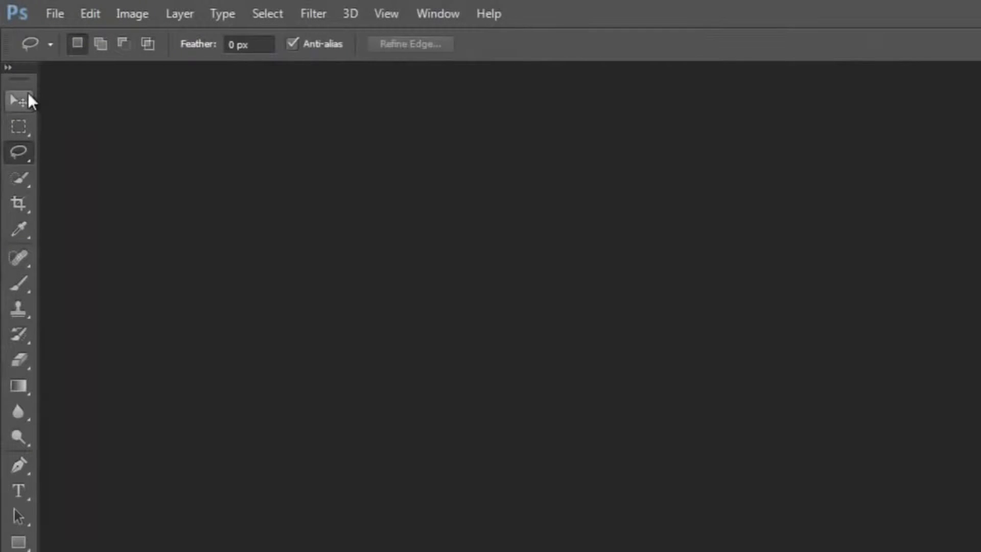
{"action": "left_click", "coordinate": [18, 100]}
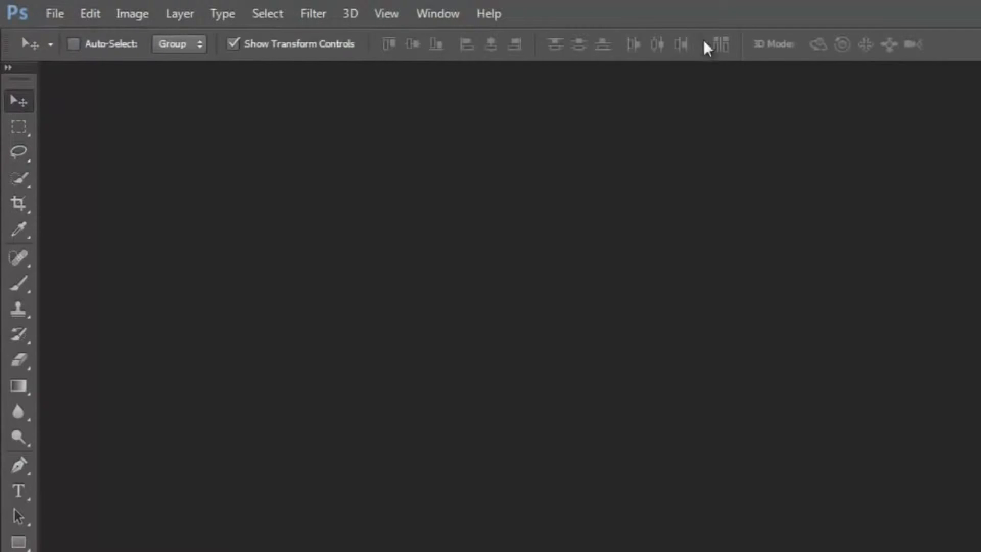
{"action": "mouse_move", "coordinate": [43, 60]}
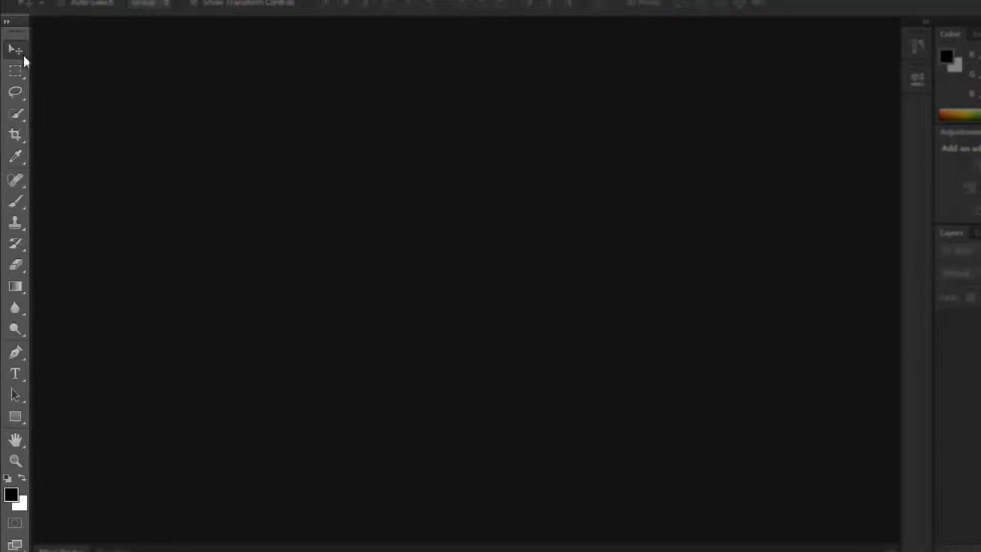
{"action": "mouse_move", "coordinate": [15, 136]}
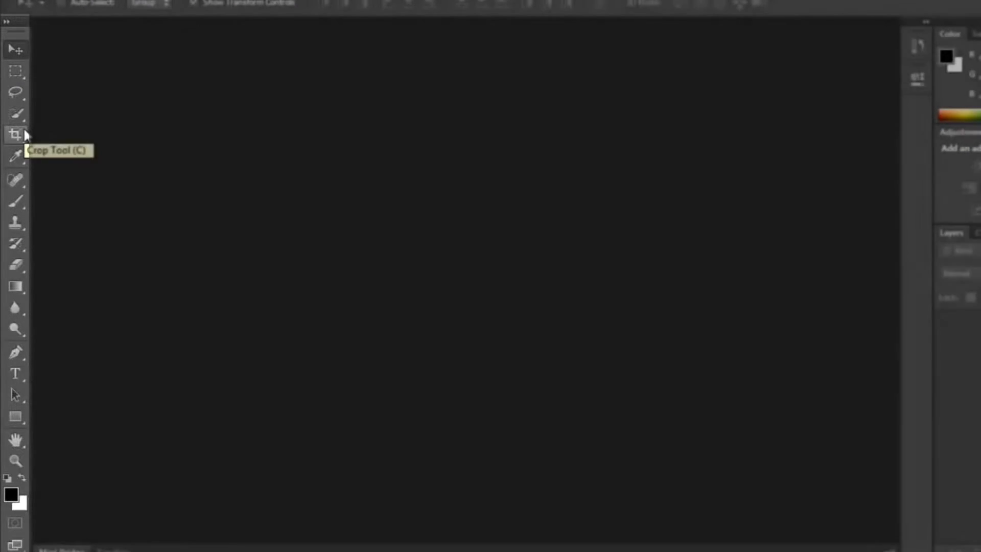
{"action": "left_click", "coordinate": [15, 71]}
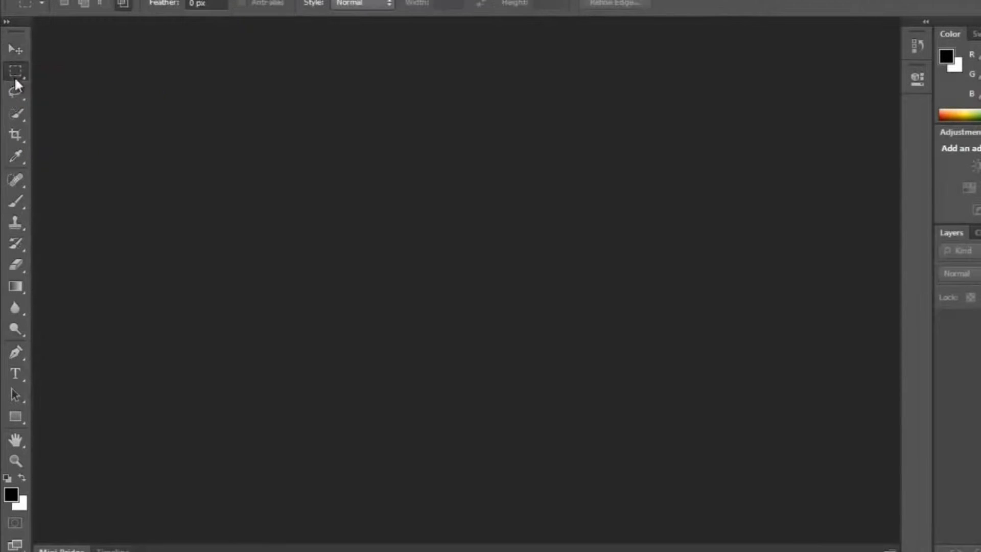
{"action": "left_click", "coordinate": [16, 92]}
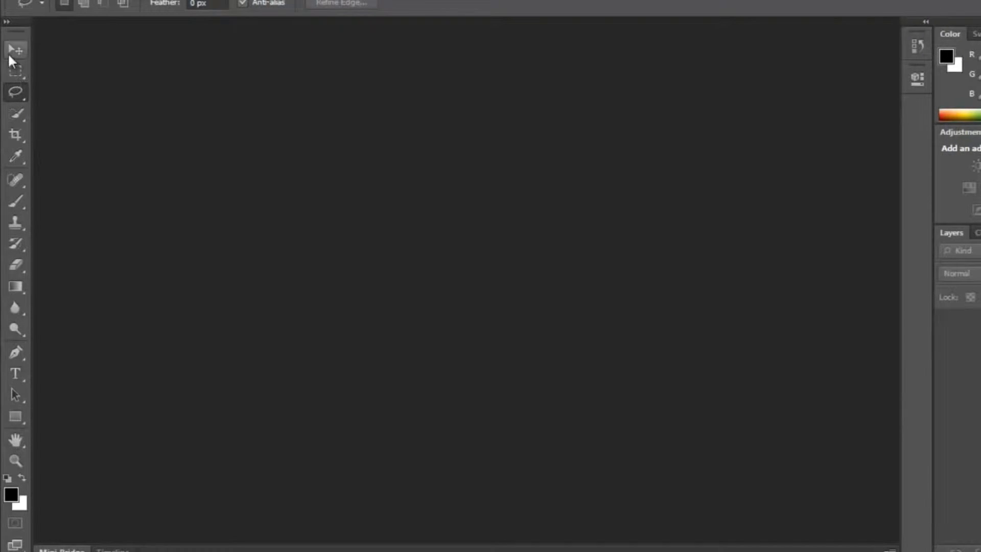
{"action": "left_click", "coordinate": [15, 49]}
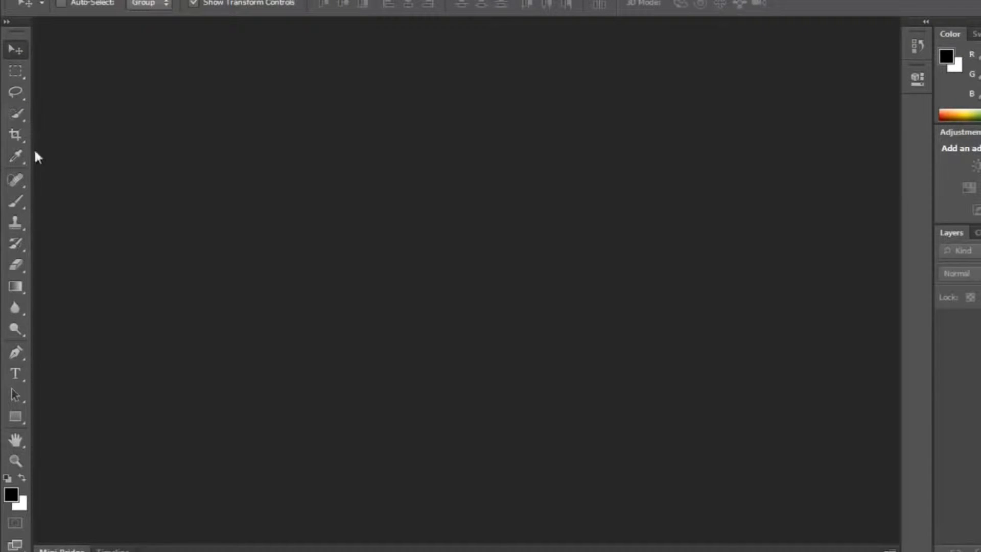
{"action": "mouse_move", "coordinate": [15, 92]}
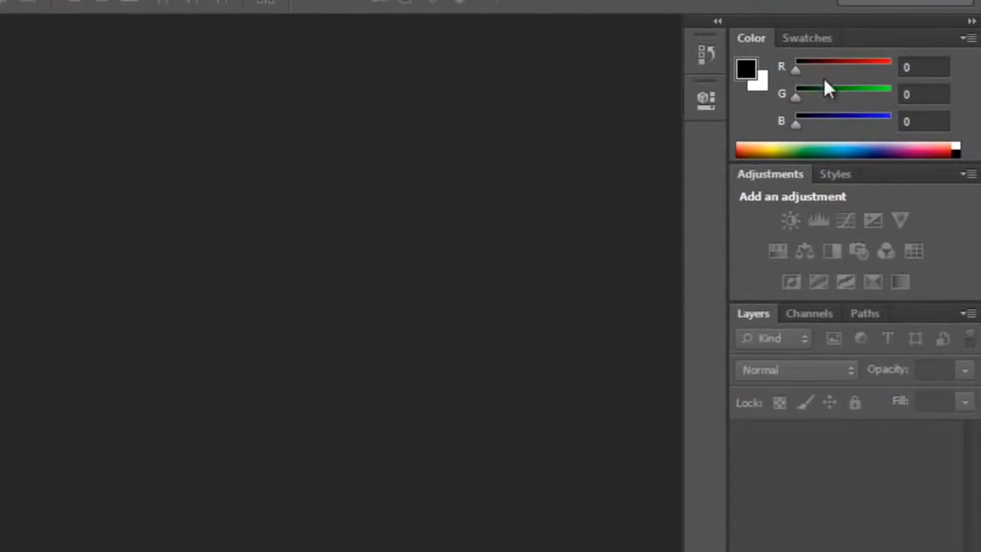
{"action": "mouse_move", "coordinate": [766, 93]}
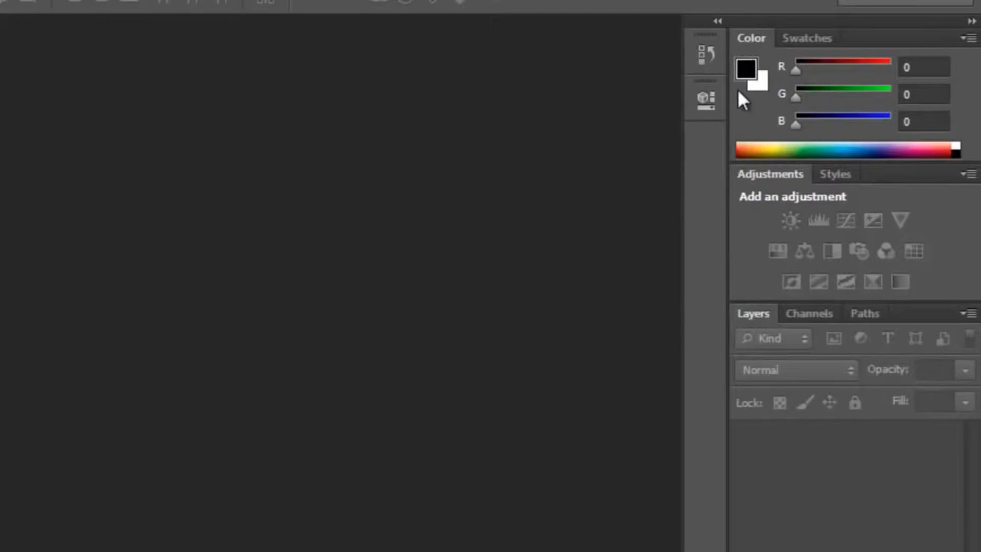
{"action": "mouse_move", "coordinate": [755, 107]}
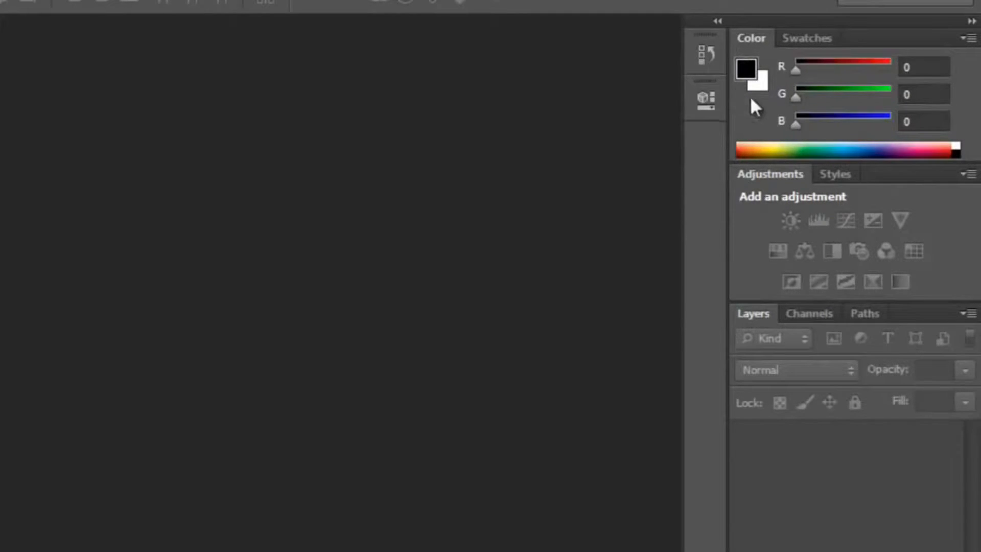
{"action": "mouse_move", "coordinate": [832, 199]}
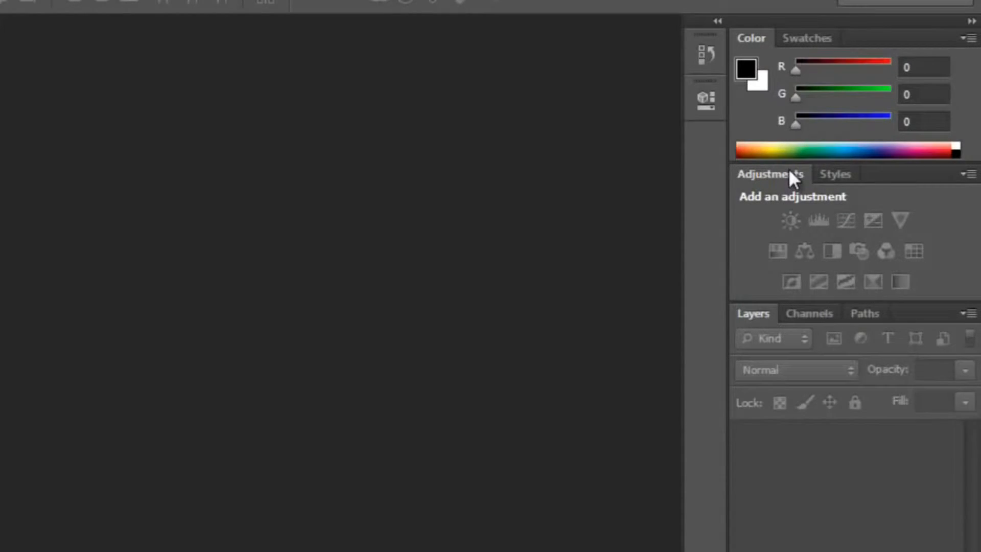
{"action": "mouse_move", "coordinate": [776, 180]}
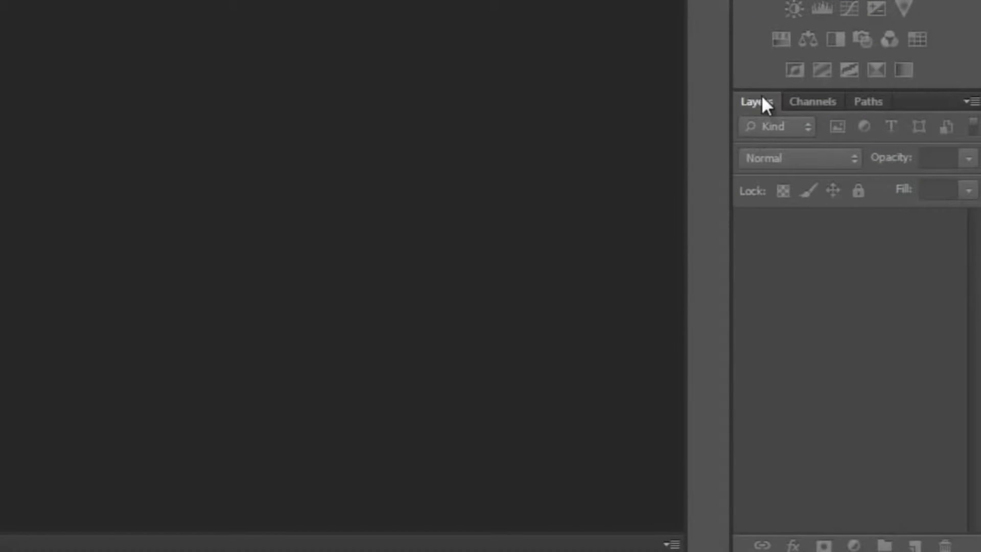
{"action": "mouse_move", "coordinate": [813, 213]}
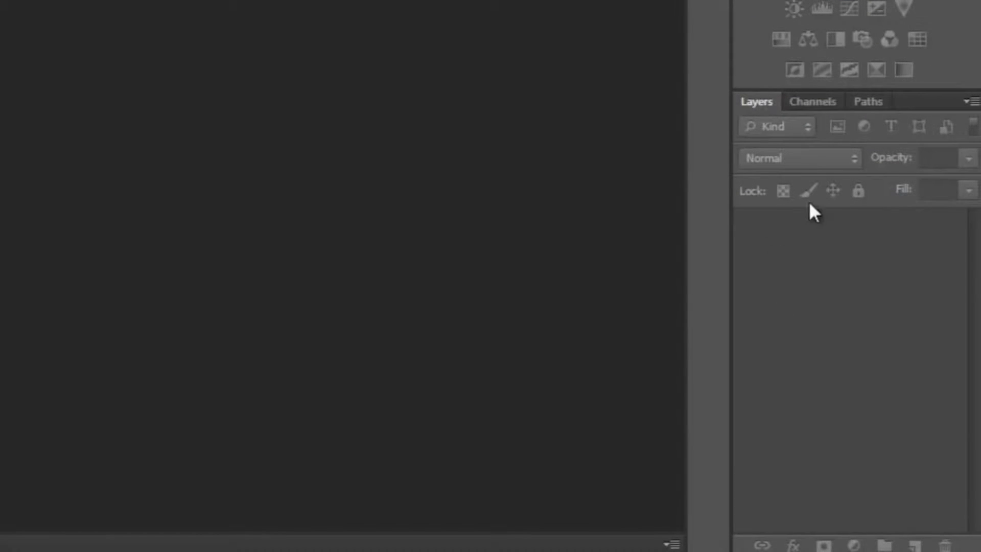
{"action": "mouse_move", "coordinate": [813, 356]}
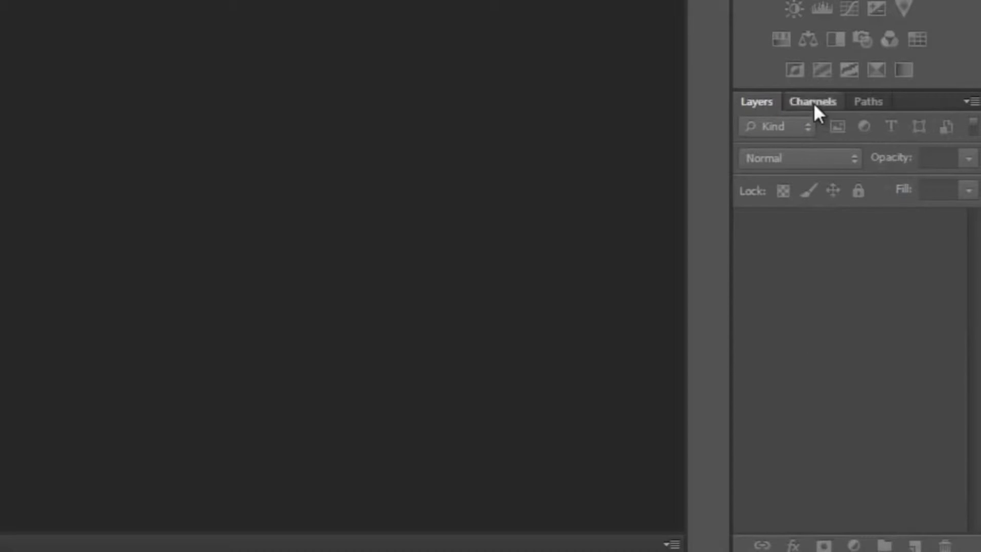
Step: Peek at the Channels panel, return to Layers and keep the Essentials workspace active
{"action": "left_click", "coordinate": [812, 101]}
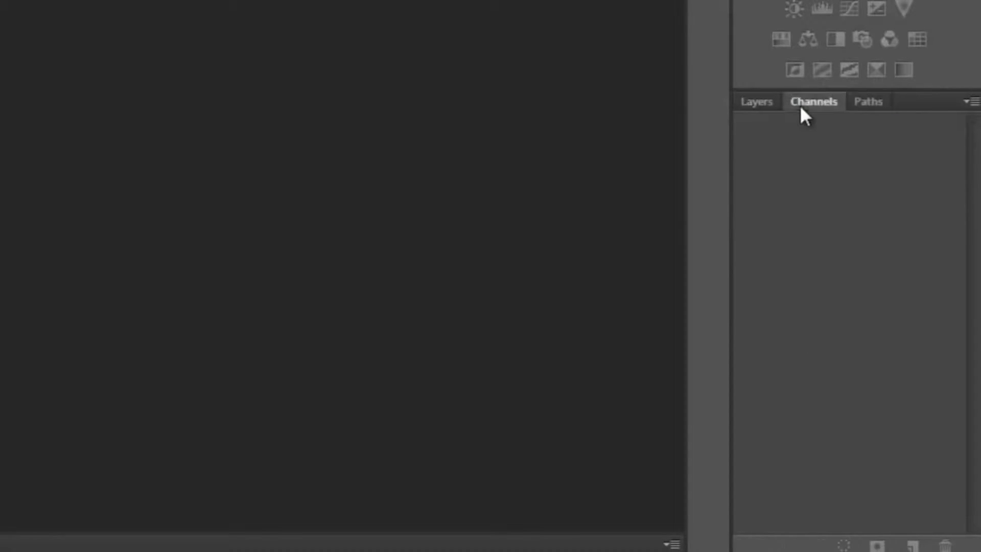
{"action": "left_click", "coordinate": [756, 102]}
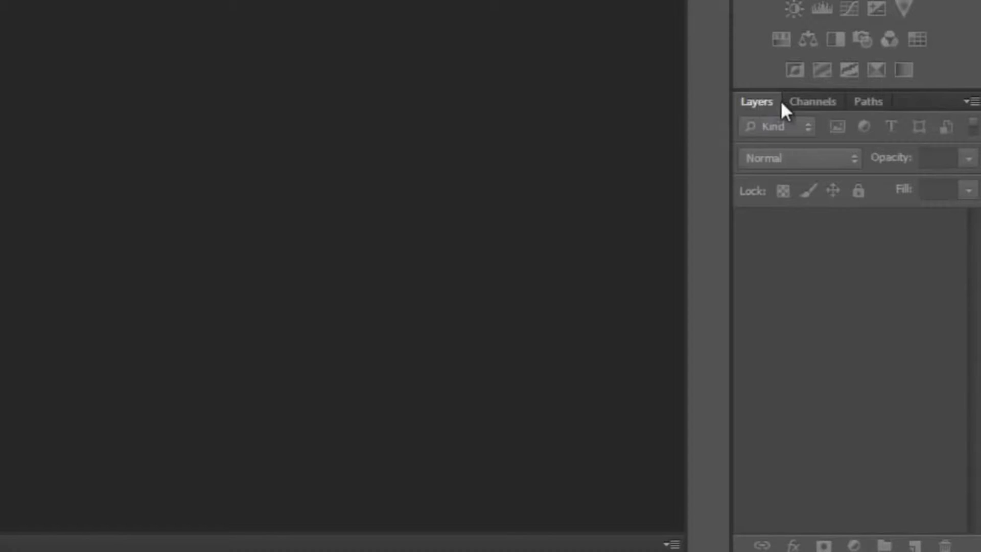
{"action": "mouse_move", "coordinate": [798, 100]}
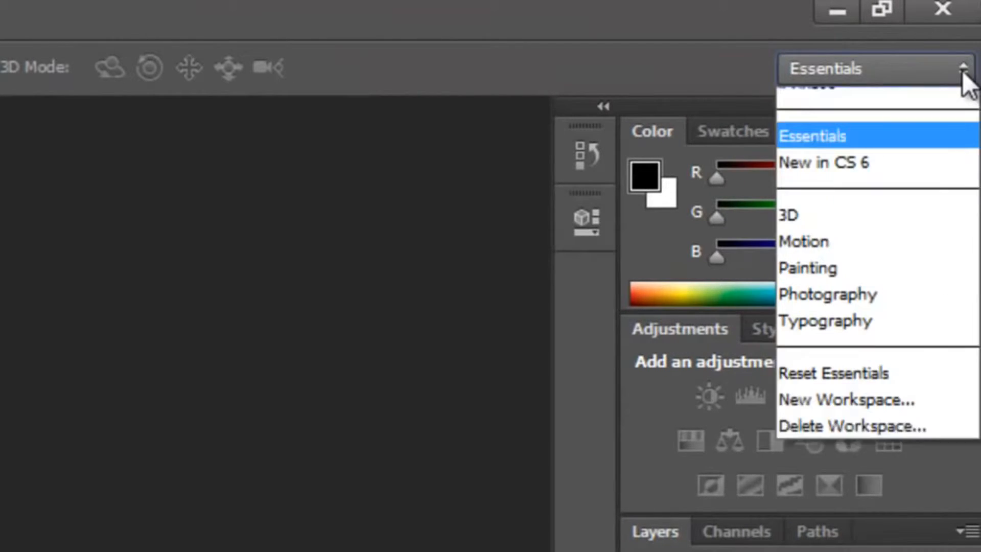
{"action": "left_click", "coordinate": [811, 135]}
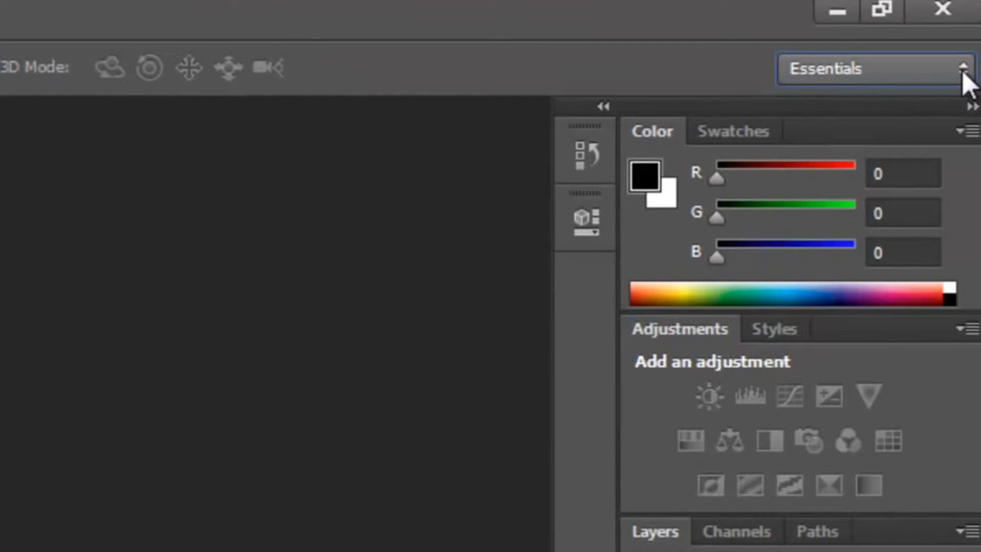
{"action": "mouse_move", "coordinate": [522, 91]}
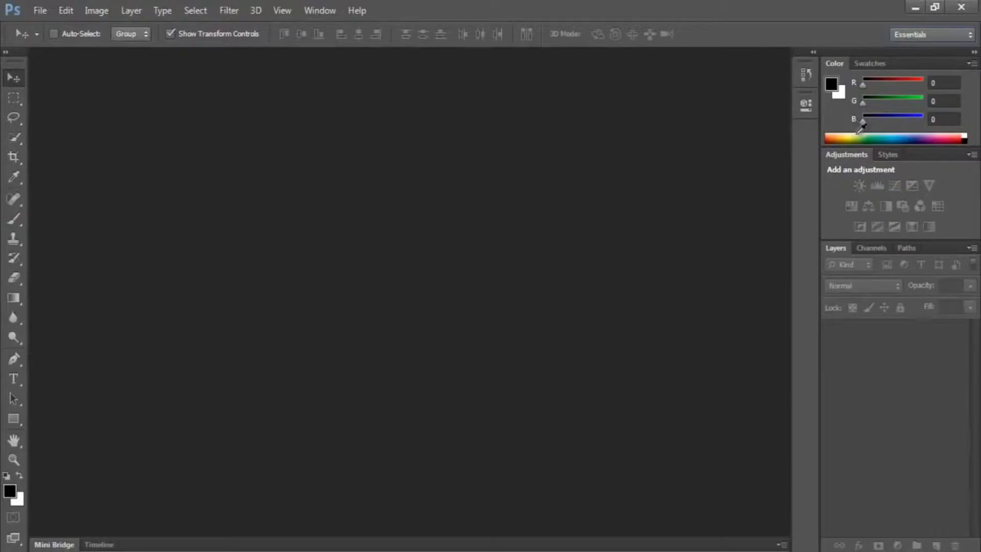
{"action": "mouse_move", "coordinate": [214, 154]}
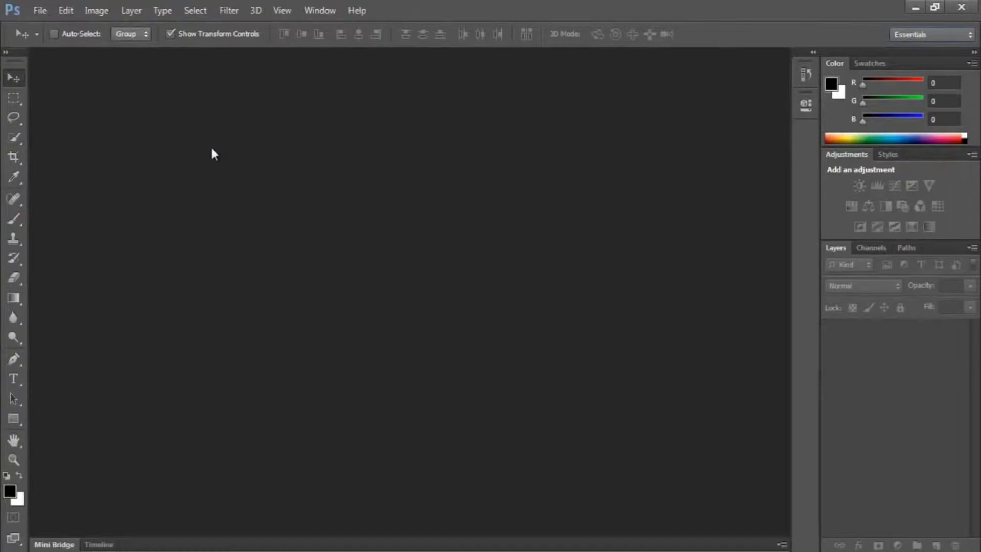
{"action": "mouse_move", "coordinate": [235, 148]}
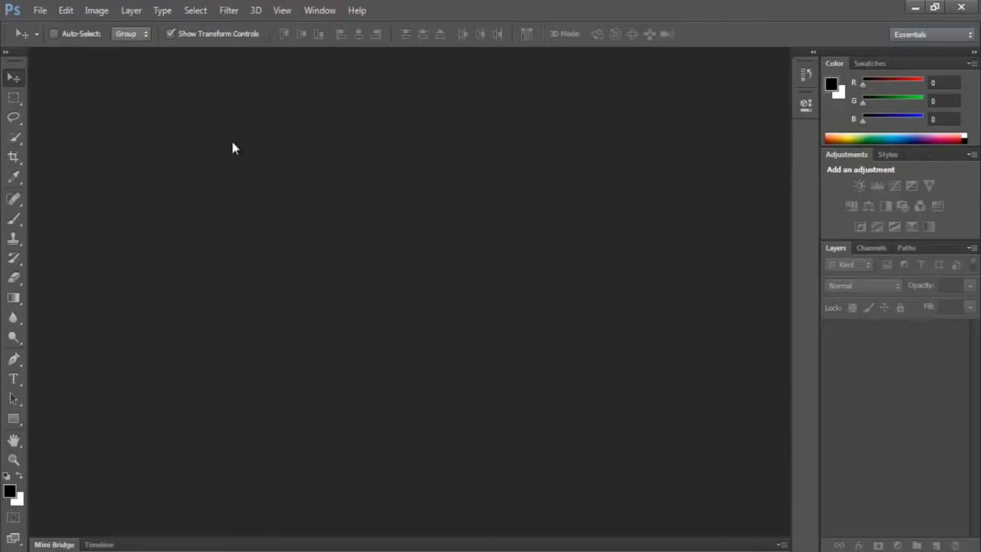
{"action": "mouse_move", "coordinate": [239, 130]}
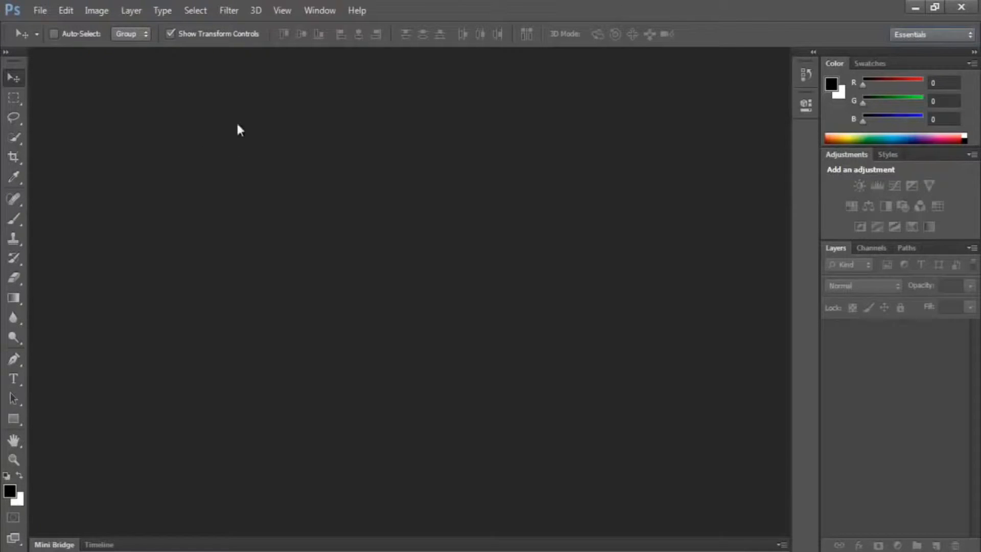
{"action": "mouse_move", "coordinate": [341, 42]}
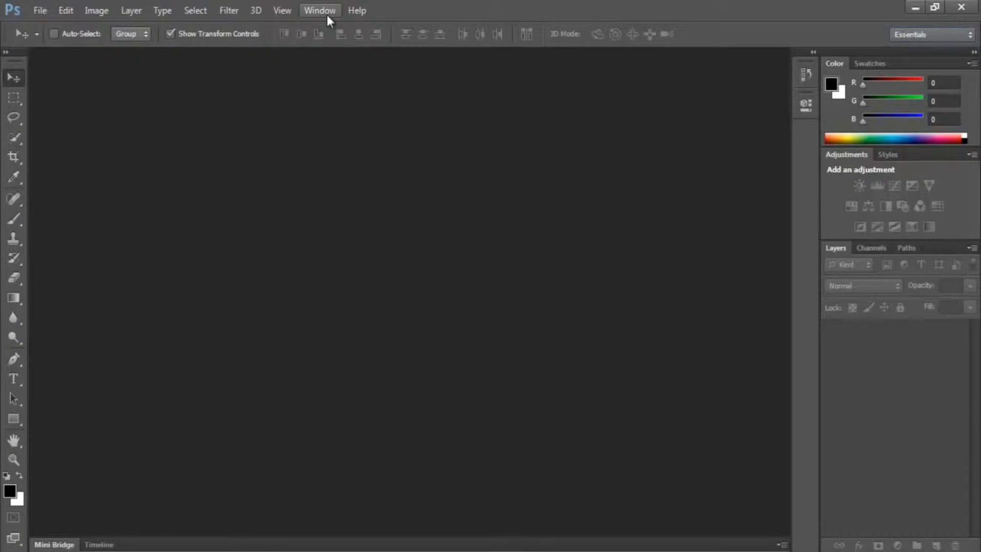
Step: Show the Brush panel from the Window menu and collapse the brush panels to icons
{"action": "left_click", "coordinate": [320, 10]}
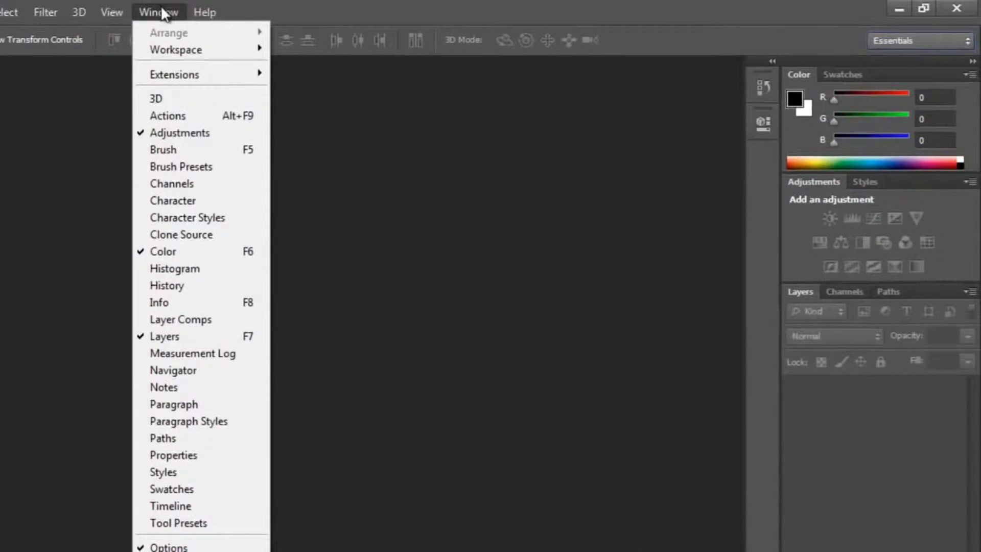
{"action": "mouse_move", "coordinate": [182, 167]}
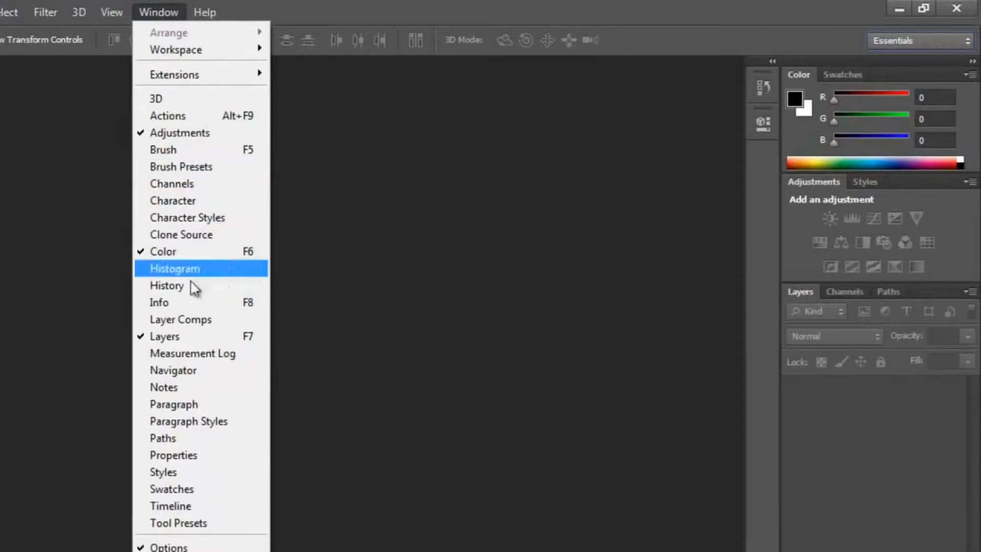
{"action": "mouse_move", "coordinate": [194, 149]}
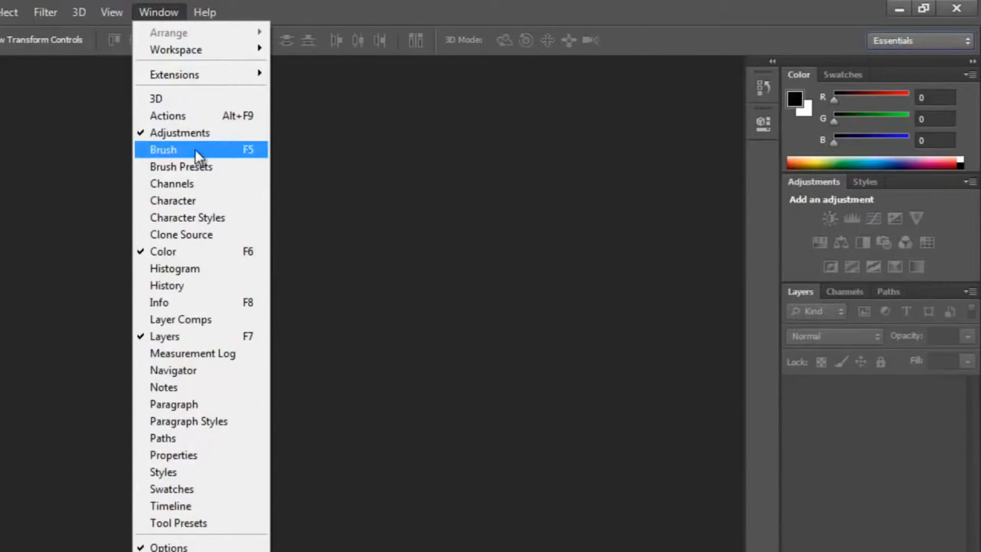
{"action": "left_click", "coordinate": [182, 149]}
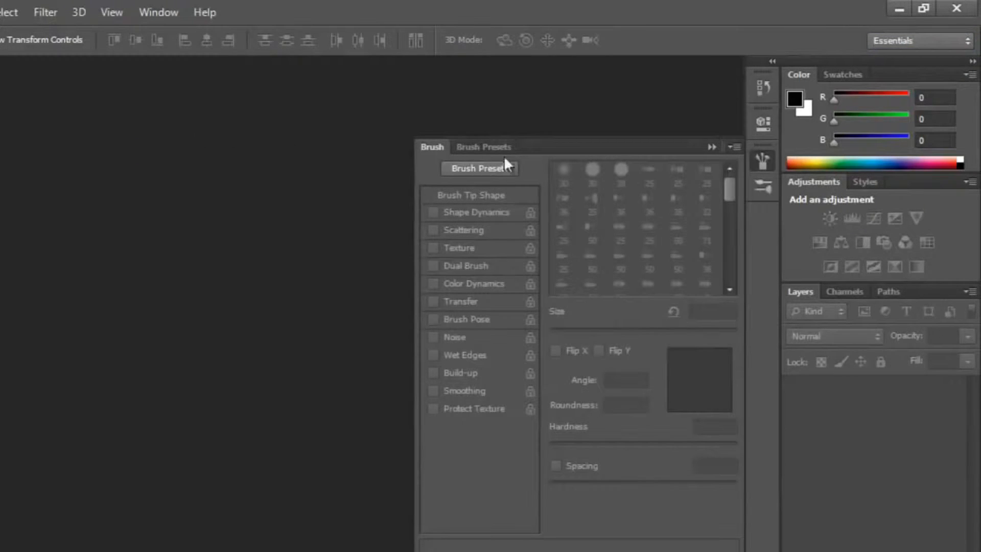
{"action": "mouse_move", "coordinate": [496, 154]}
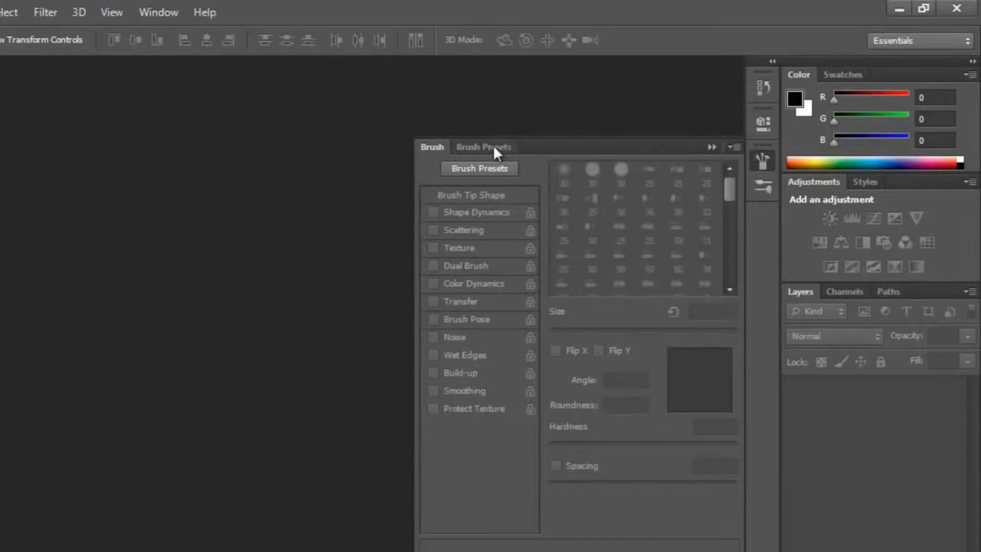
{"action": "mouse_move", "coordinate": [725, 157]}
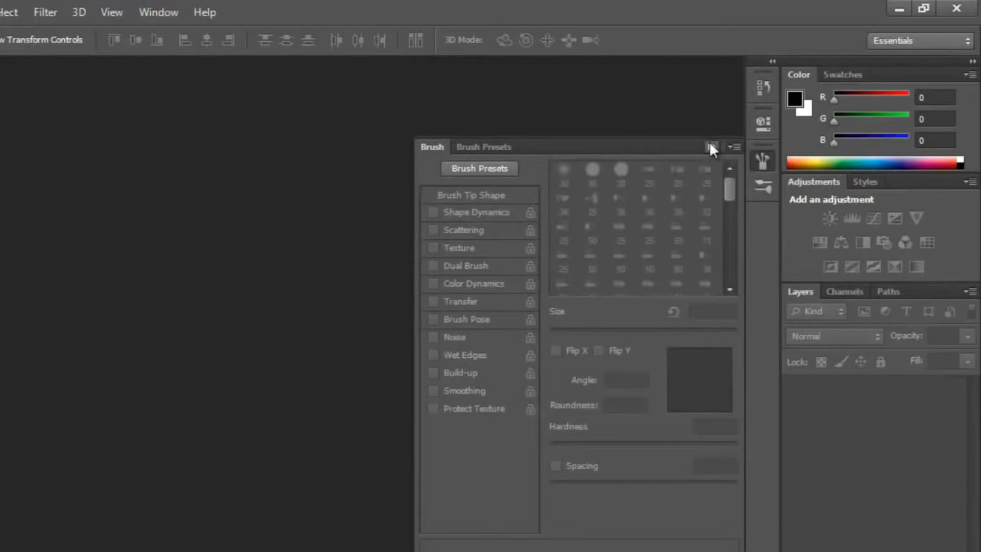
{"action": "left_click", "coordinate": [713, 148]}
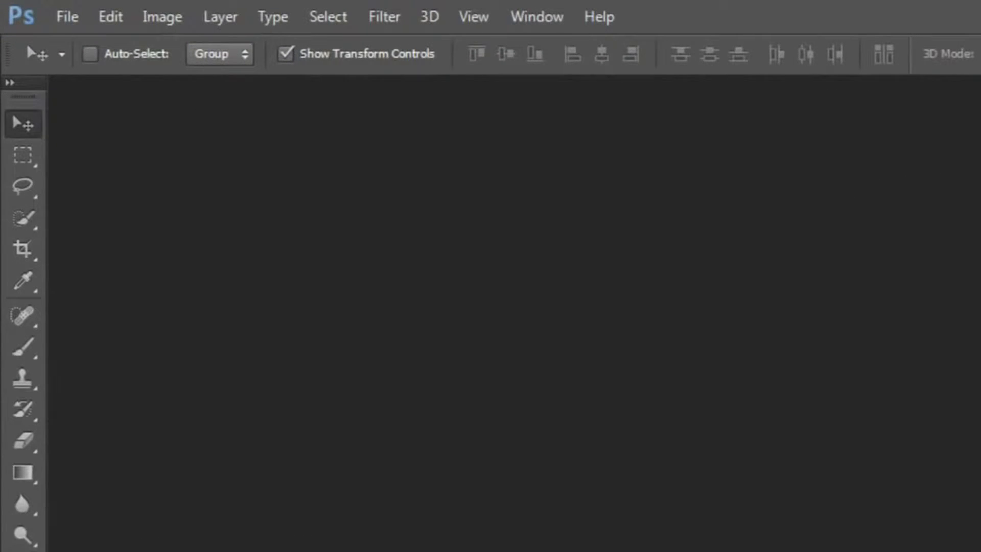
{"action": "mouse_move", "coordinate": [41, 200]}
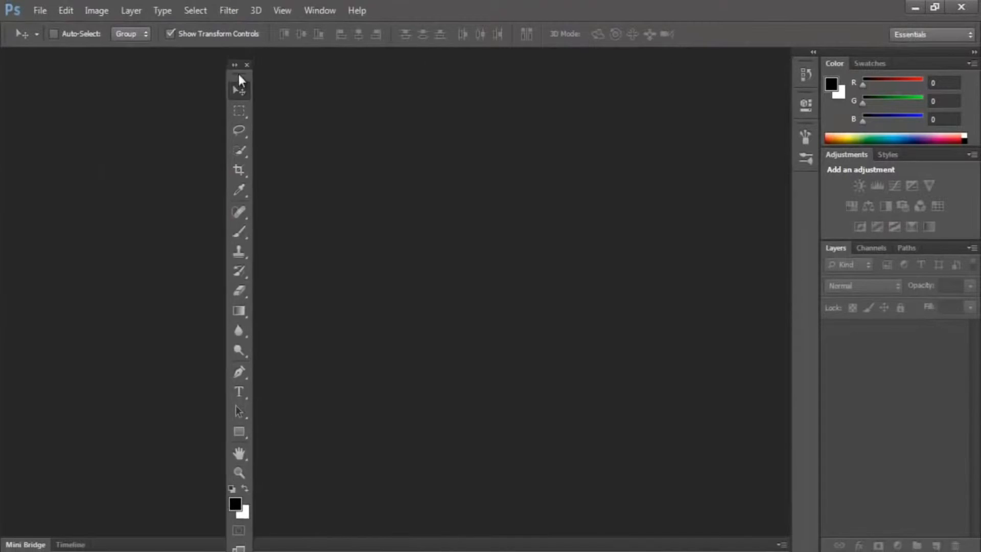
Step: Drag the floating Tools column back into its dock
{"action": "left_click_drag", "start_coordinate": [239, 64], "coordinate": [304, 49]}
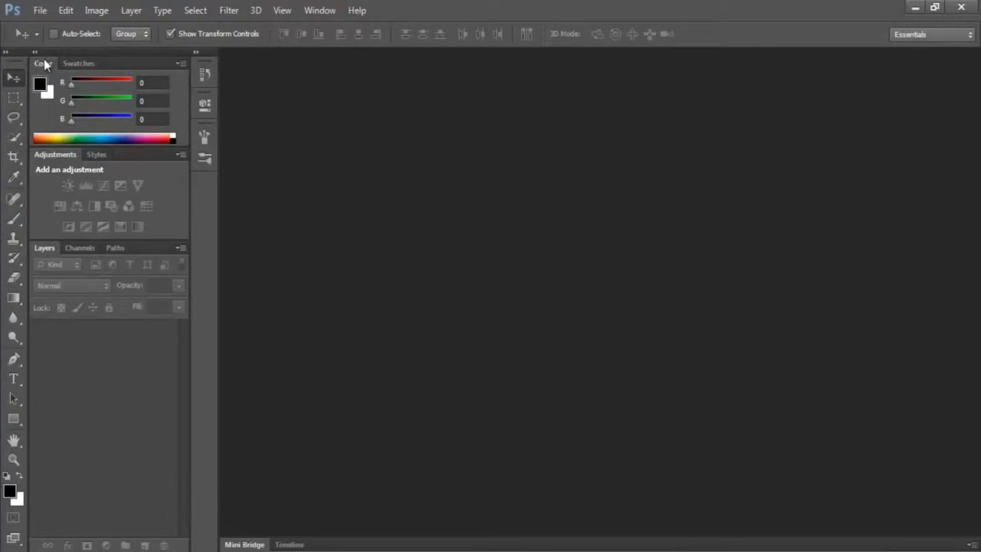
Step: Pull the Color panel out into a floating window and reposition it over the workspace
{"action": "left_click_drag", "start_coordinate": [44, 64], "coordinate": [368, 99]}
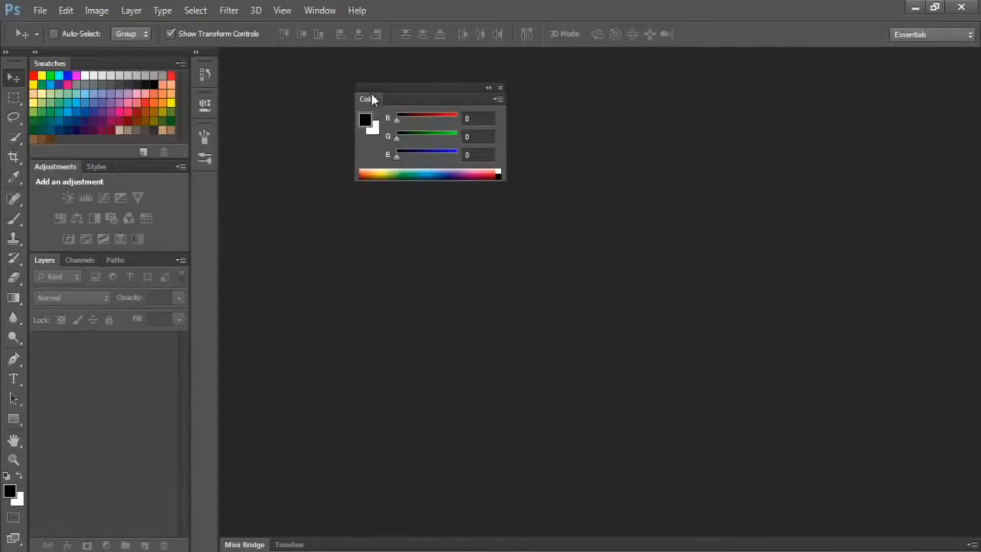
{"action": "left_click_drag", "start_coordinate": [428, 88], "coordinate": [268, 191]}
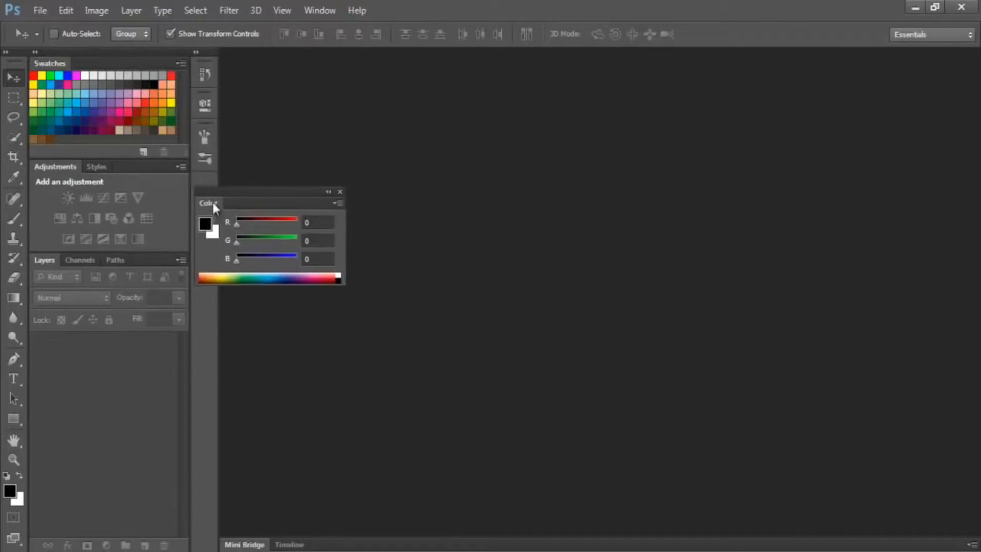
{"action": "left_click", "coordinate": [340, 191]}
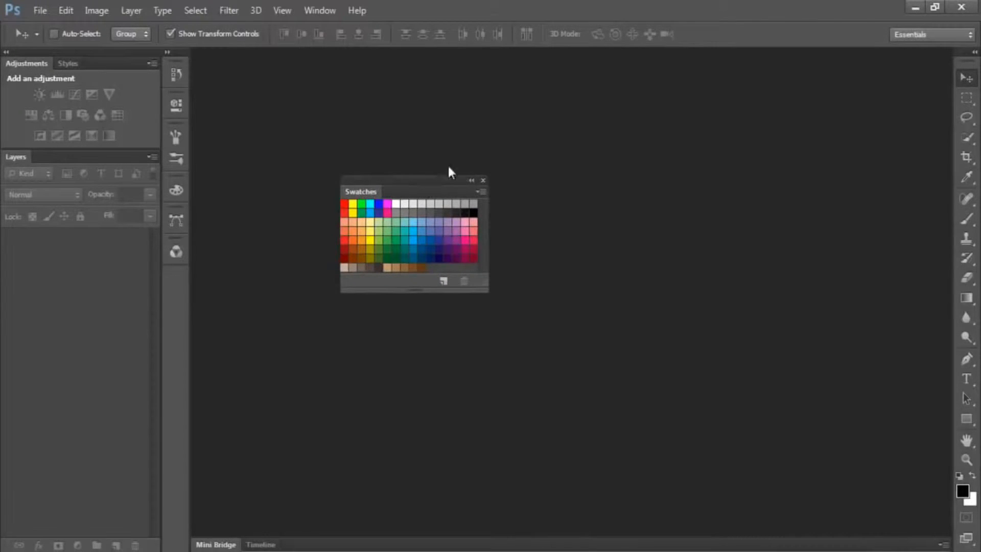
{"action": "mouse_move", "coordinate": [171, 60]}
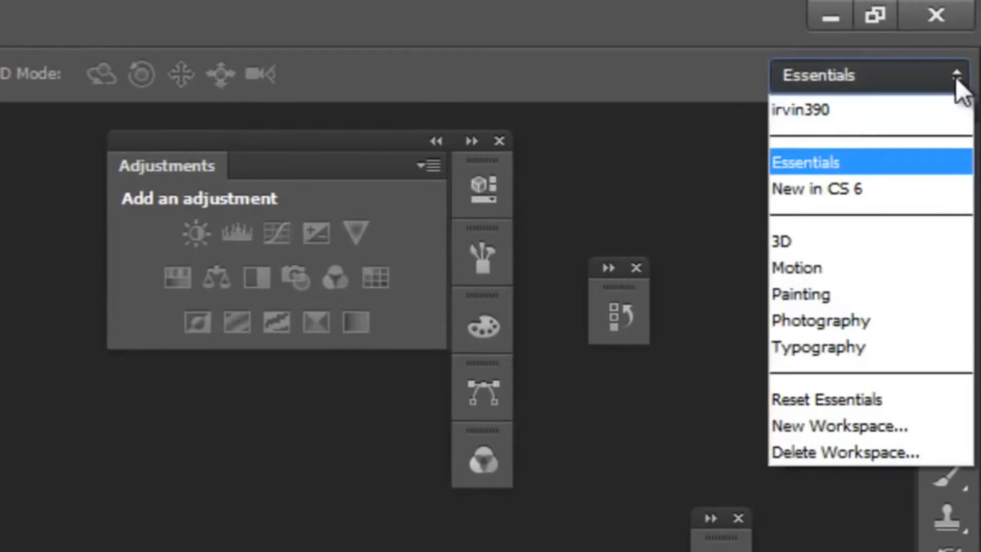
{"action": "mouse_move", "coordinate": [863, 427]}
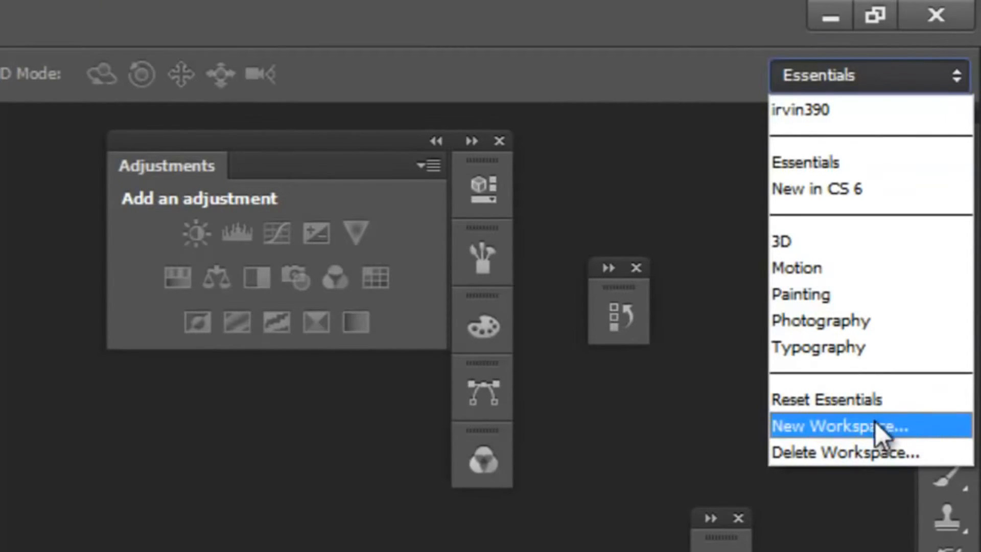
{"action": "mouse_move", "coordinate": [964, 431]}
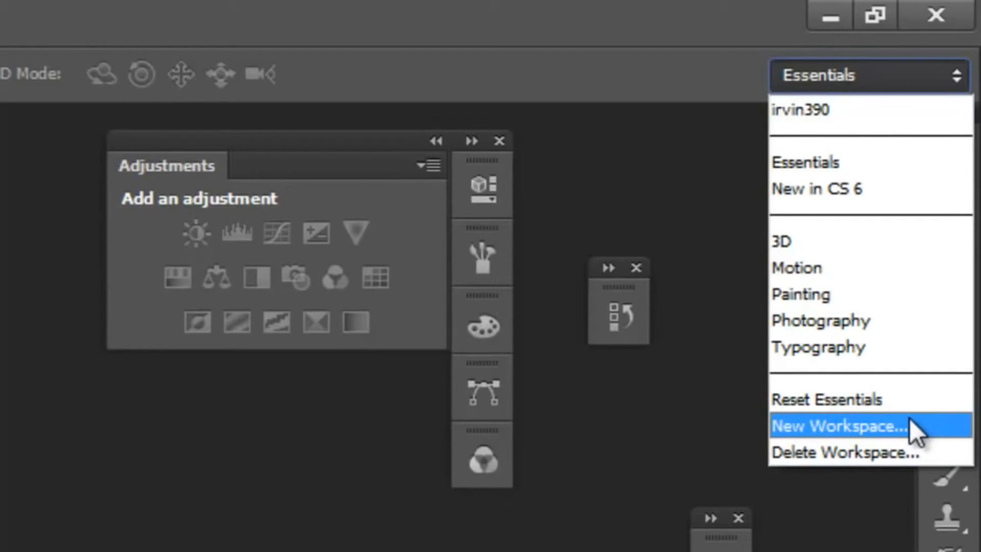
Step: Start a New Workspace named 'workspace' with the Menus option ticked
{"action": "left_click", "coordinate": [838, 427]}
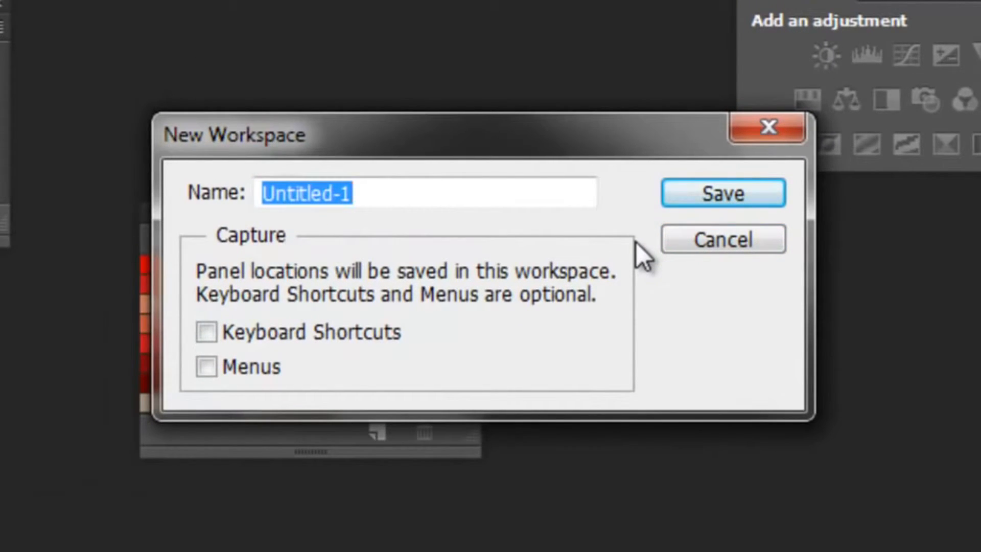
{"action": "type", "text": "workspace"}
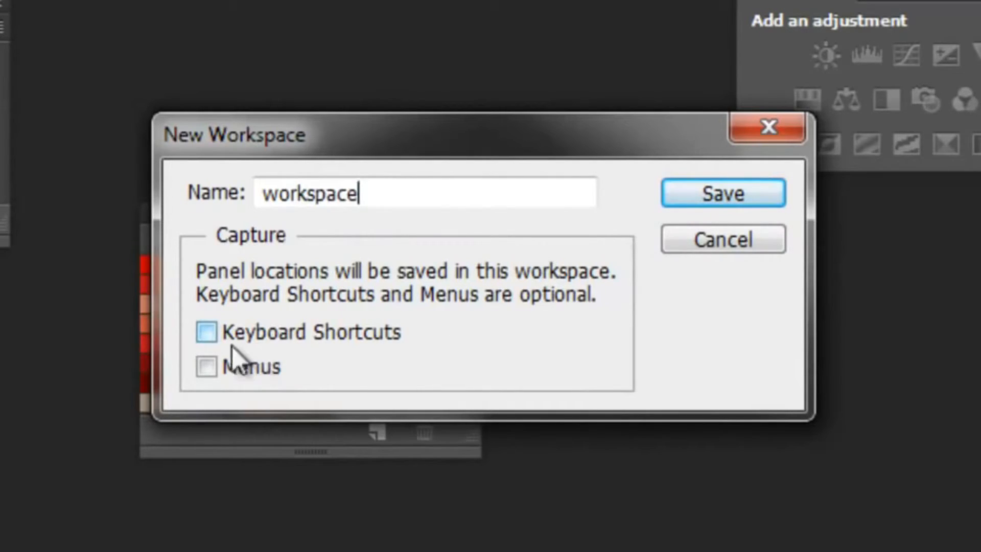
{"action": "mouse_move", "coordinate": [257, 342]}
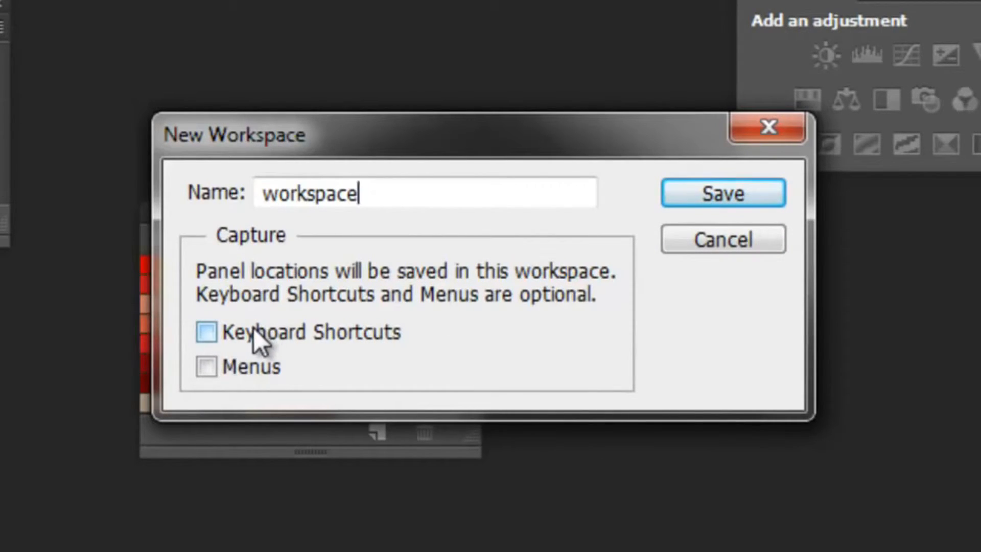
{"action": "mouse_move", "coordinate": [222, 381]}
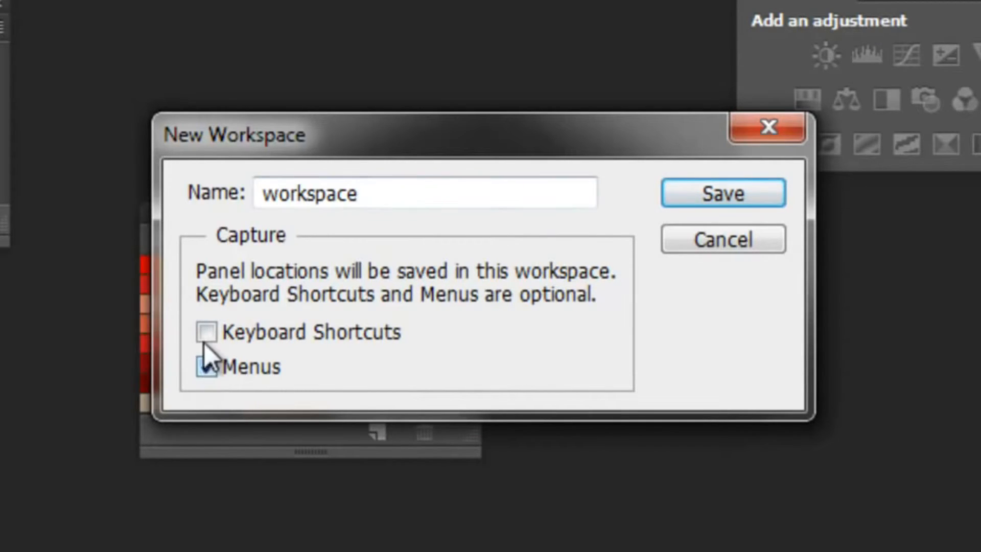
{"action": "left_click", "coordinate": [722, 194]}
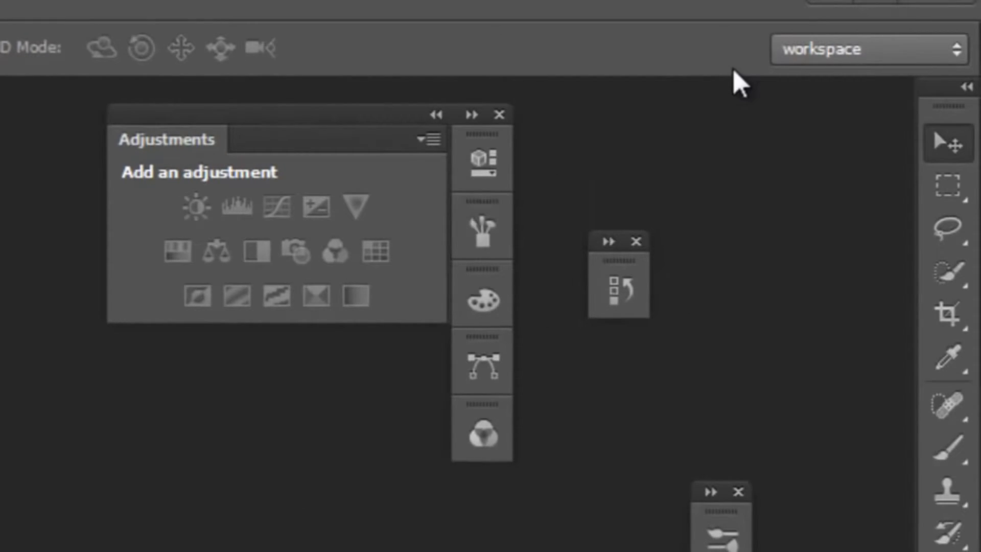
{"action": "mouse_move", "coordinate": [866, 62]}
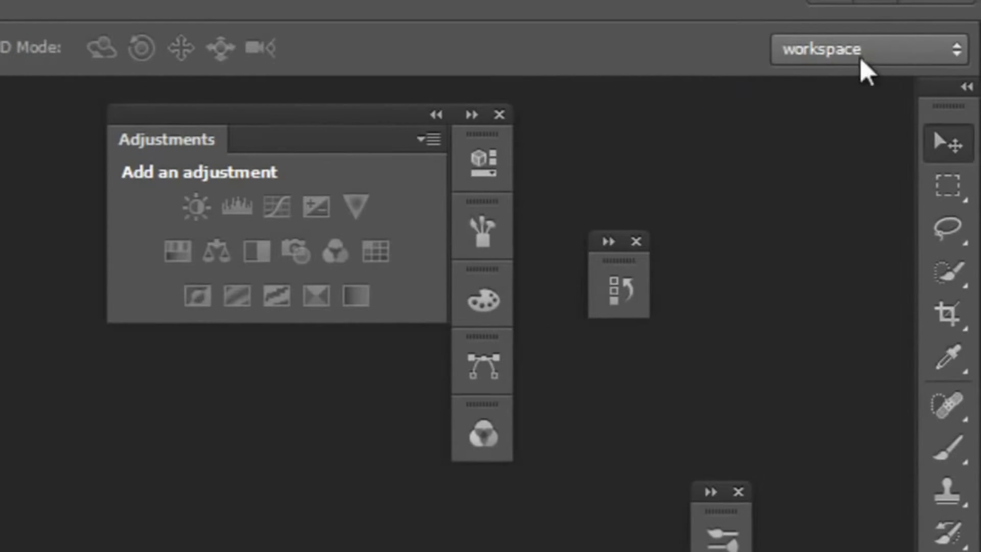
{"action": "mouse_move", "coordinate": [911, 49]}
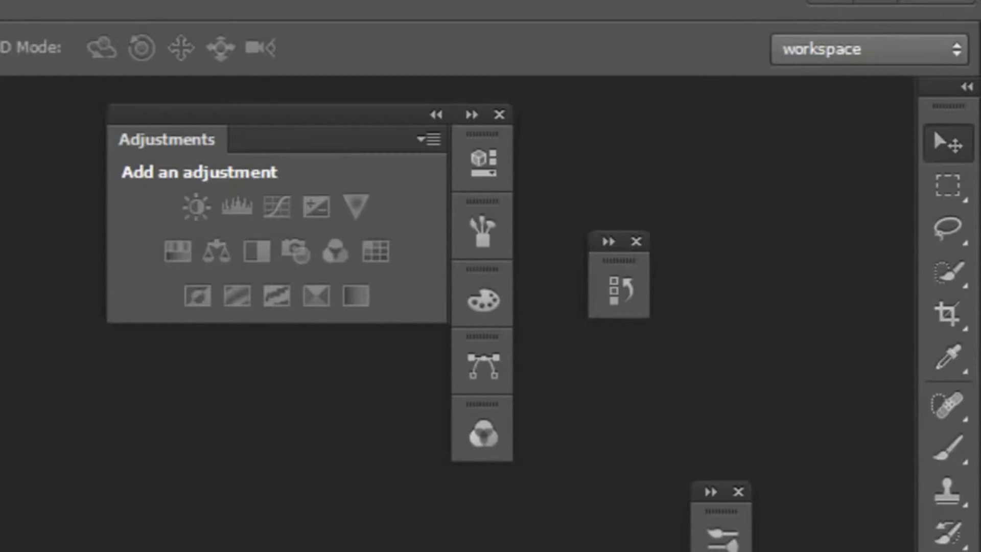
{"action": "mouse_move", "coordinate": [941, 101]}
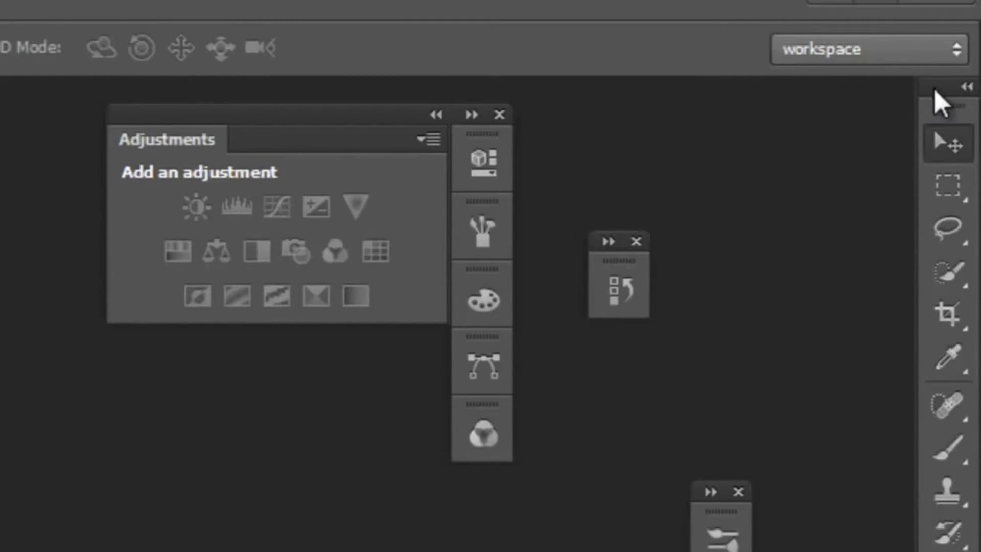
Step: Switch to the Essentials workspace from the workspace switcher
{"action": "left_click", "coordinate": [868, 49]}
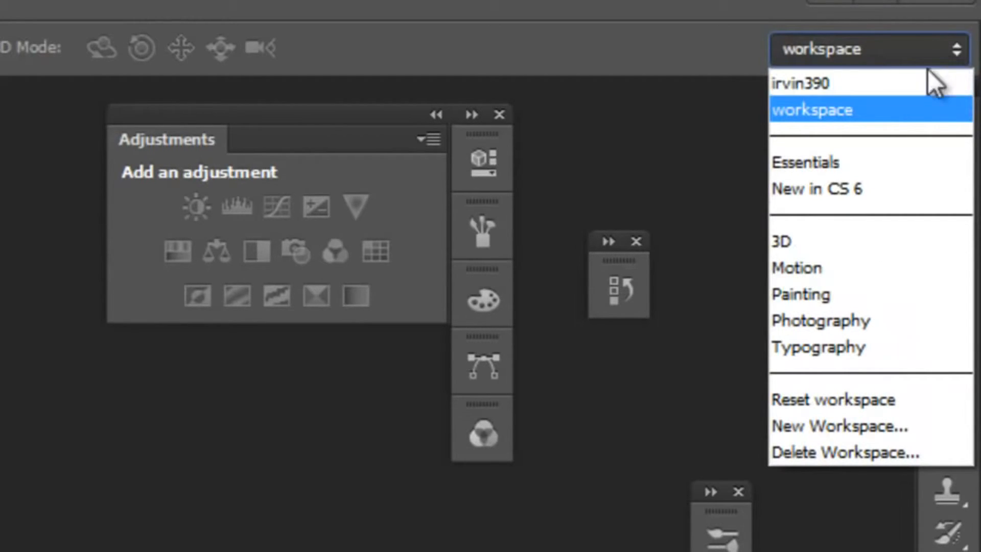
{"action": "left_click", "coordinate": [806, 161]}
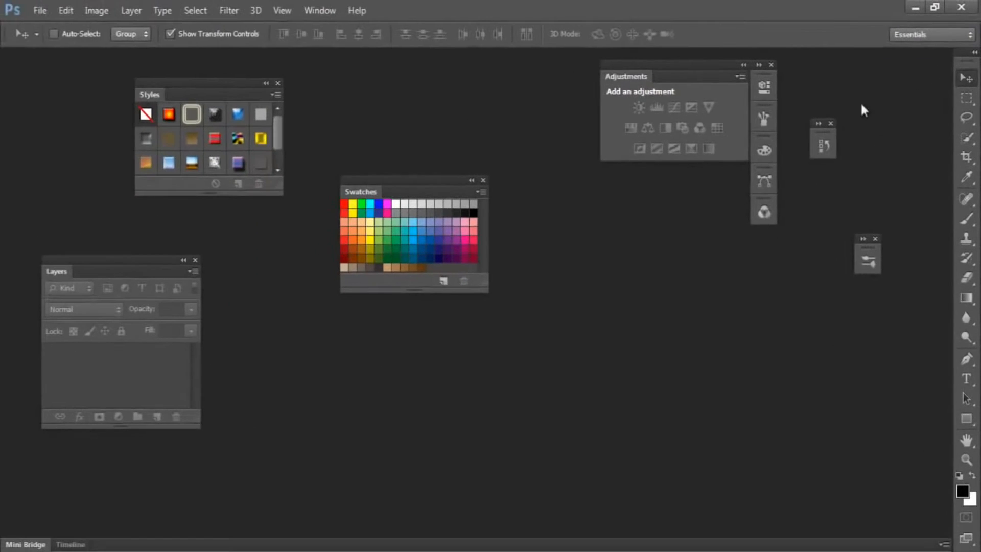
{"action": "mouse_move", "coordinate": [769, 141]}
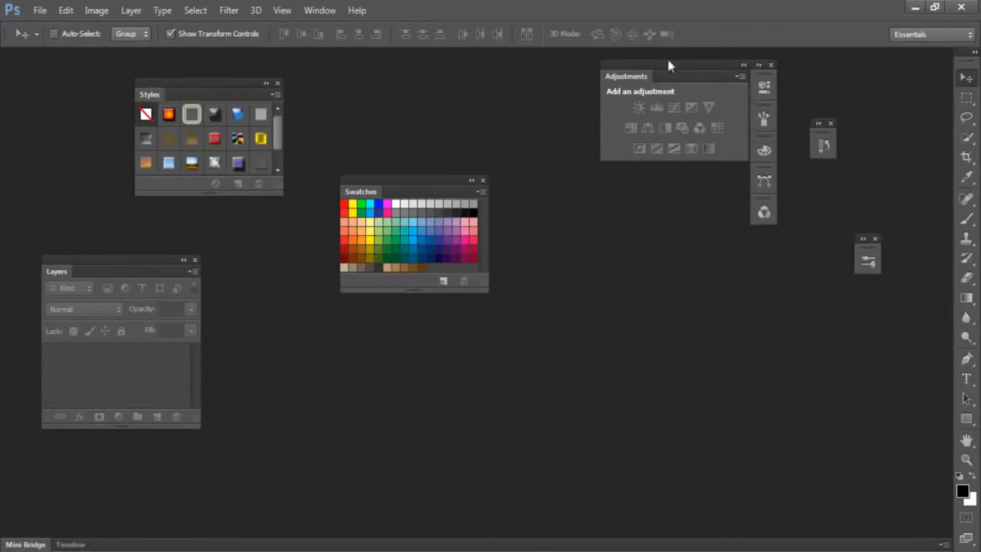
{"action": "mouse_move", "coordinate": [645, 144]}
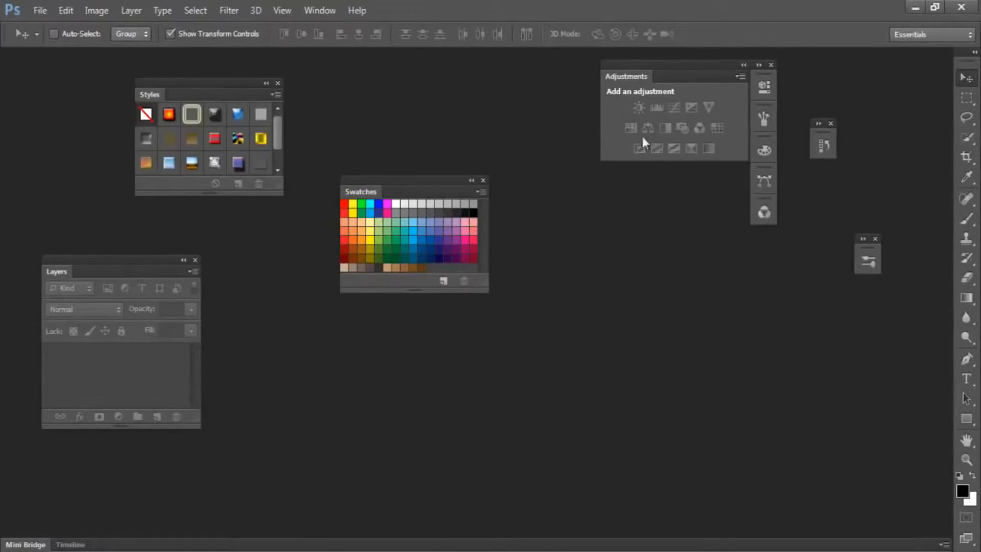
{"action": "mouse_move", "coordinate": [961, 41]}
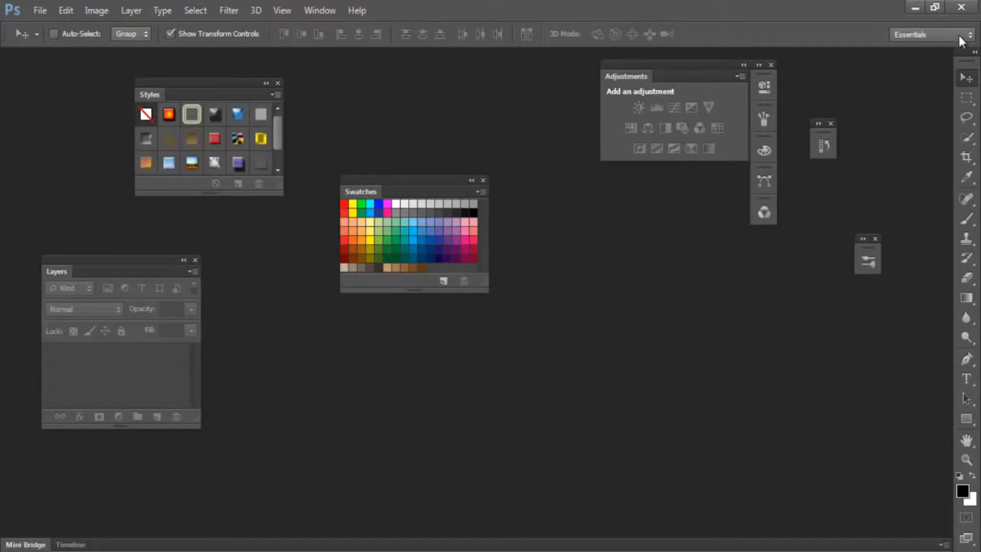
Step: Choose Reset Essentials so the panels return to their default docked layout
{"action": "left_click", "coordinate": [932, 35]}
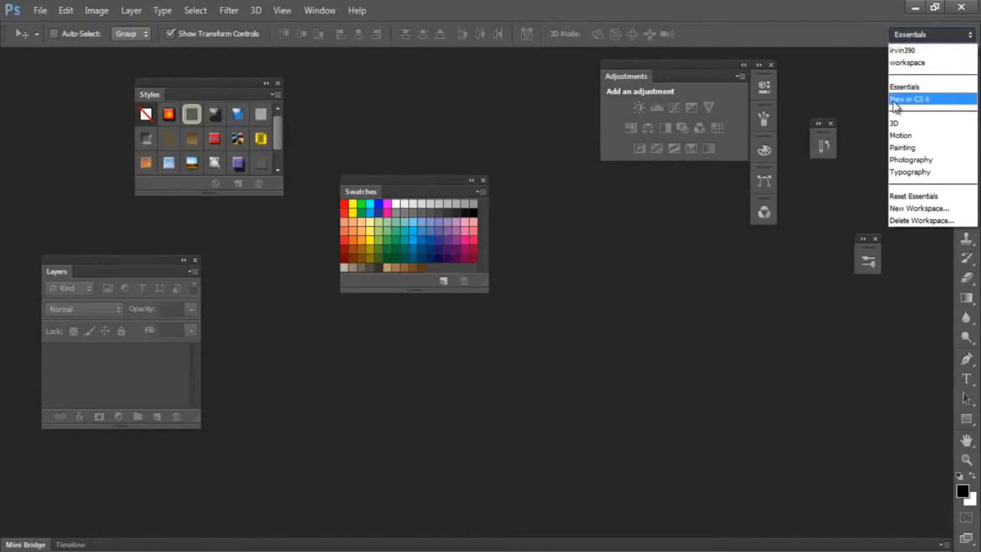
{"action": "mouse_move", "coordinate": [914, 63]}
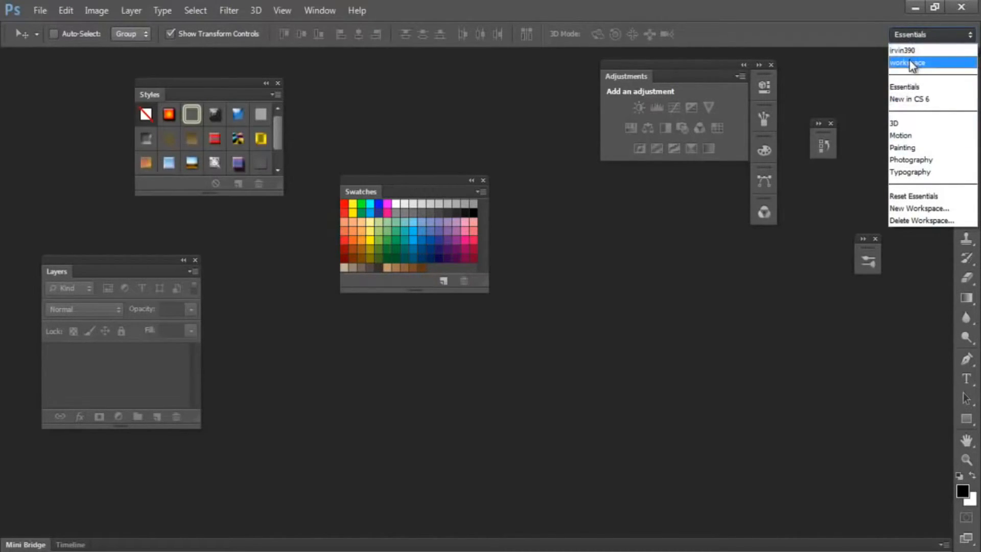
{"action": "left_click", "coordinate": [911, 62]}
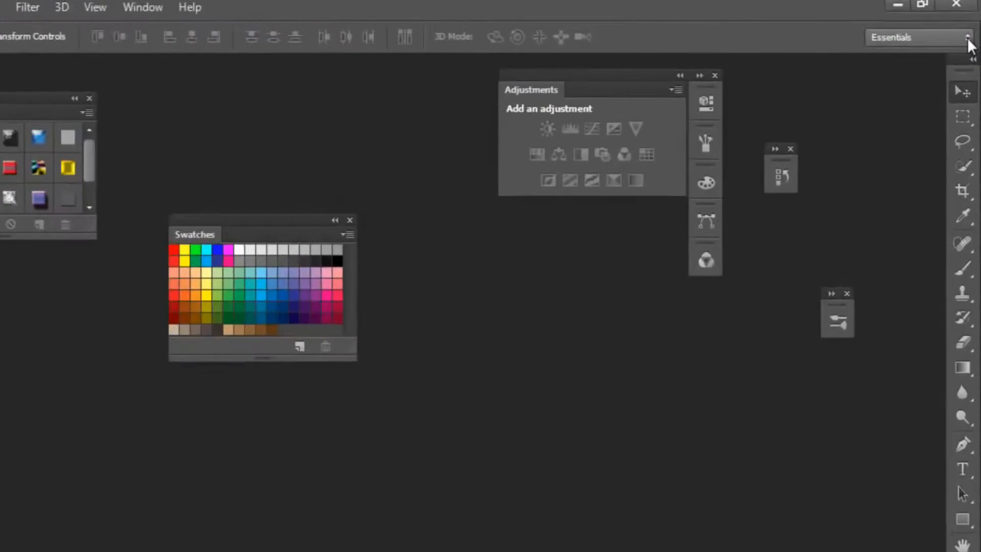
{"action": "left_click", "coordinate": [913, 37]}
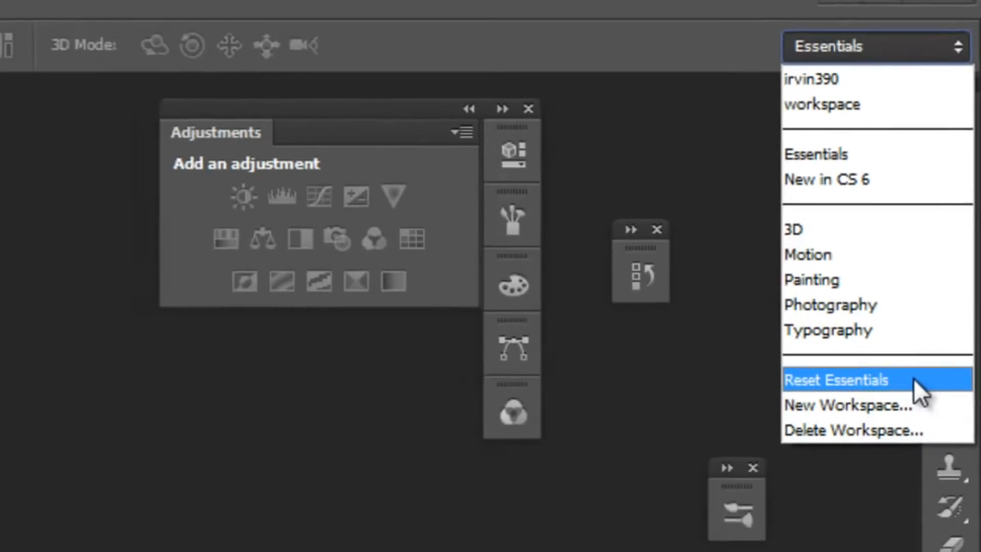
{"action": "left_click", "coordinate": [828, 379]}
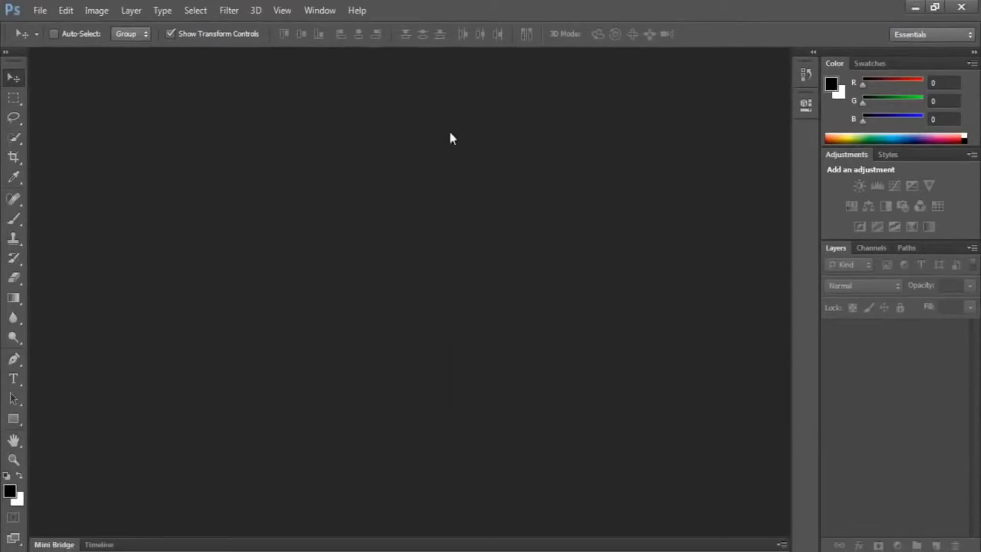
{"action": "mouse_move", "coordinate": [949, 40]}
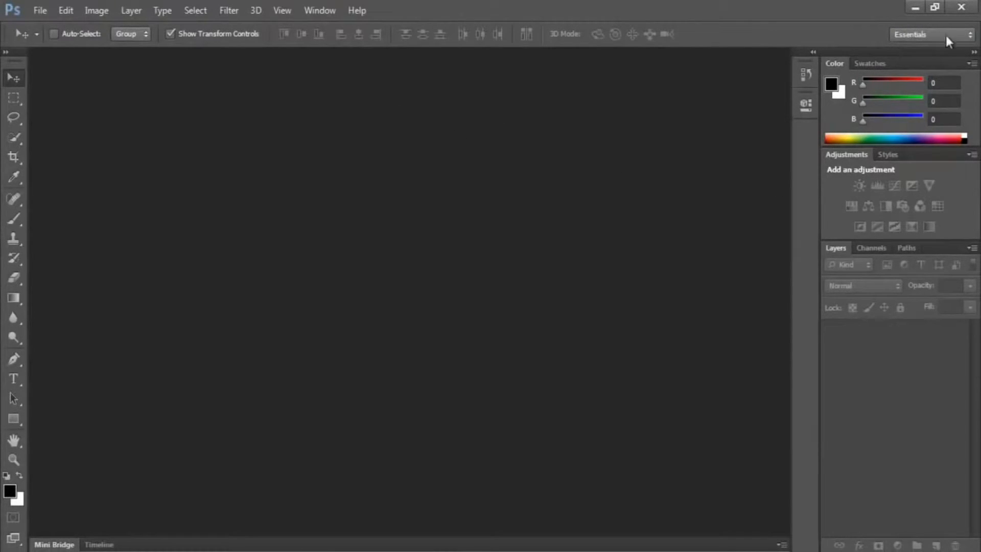
Step: Reopen the workspace list a few times to review the presets without changing anything
{"action": "left_click", "coordinate": [932, 35]}
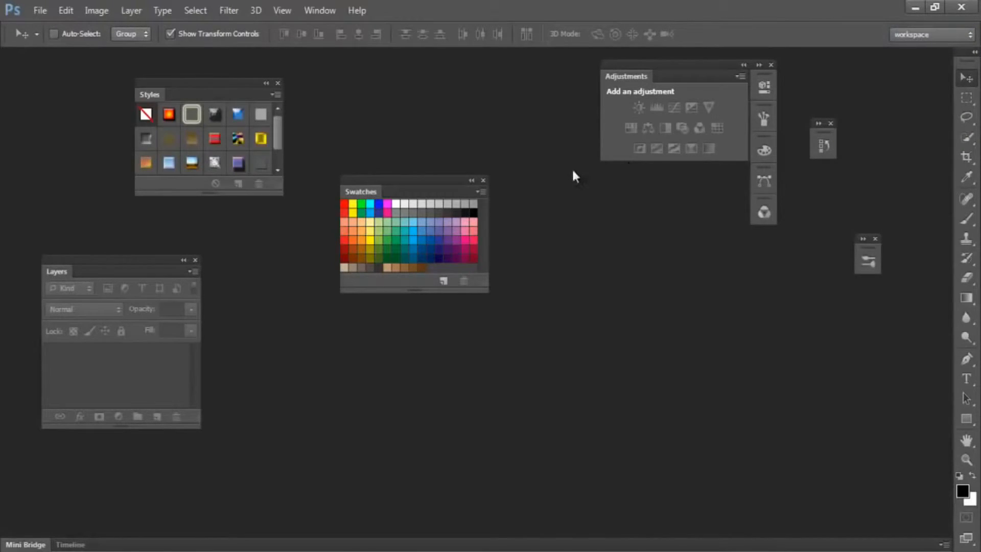
{"action": "mouse_move", "coordinate": [851, 61]}
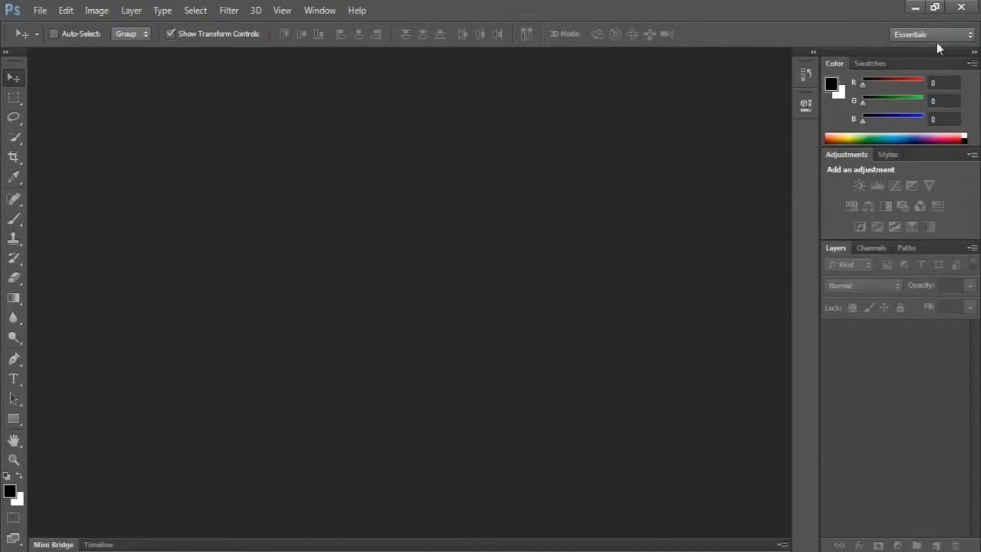
{"action": "mouse_move", "coordinate": [932, 34]}
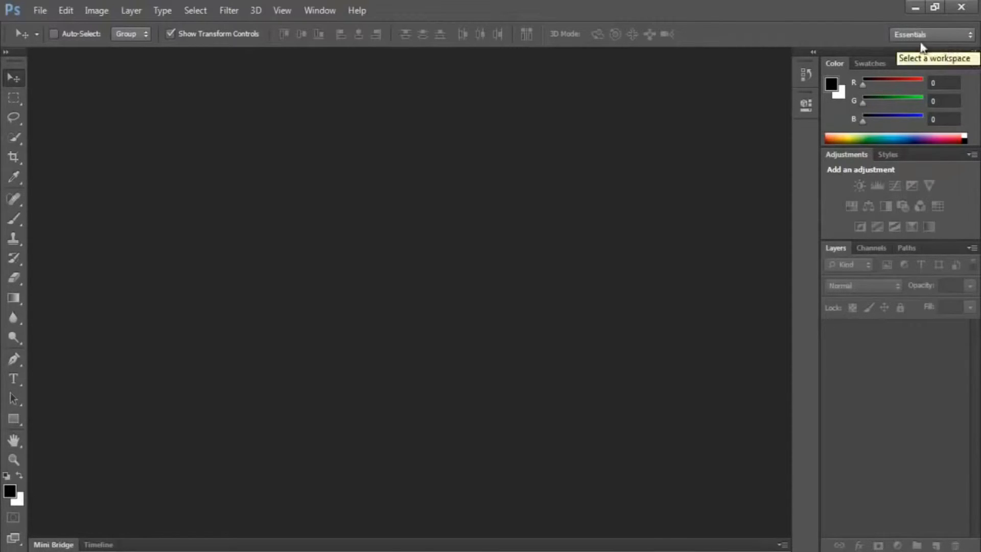
{"action": "mouse_move", "coordinate": [231, 122]}
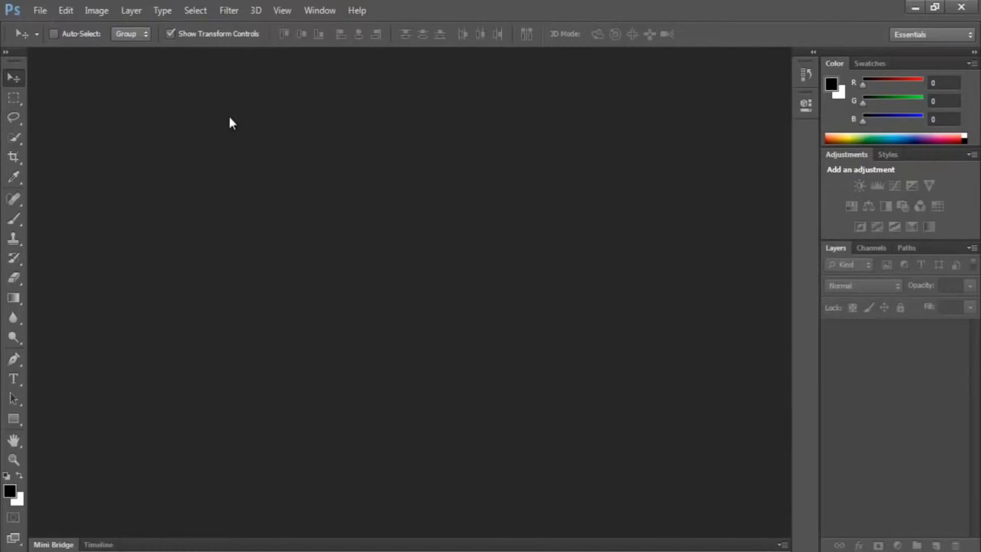
{"action": "mouse_move", "coordinate": [300, 119]}
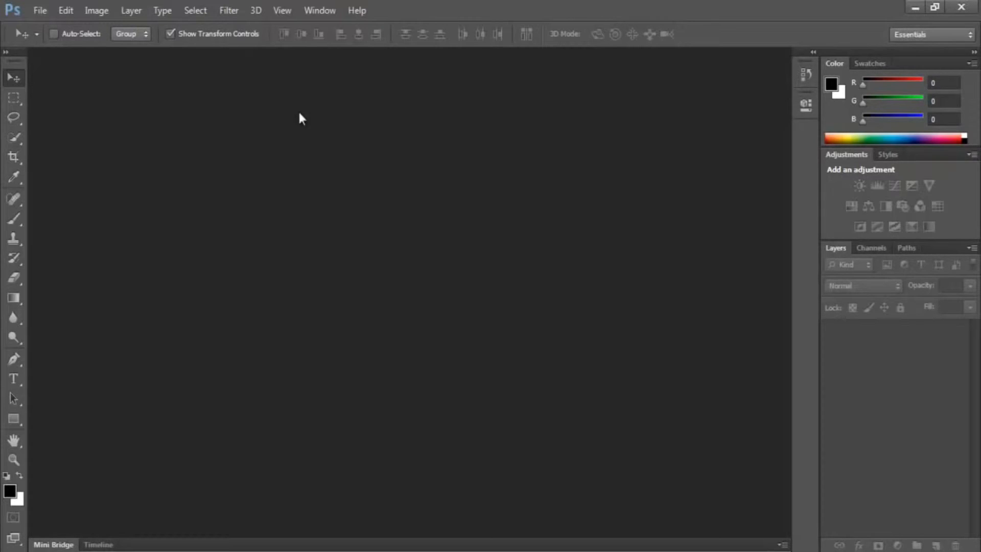
{"action": "left_click", "coordinate": [931, 35]}
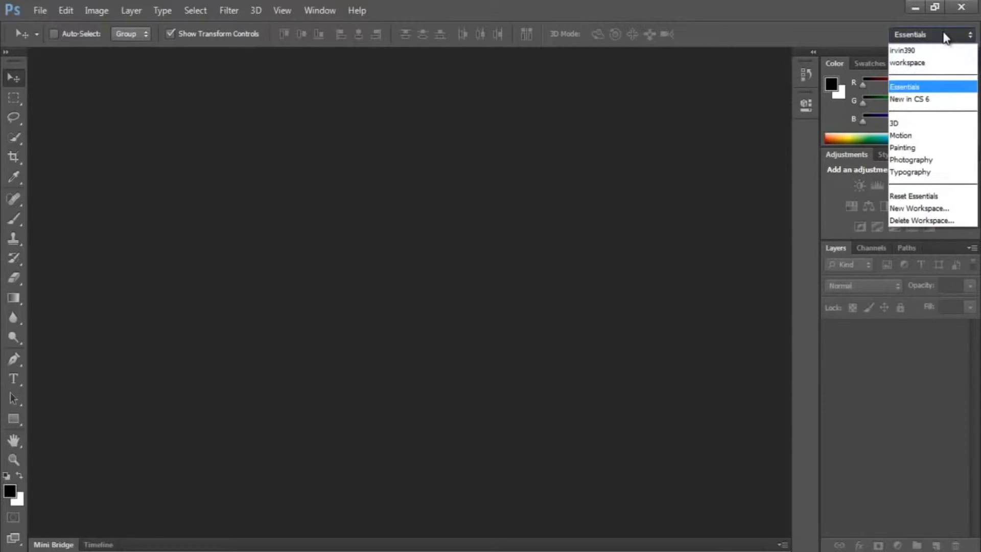
{"action": "left_click", "coordinate": [905, 86]}
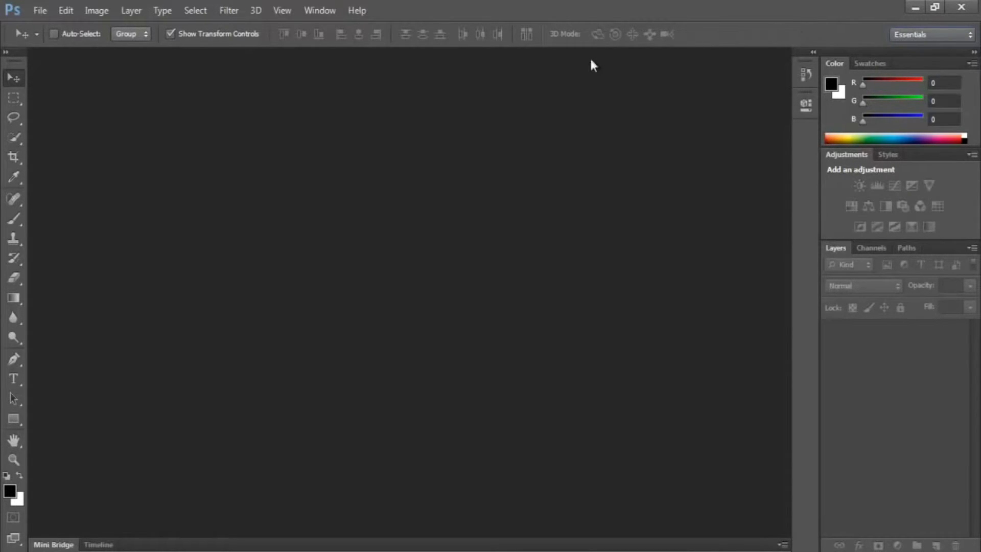
{"action": "left_click", "coordinate": [932, 35]}
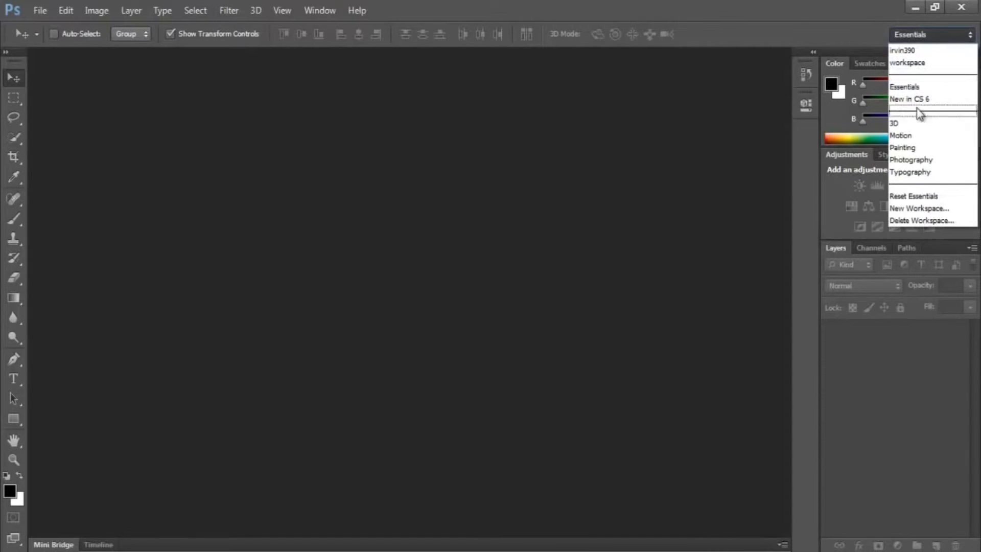
{"action": "mouse_move", "coordinate": [851, 23]}
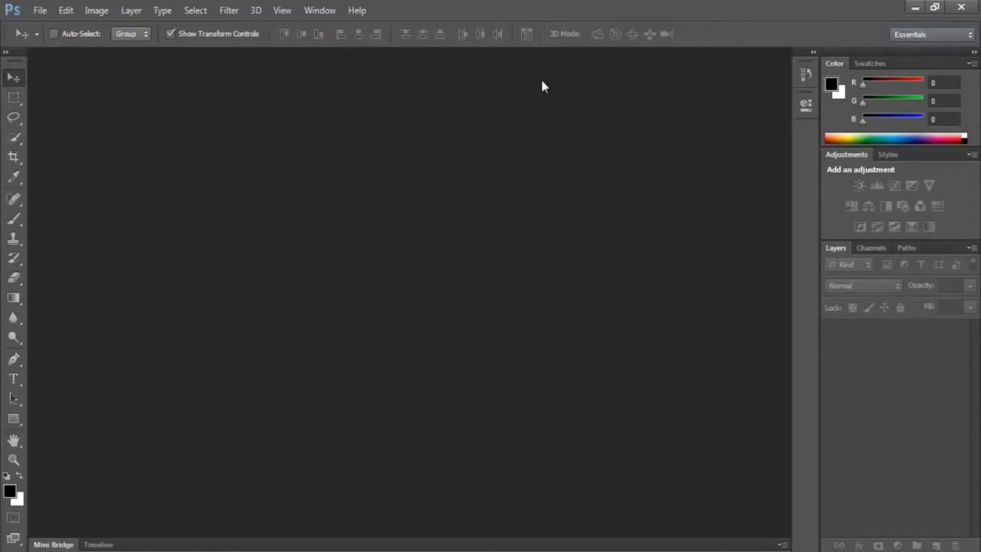
{"action": "mouse_move", "coordinate": [110, 92]}
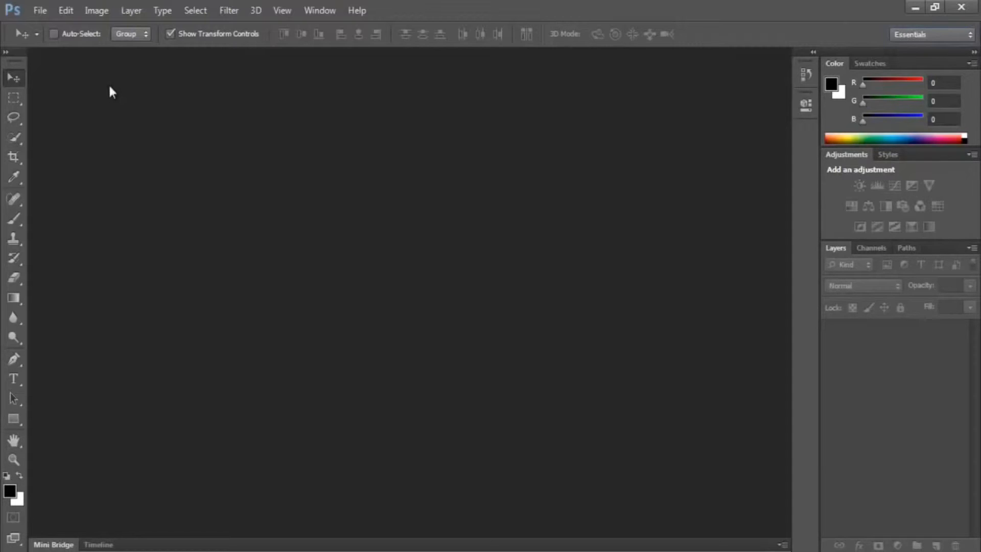
{"action": "mouse_move", "coordinate": [65, 61]}
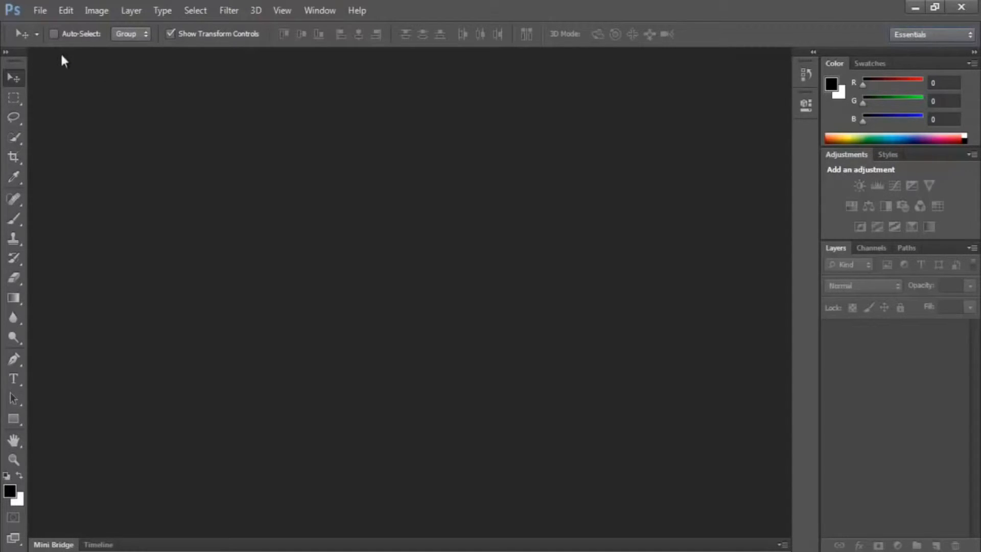
{"action": "mouse_move", "coordinate": [36, 42]}
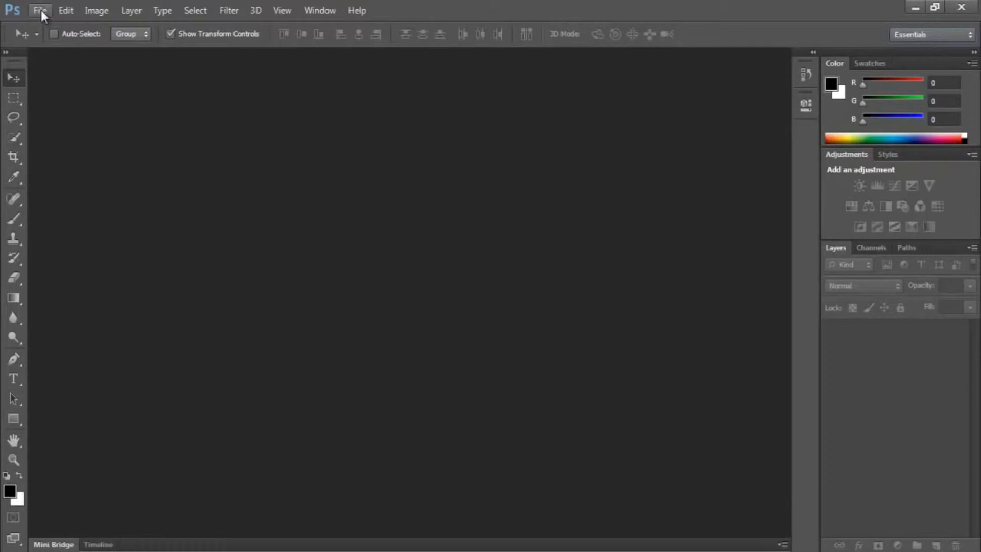
Step: Open the wheels image from the car wheels folder via File > Open
{"action": "left_click", "coordinate": [40, 11]}
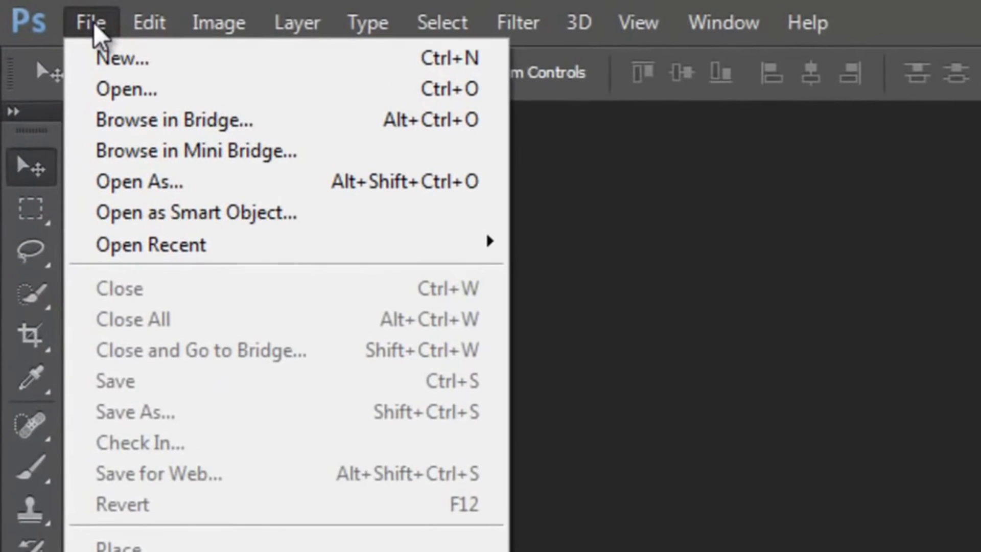
{"action": "mouse_move", "coordinate": [132, 58]}
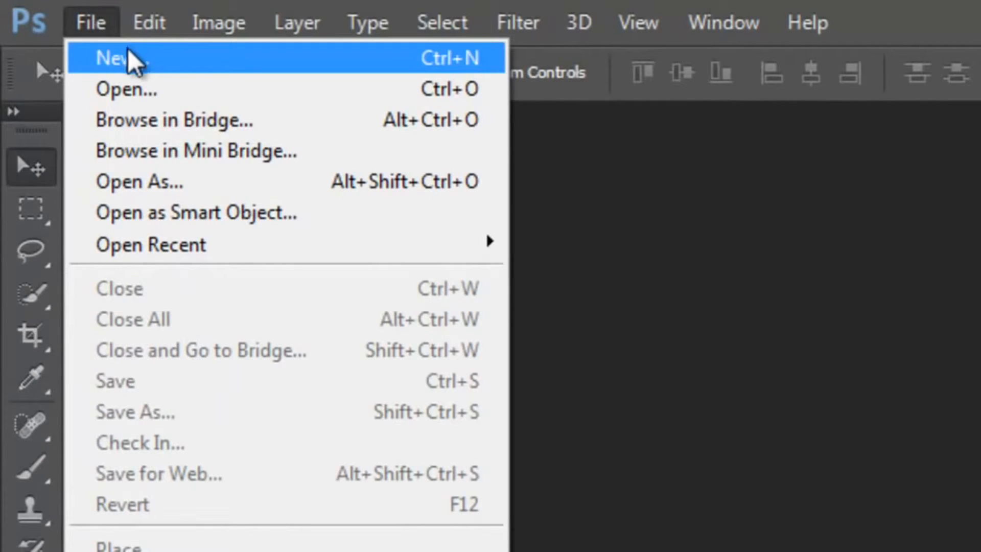
{"action": "mouse_move", "coordinate": [211, 66]}
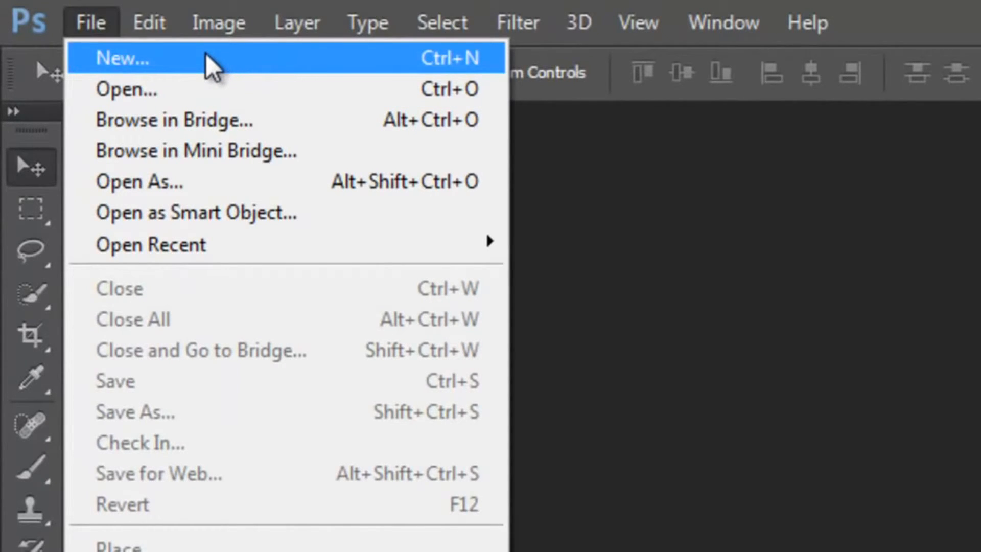
{"action": "mouse_move", "coordinate": [196, 89]}
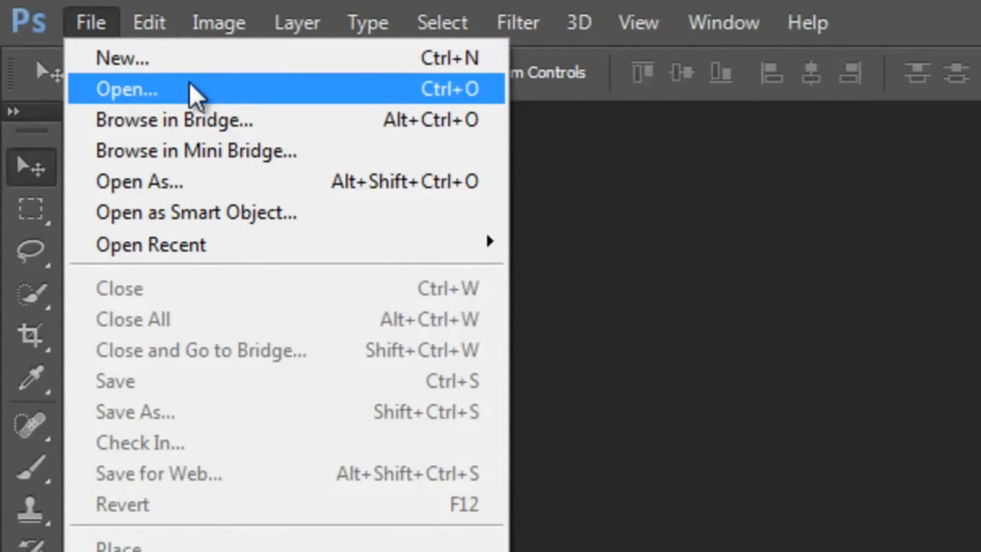
{"action": "left_click", "coordinate": [127, 89]}
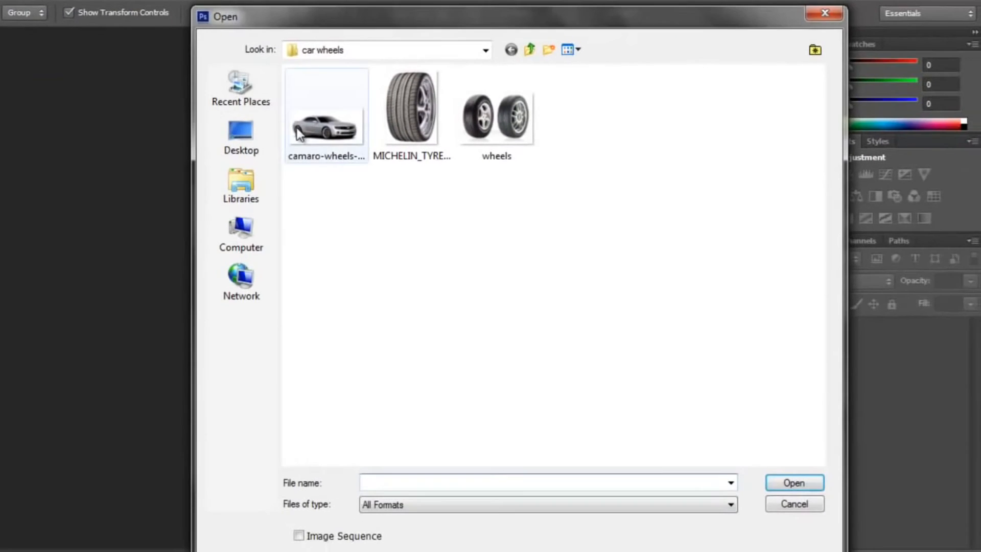
{"action": "left_click", "coordinate": [497, 115]}
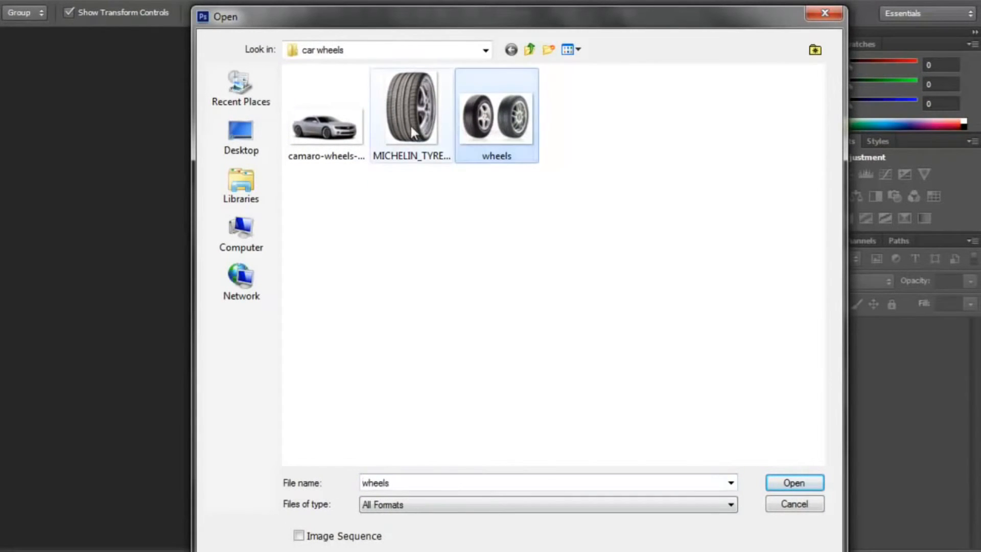
{"action": "left_click", "coordinate": [793, 482]}
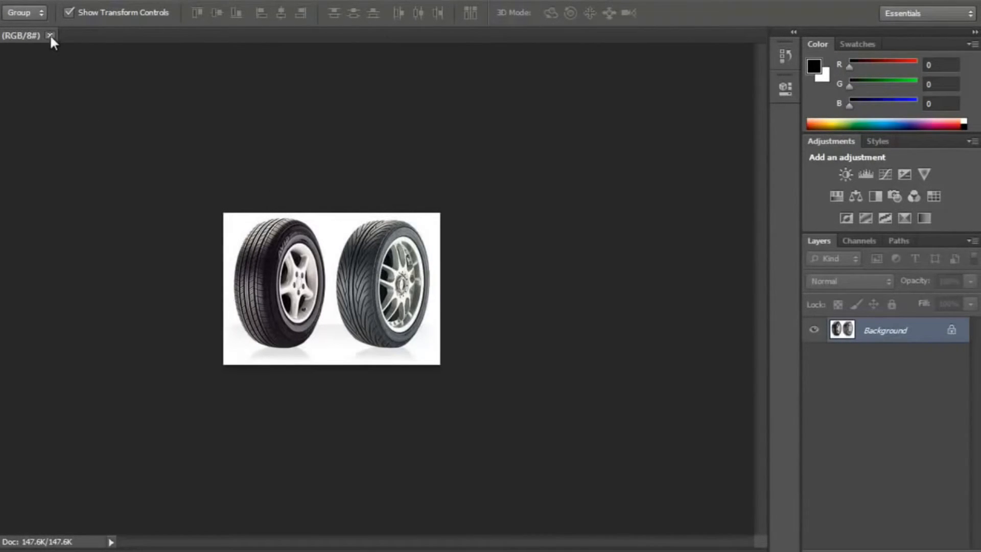
{"action": "left_click", "coordinate": [69, 13]}
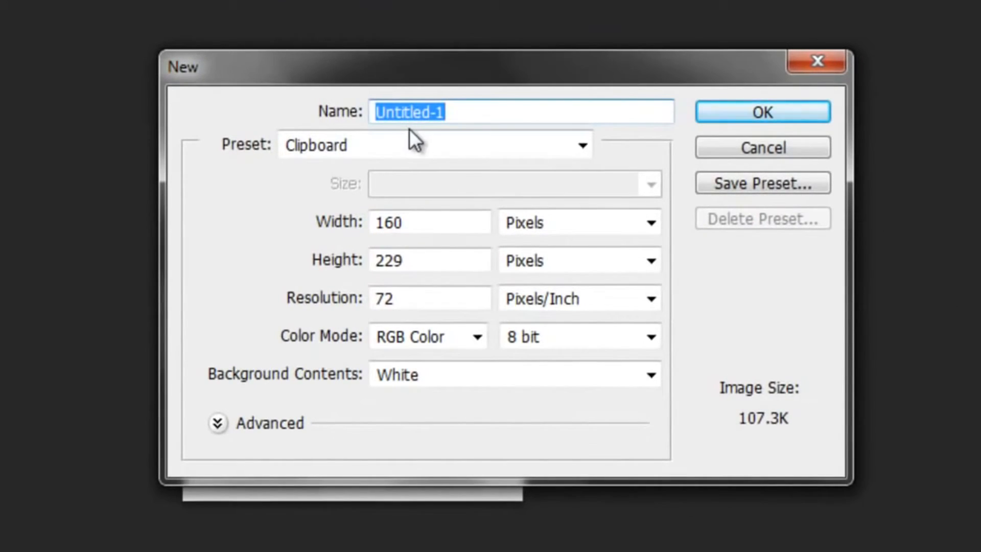
Step: Try the U.S. Paper preset, return to Clipboard and keep pixels as the width unit
{"action": "left_click", "coordinate": [580, 144]}
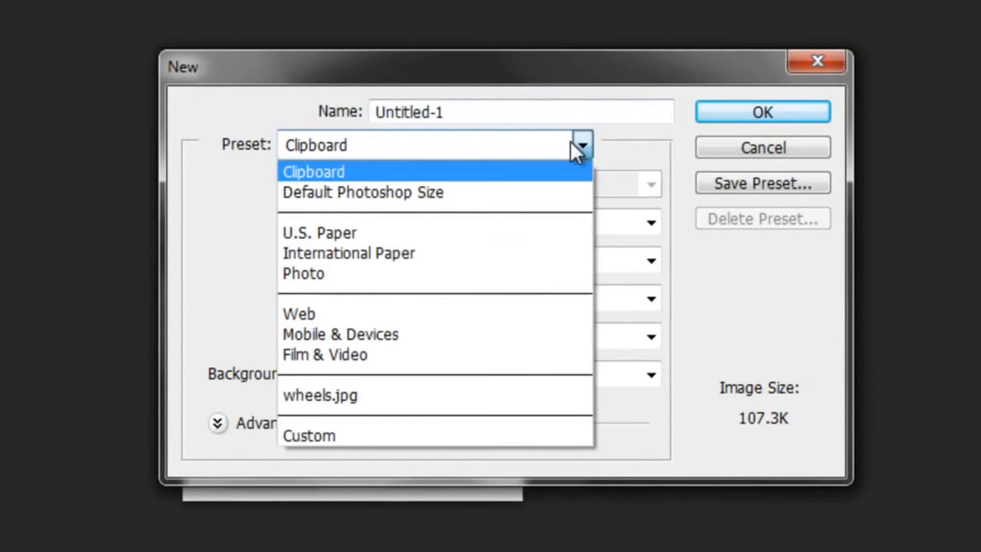
{"action": "left_click", "coordinate": [362, 193]}
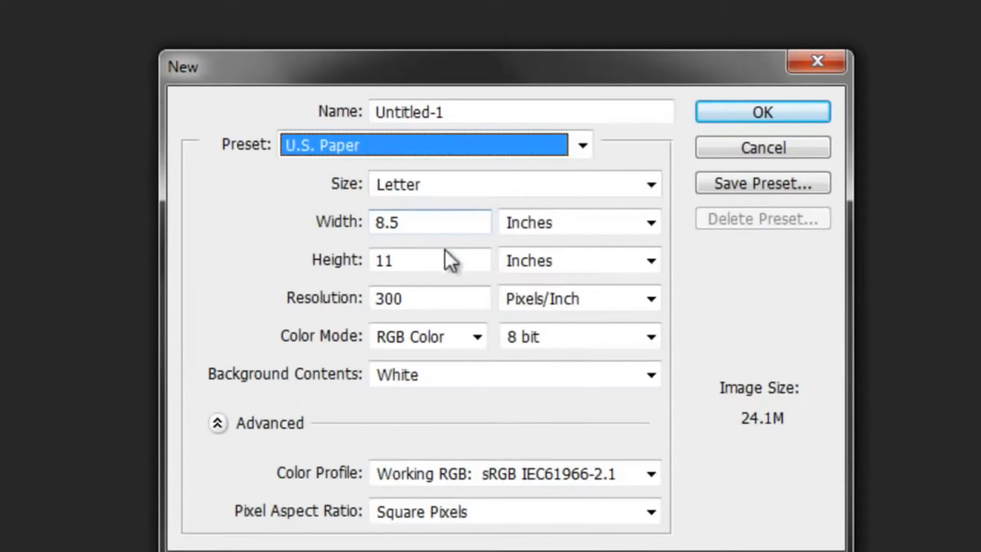
{"action": "left_click", "coordinate": [581, 144]}
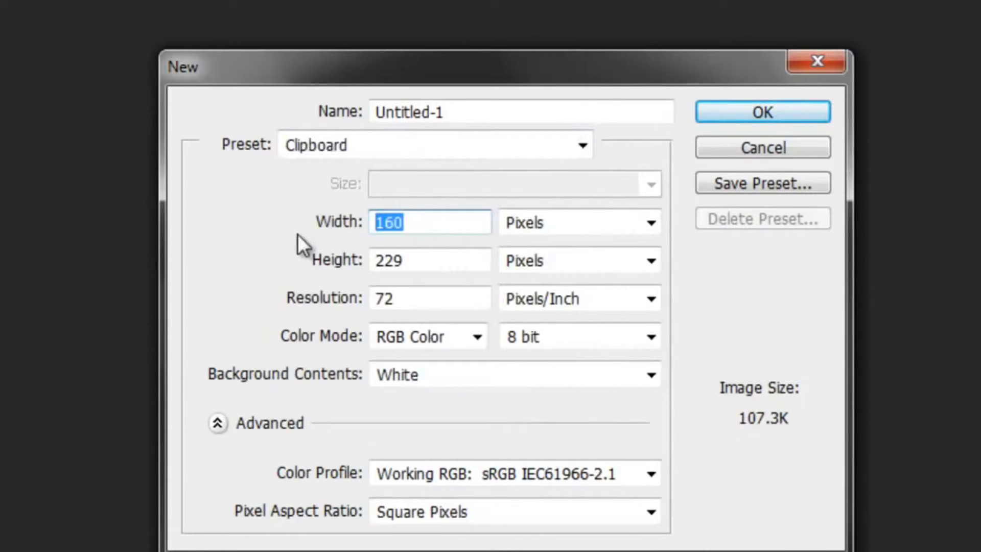
{"action": "left_click", "coordinate": [650, 222]}
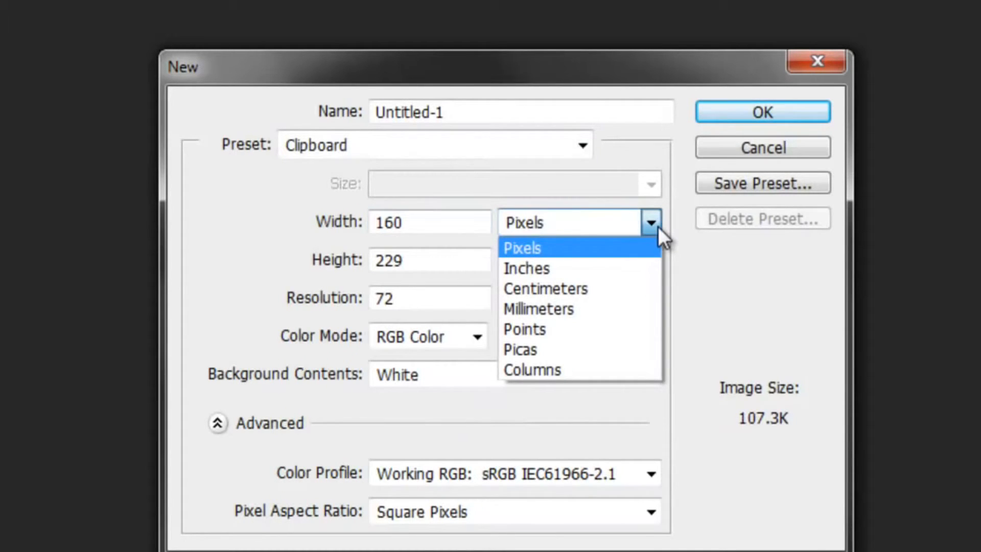
{"action": "left_click", "coordinate": [521, 247]}
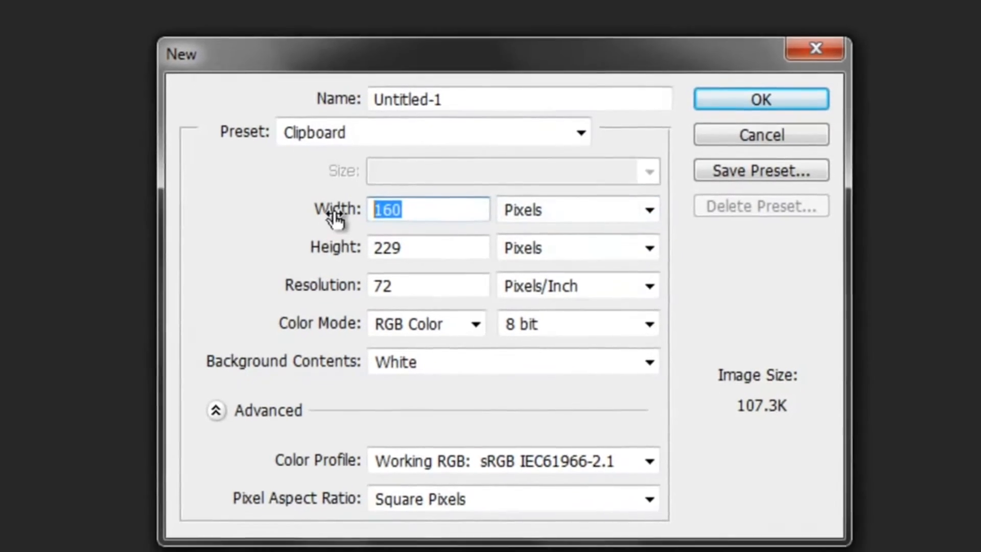
Step: Set Width and Height to 2048 pixels with a White background and create the document
{"action": "type", "text": "2048"}
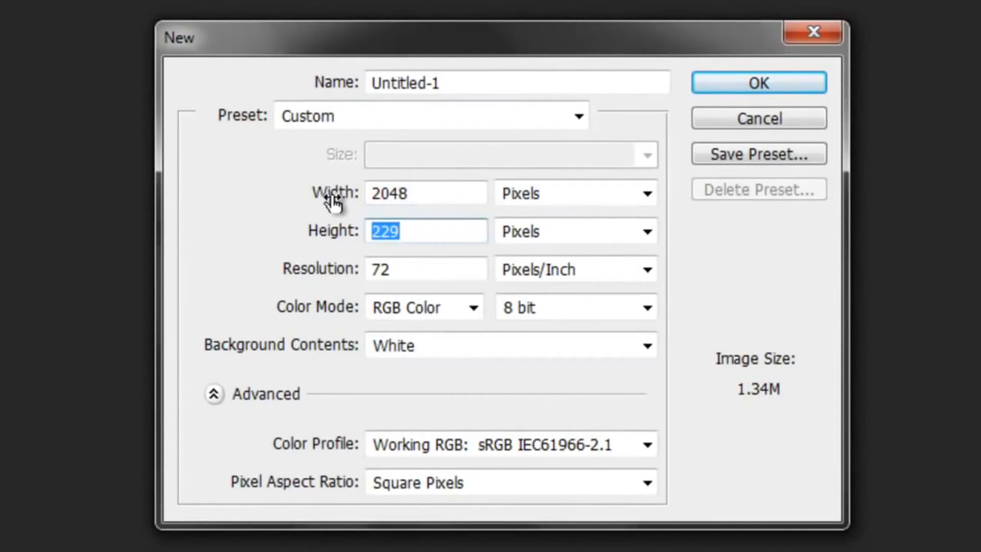
{"action": "type", "text": "2048"}
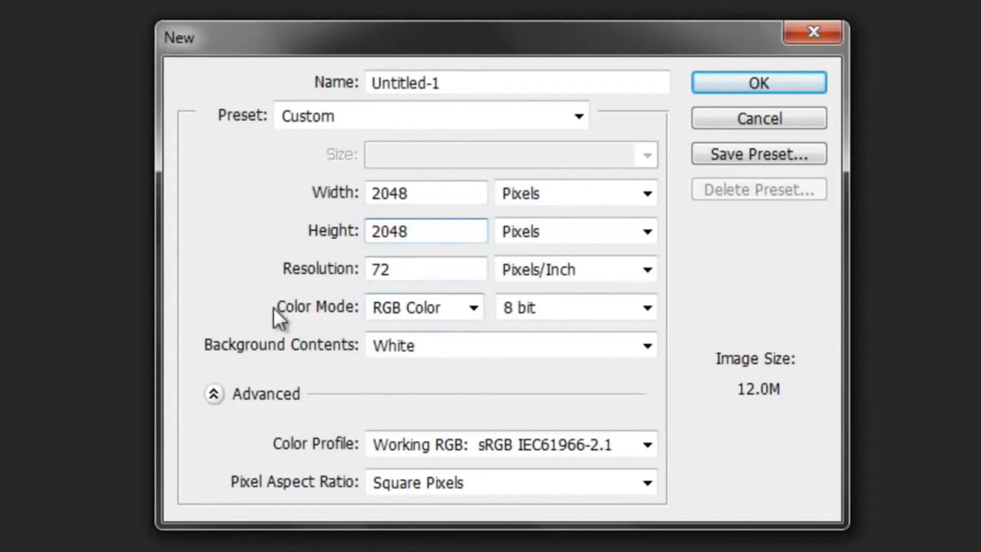
{"action": "left_click", "coordinate": [645, 345]}
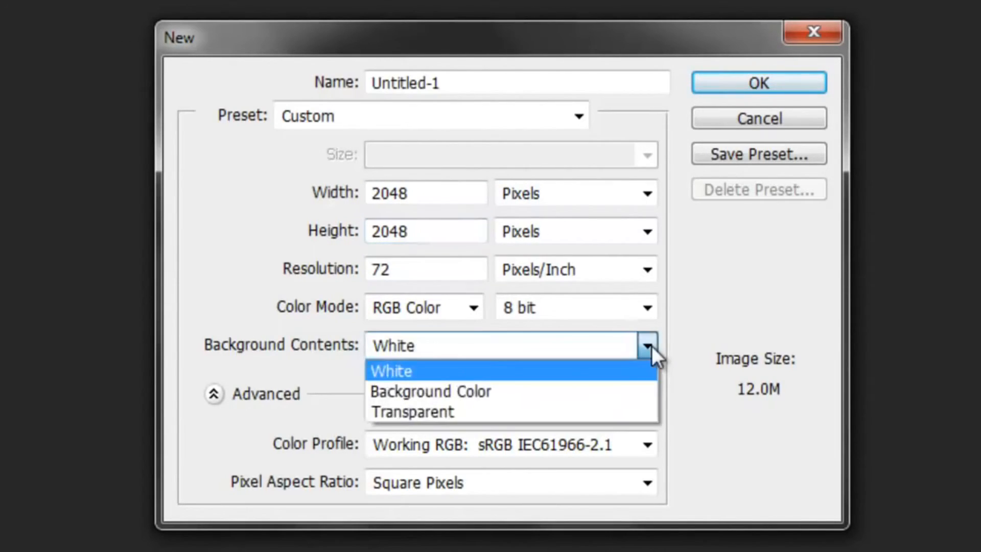
{"action": "mouse_move", "coordinate": [401, 411]}
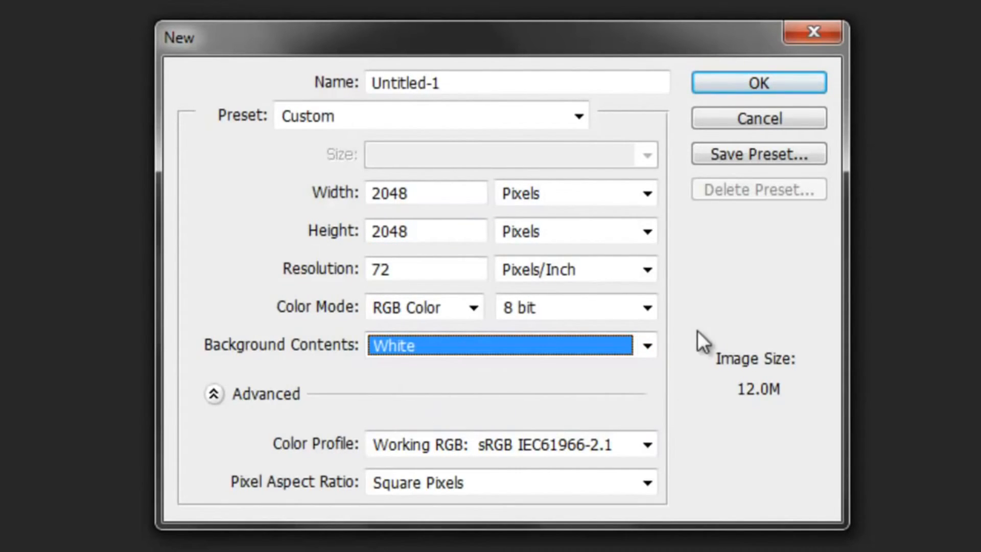
{"action": "left_click", "coordinate": [758, 82]}
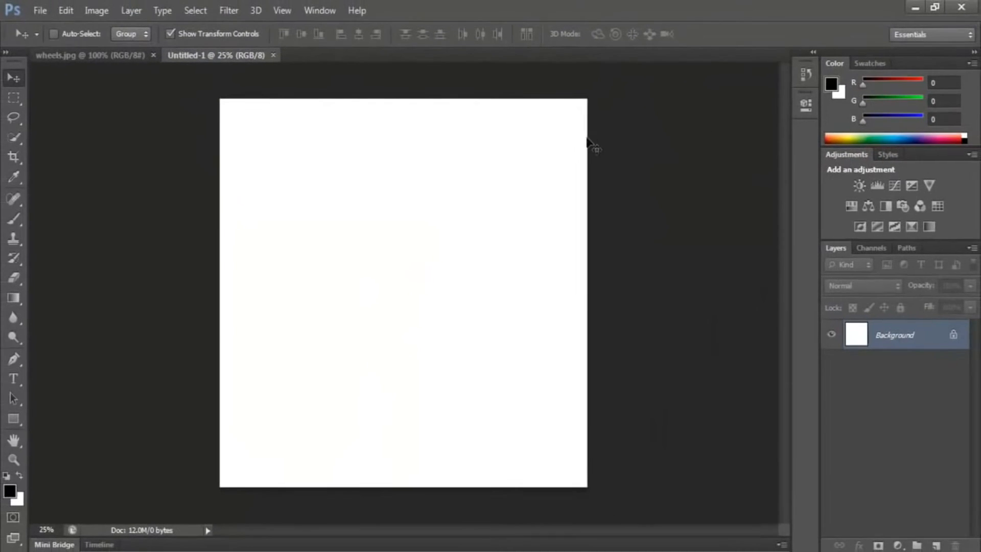
{"action": "mouse_move", "coordinate": [278, 247]}
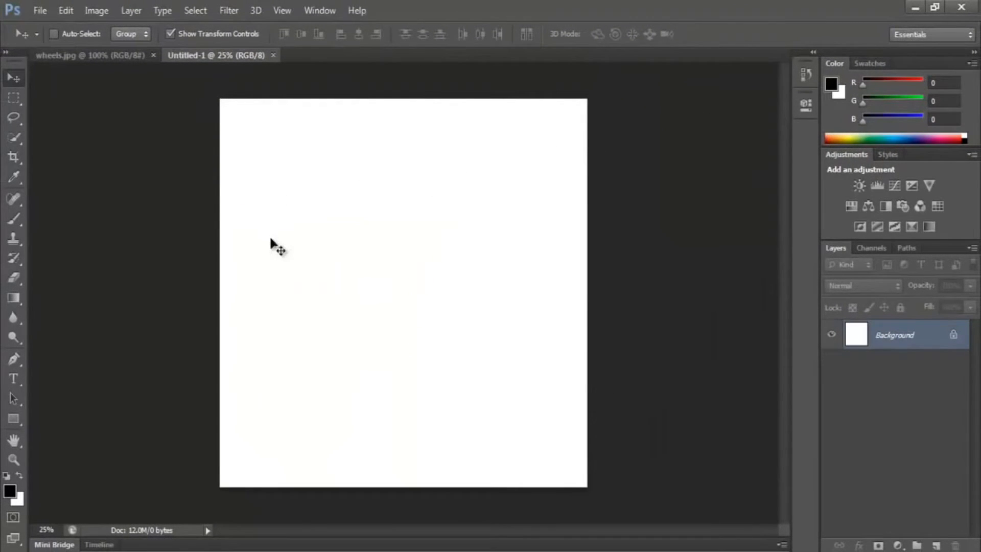
{"action": "mouse_move", "coordinate": [304, 224]}
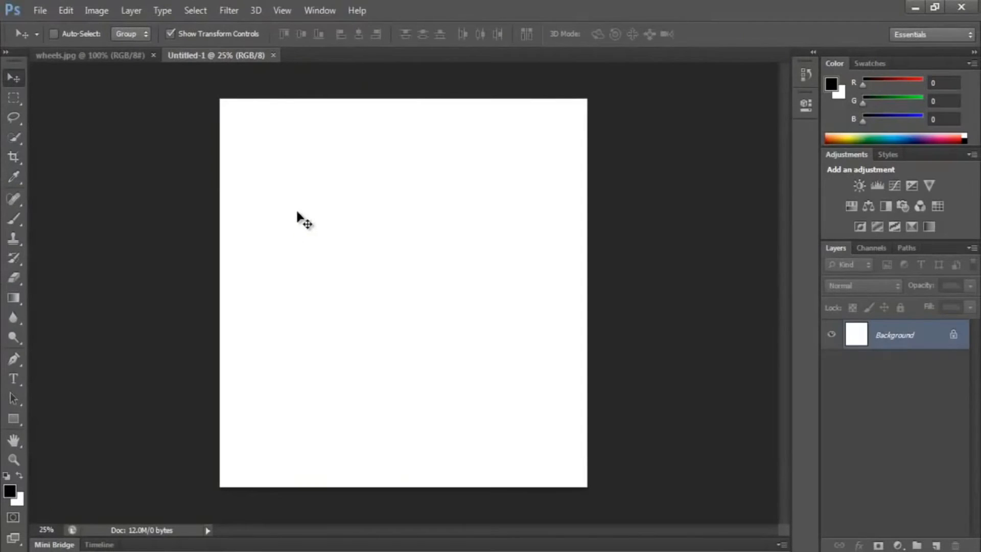
{"action": "mouse_move", "coordinate": [428, 207]}
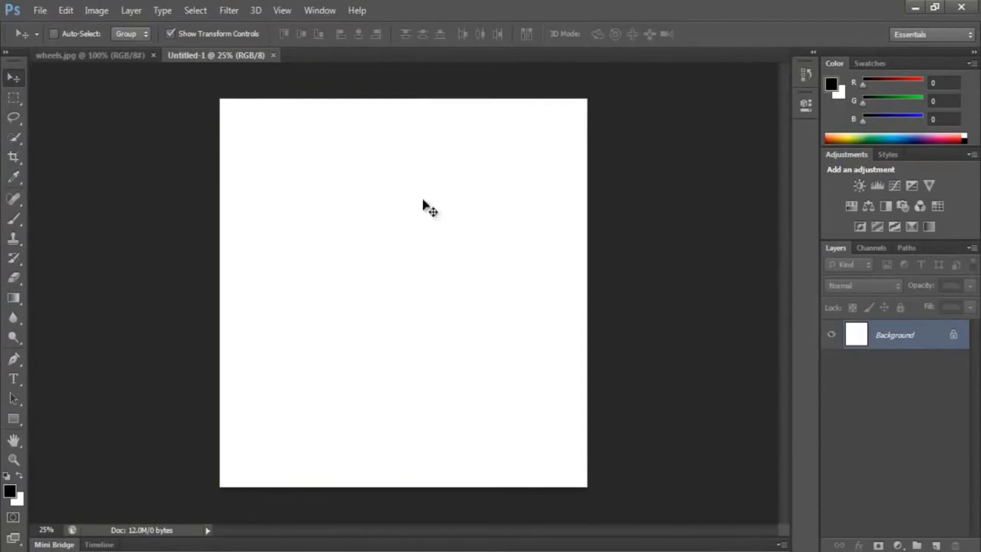
{"action": "mouse_move", "coordinate": [539, 121]}
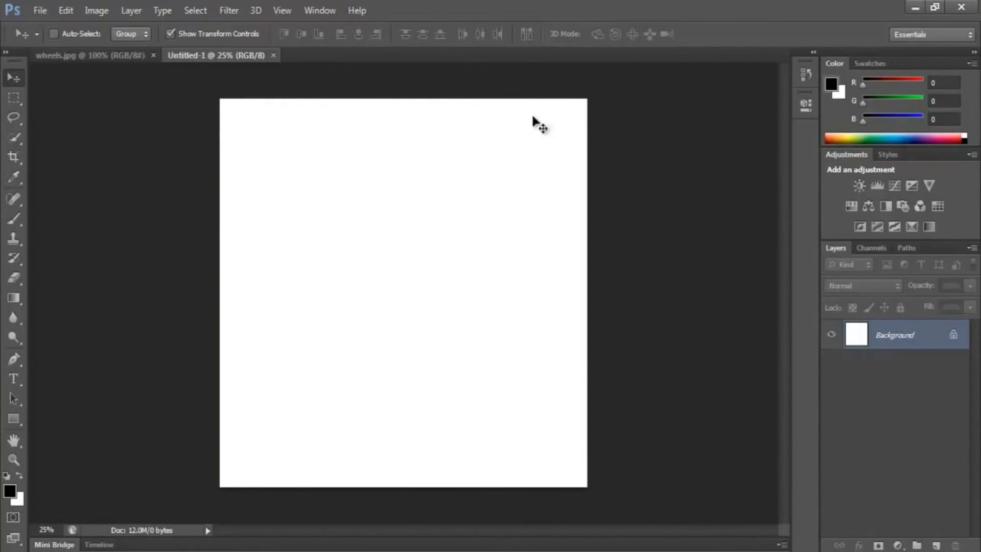
{"action": "mouse_move", "coordinate": [241, 136]}
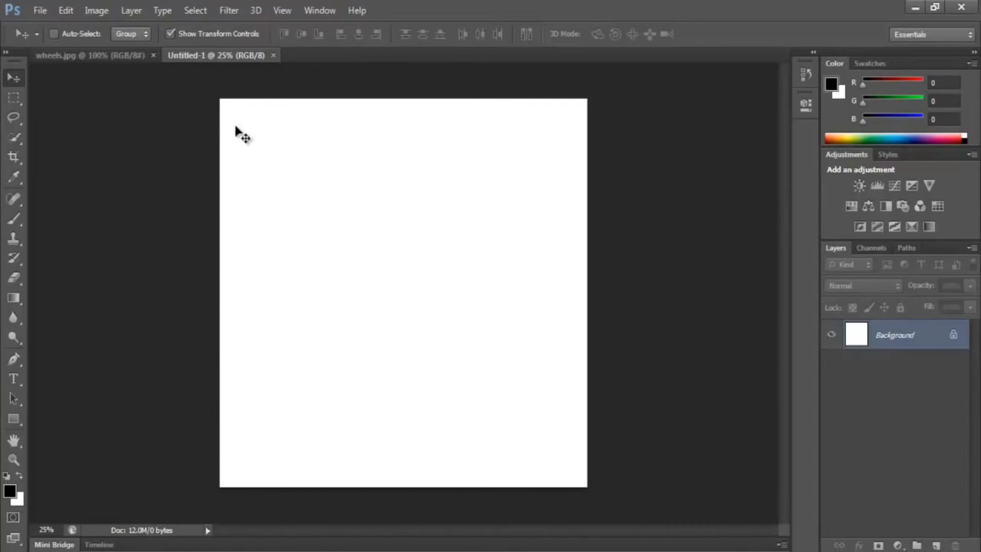
{"action": "mouse_move", "coordinate": [687, 269]}
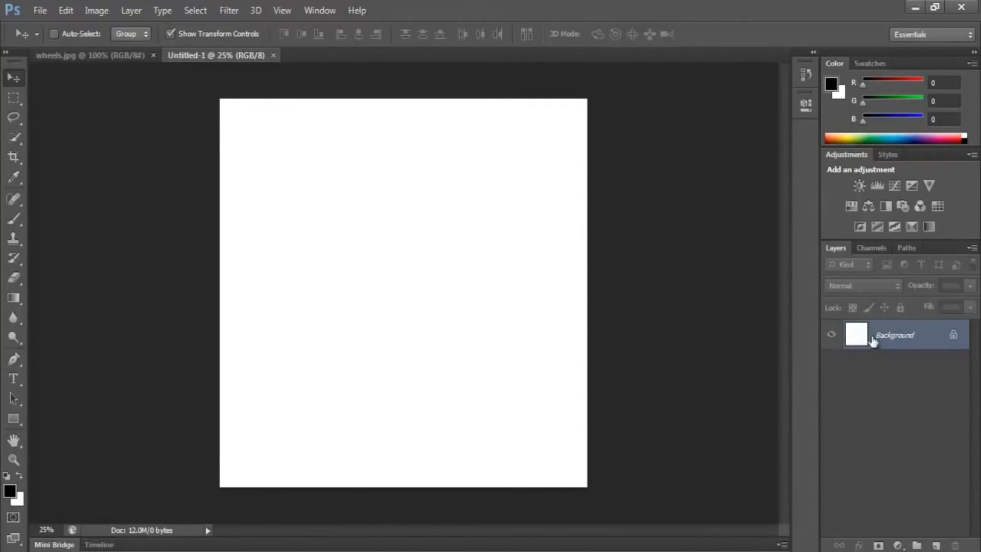
{"action": "mouse_move", "coordinate": [831, 339]}
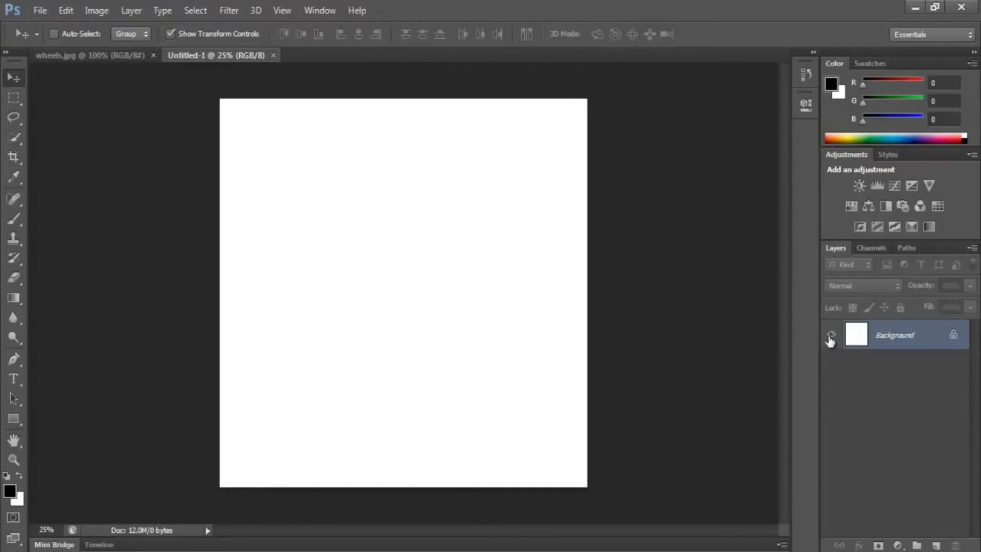
{"action": "mouse_move", "coordinate": [925, 338]}
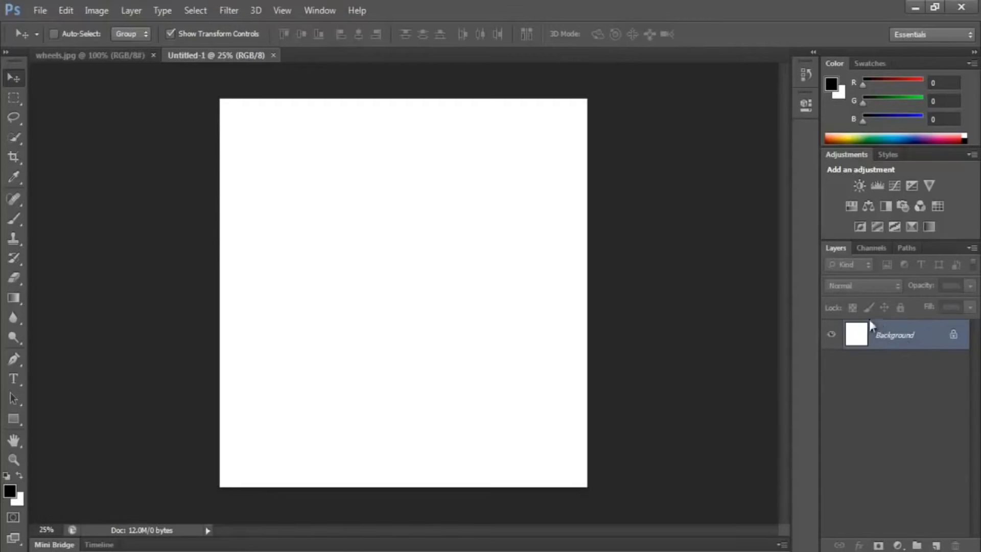
{"action": "mouse_move", "coordinate": [619, 194]}
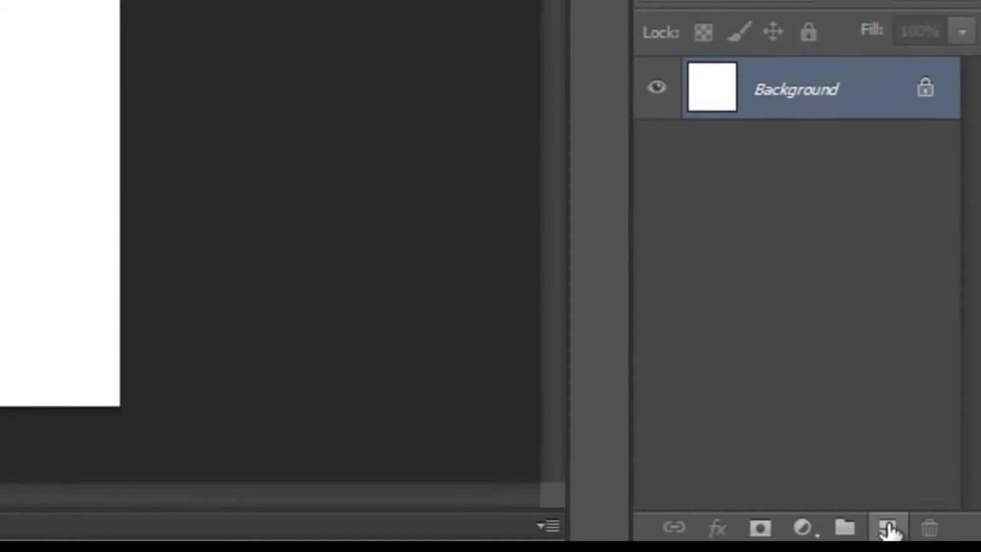
{"action": "mouse_move", "coordinate": [888, 525]}
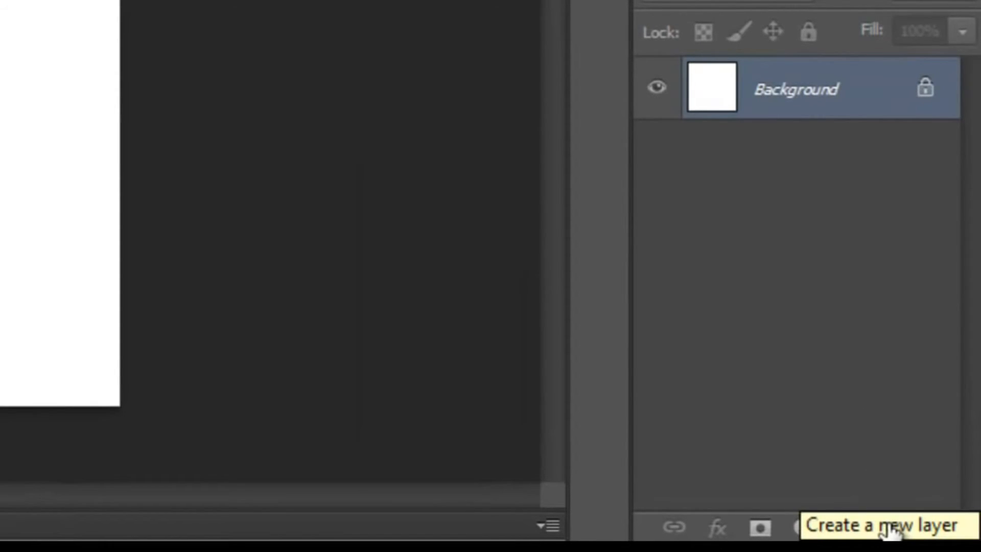
{"action": "mouse_move", "coordinate": [801, 475]}
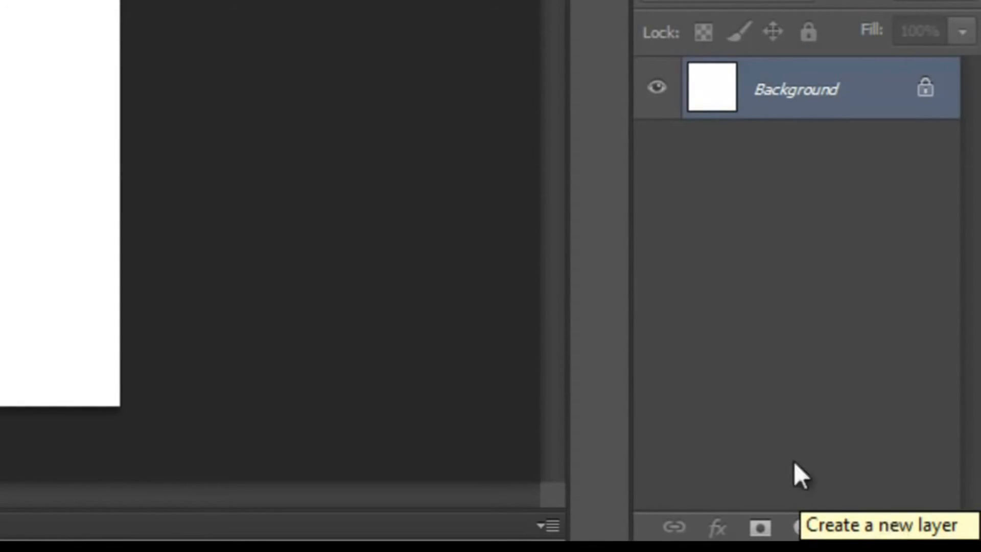
{"action": "left_click", "coordinate": [127, 27]}
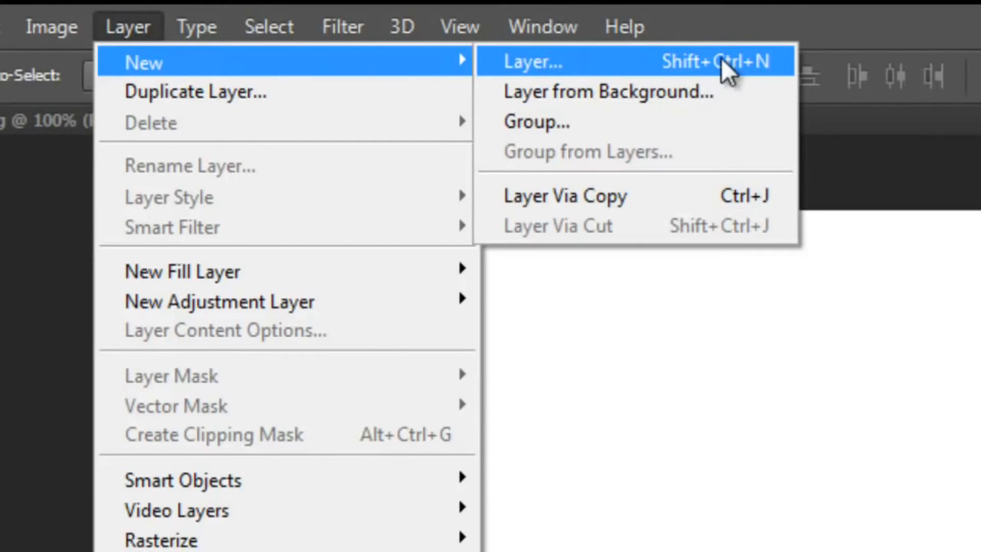
{"action": "mouse_move", "coordinate": [742, 71]}
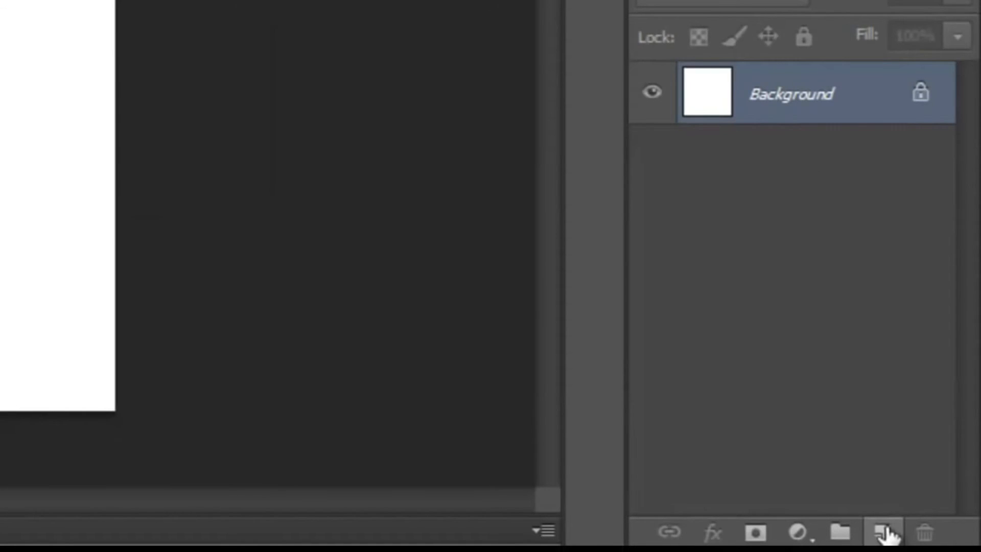
{"action": "mouse_move", "coordinate": [885, 532]}
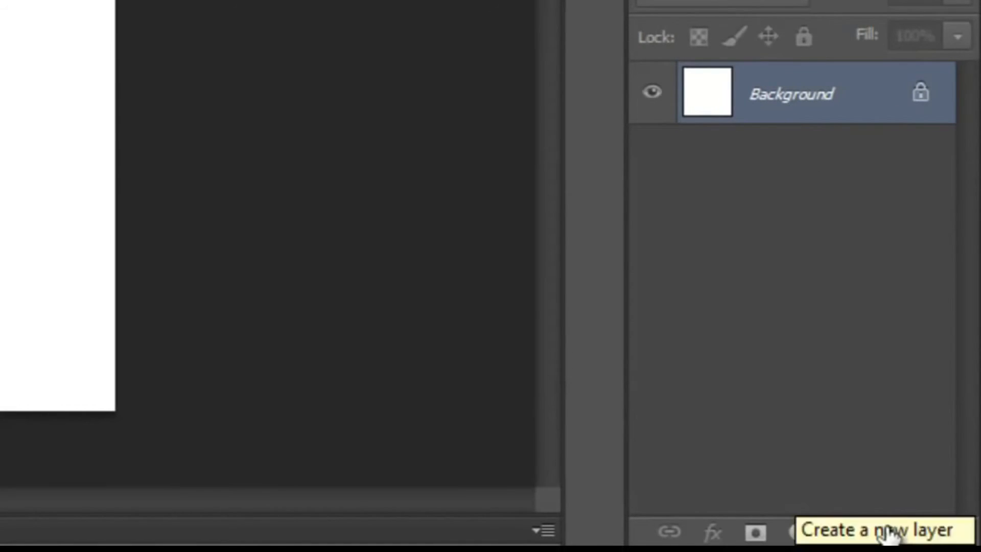
Step: Add an empty Layer 1 above Background and hide the Background layer
{"action": "left_click", "coordinate": [882, 532]}
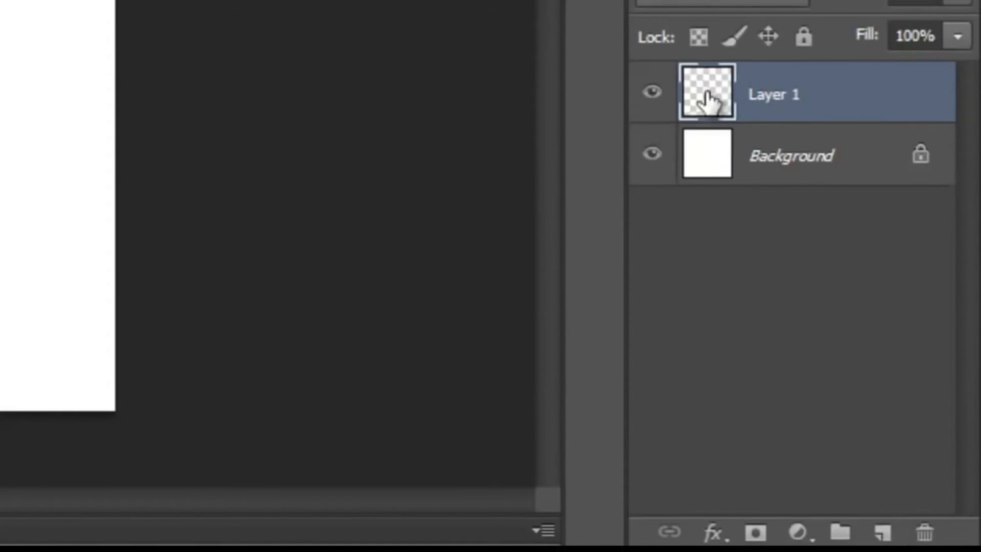
{"action": "left_click", "coordinate": [651, 91]}
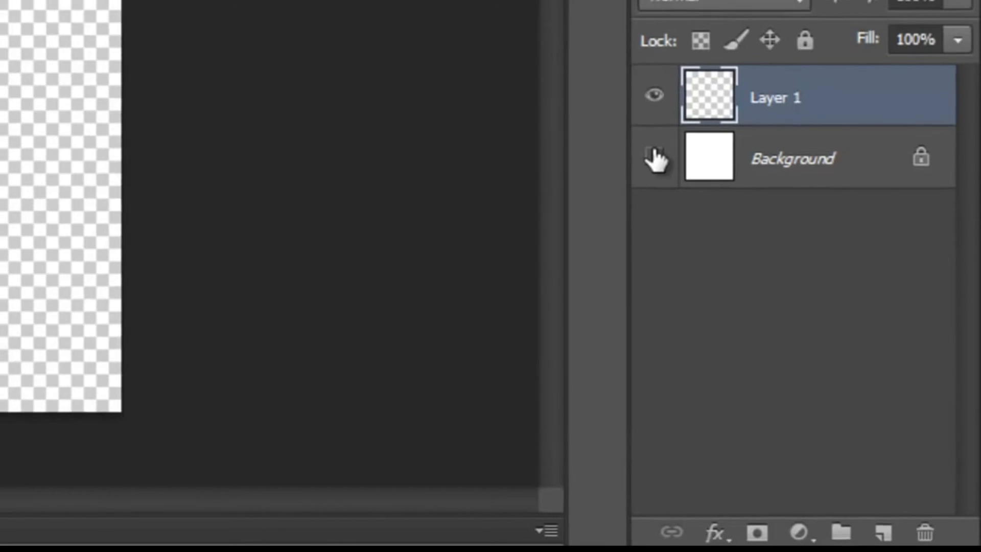
Step: Toggle Background visibility back on and rename Layer 1 to 'practice'
{"action": "left_click", "coordinate": [657, 157]}
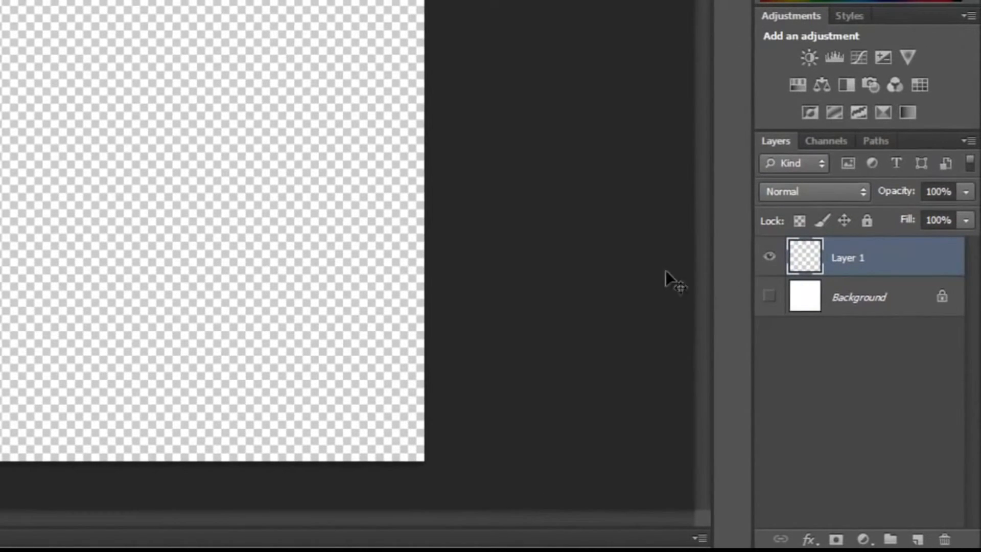
{"action": "mouse_move", "coordinate": [757, 303]}
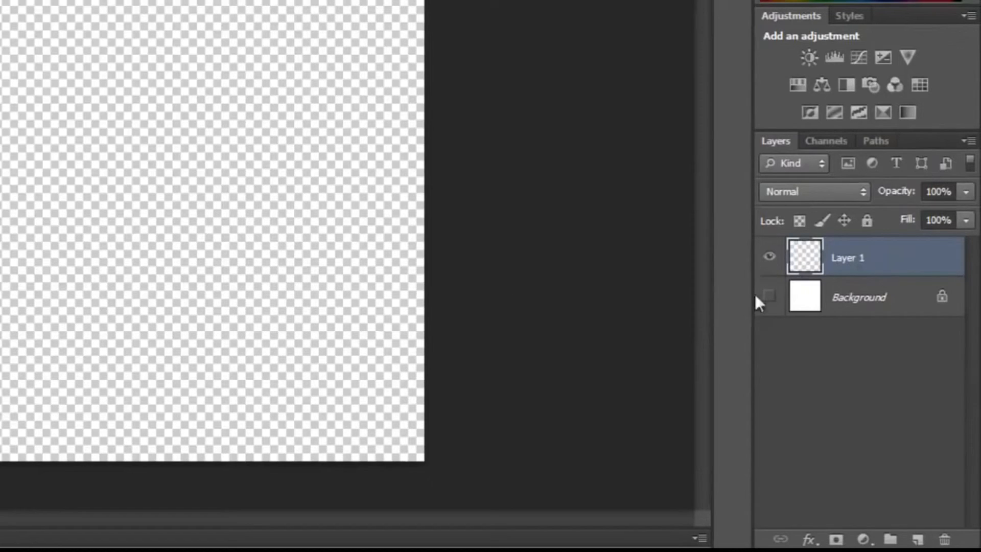
{"action": "left_click", "coordinate": [769, 297]}
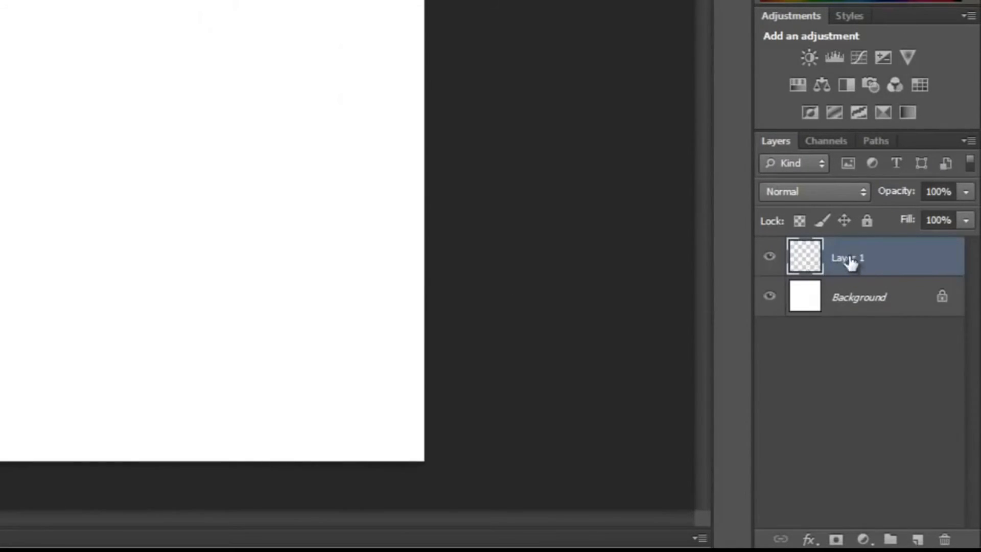
{"action": "double_click", "coordinate": [847, 257]}
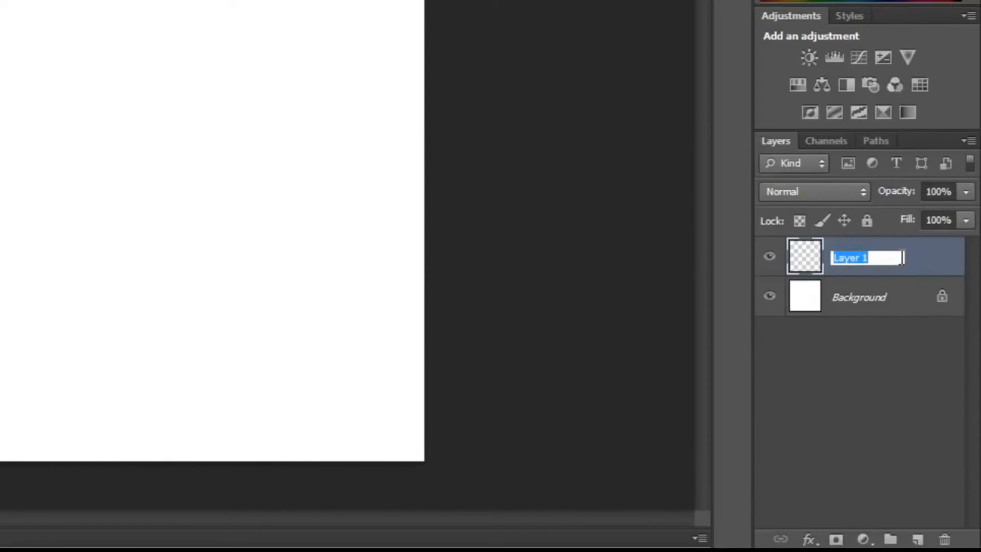
{"action": "type", "text": "practice"}
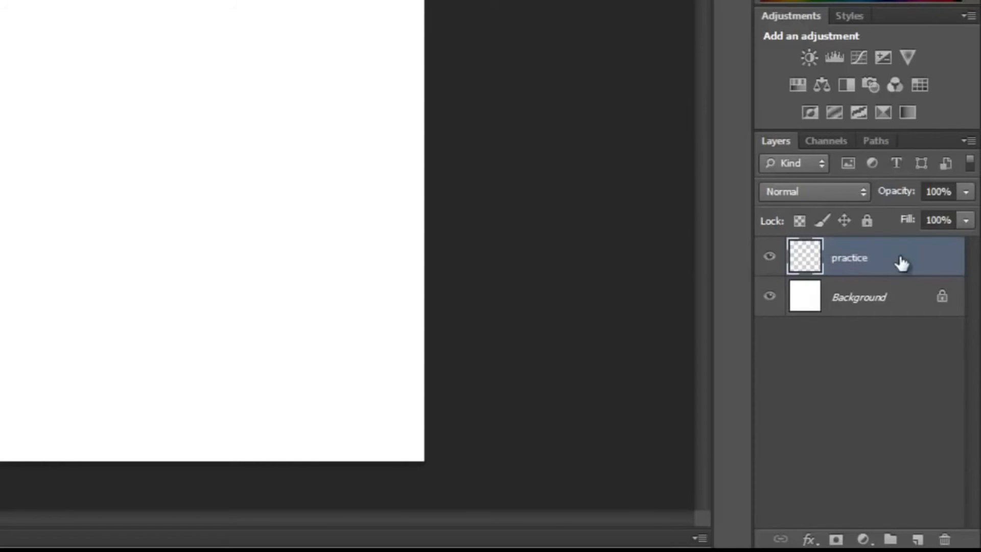
{"action": "mouse_move", "coordinate": [864, 258]}
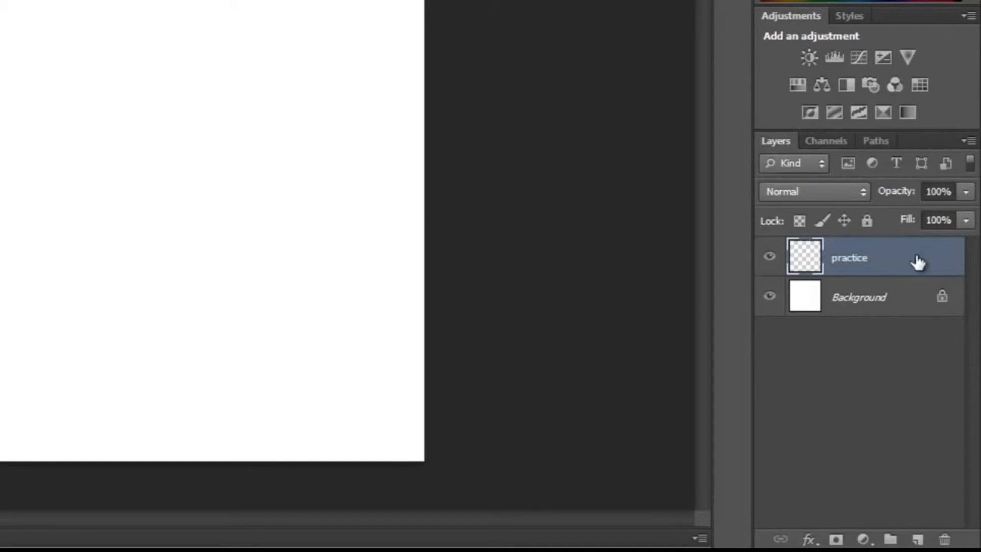
{"action": "double_click", "coordinate": [848, 257]}
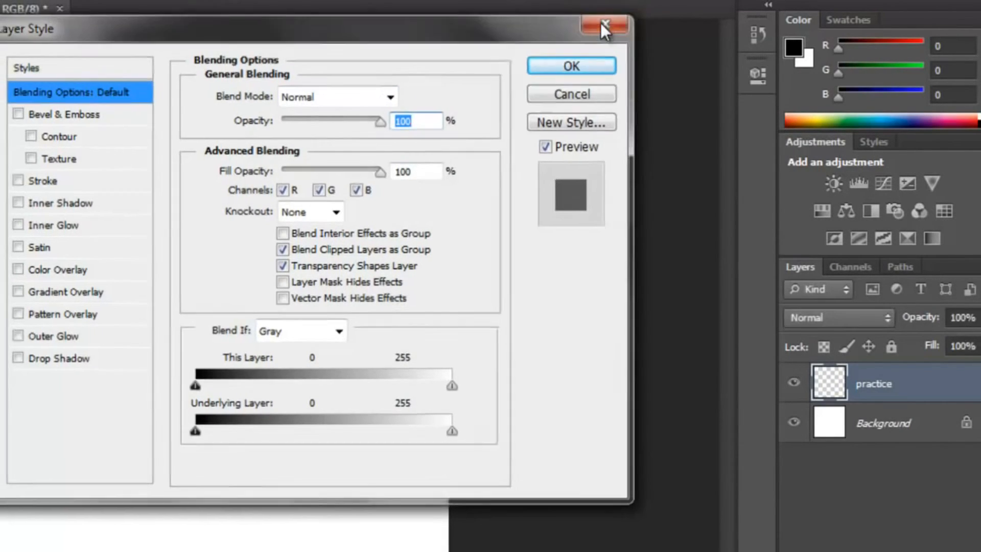
{"action": "left_click", "coordinate": [603, 25]}
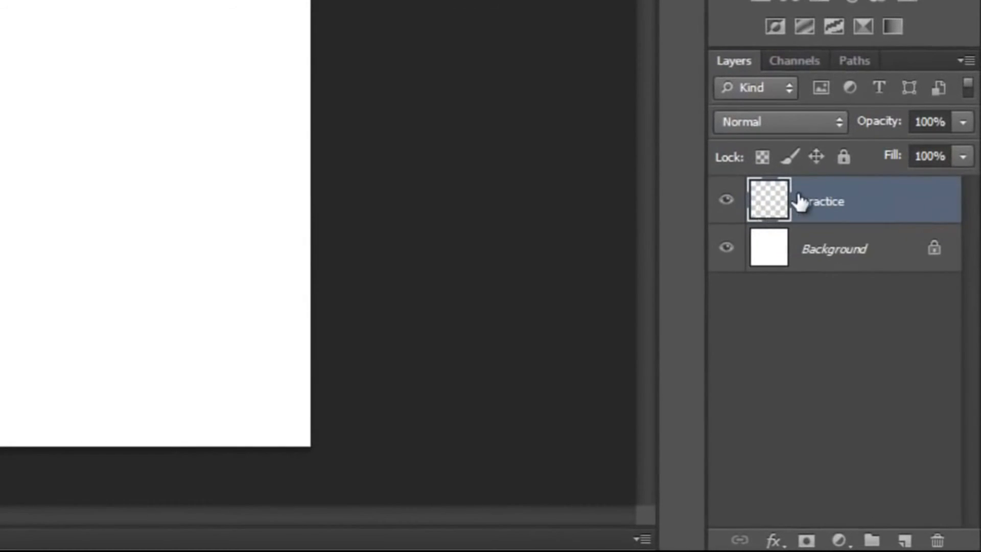
{"action": "mouse_move", "coordinate": [838, 203]}
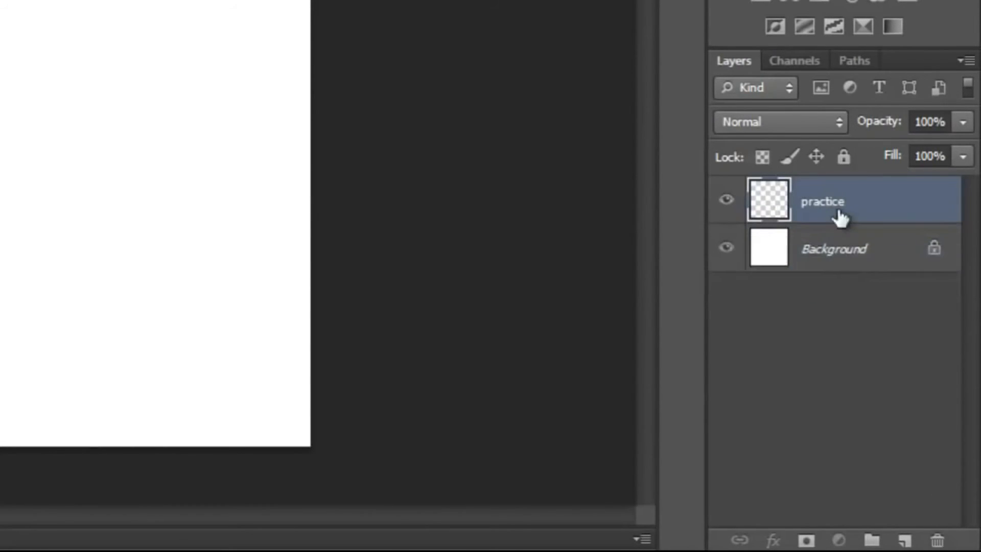
{"action": "mouse_move", "coordinate": [826, 201]}
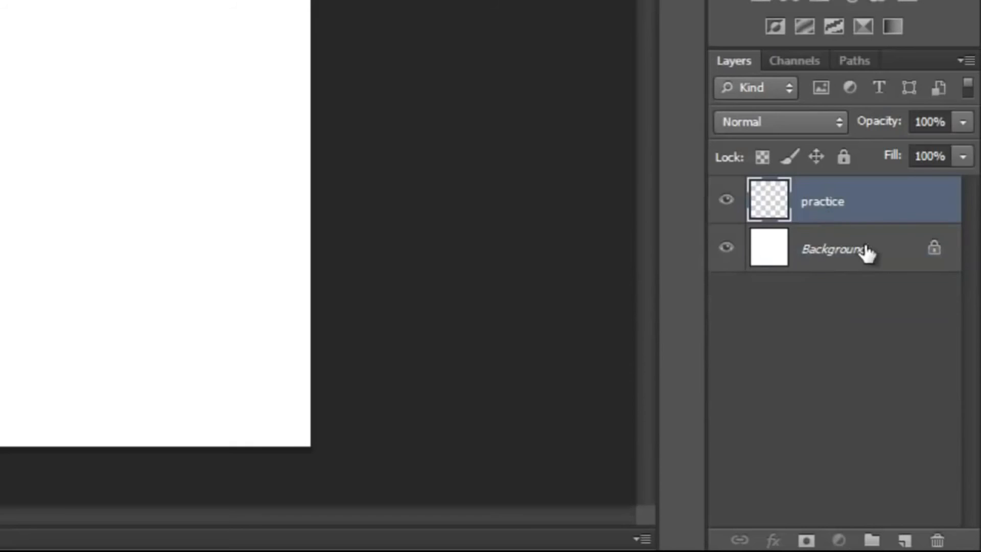
{"action": "left_click", "coordinate": [832, 249]}
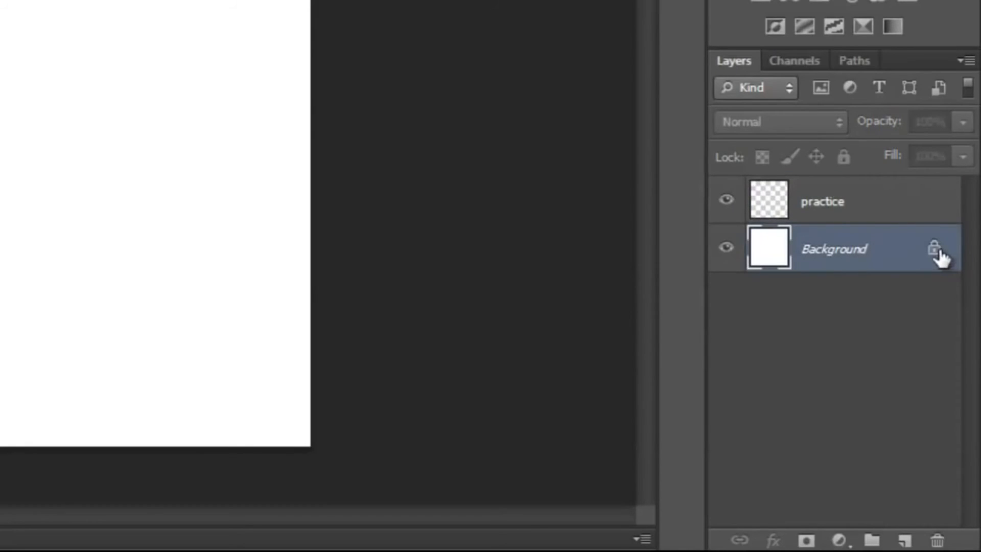
{"action": "mouse_move", "coordinate": [935, 248]}
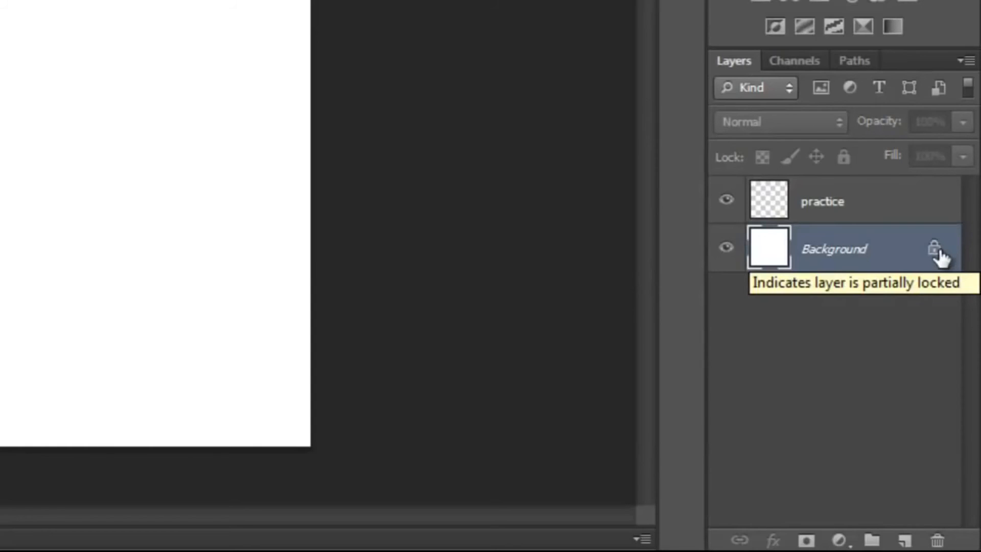
{"action": "mouse_move", "coordinate": [935, 250]}
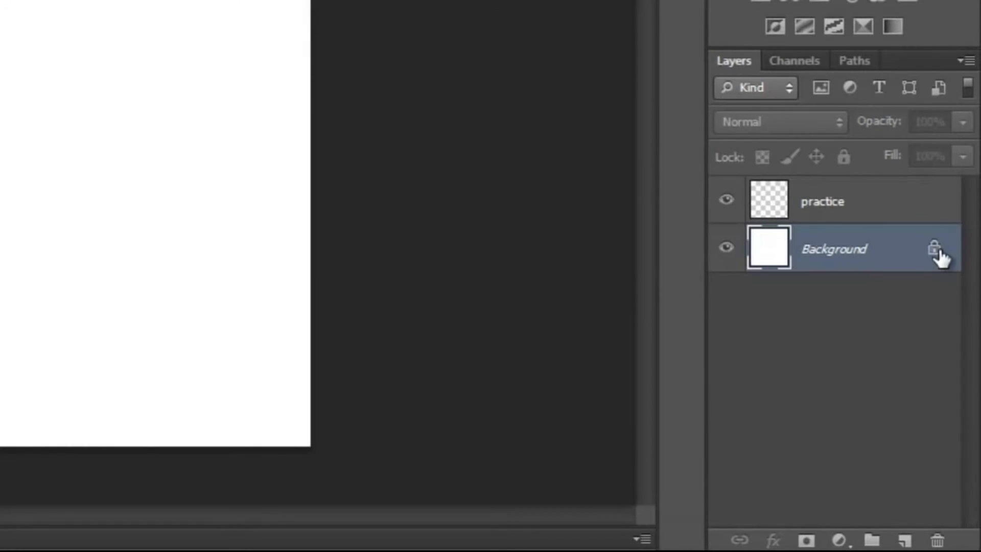
{"action": "left_click", "coordinate": [821, 201]}
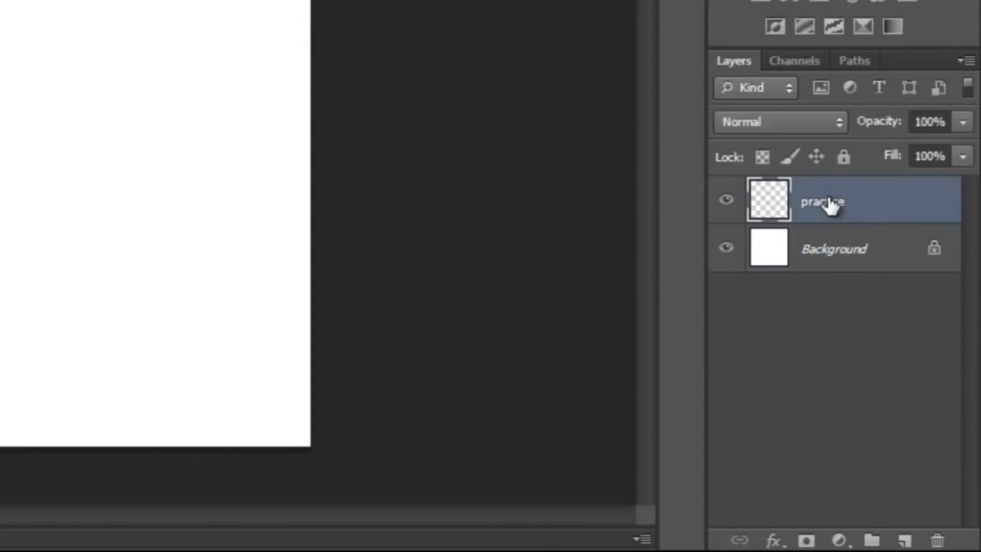
{"action": "mouse_move", "coordinate": [845, 257]}
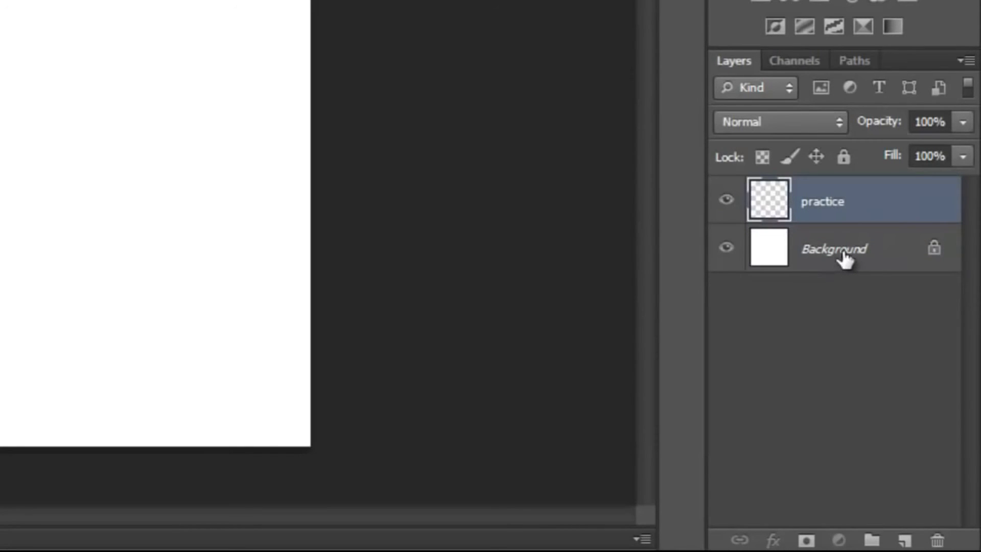
{"action": "left_click", "coordinate": [834, 248]}
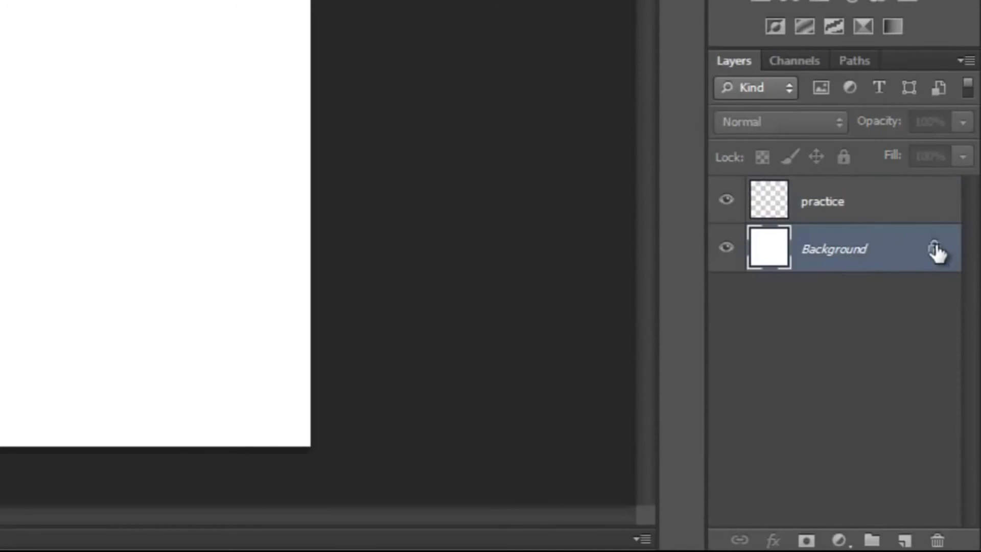
{"action": "mouse_move", "coordinate": [931, 250]}
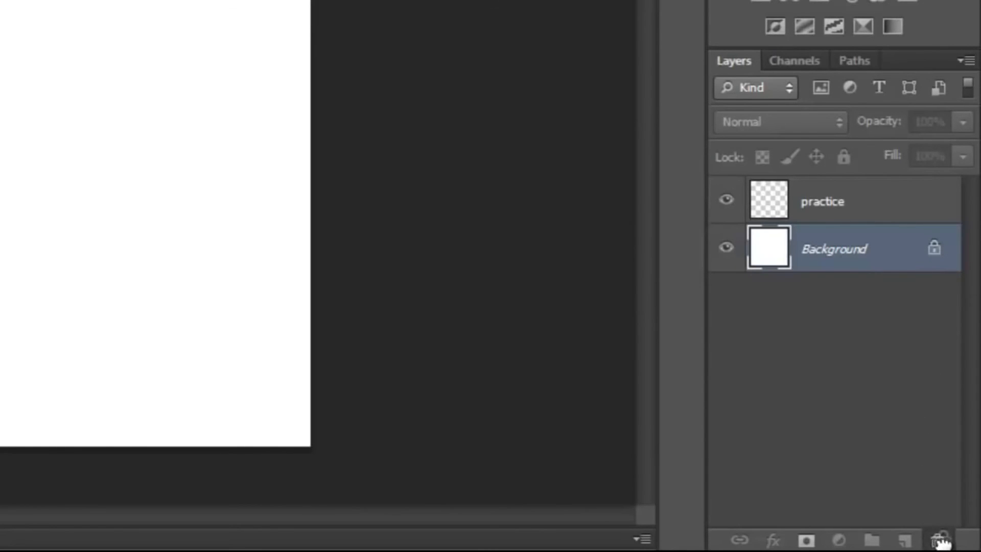
Step: Convert the locked background into editable Layer 0 and add a new empty layer above practice
{"action": "double_click", "coordinate": [833, 249]}
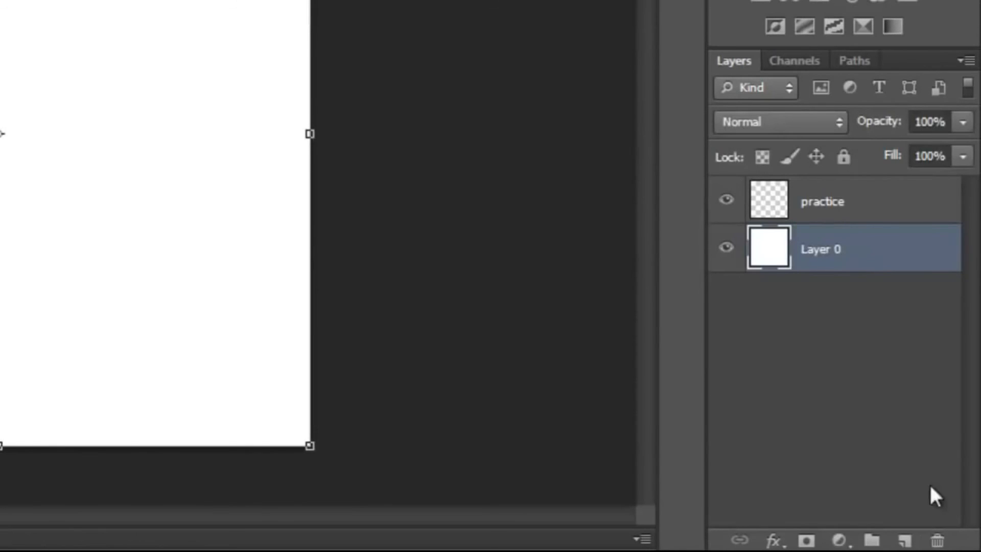
{"action": "mouse_move", "coordinate": [858, 272]}
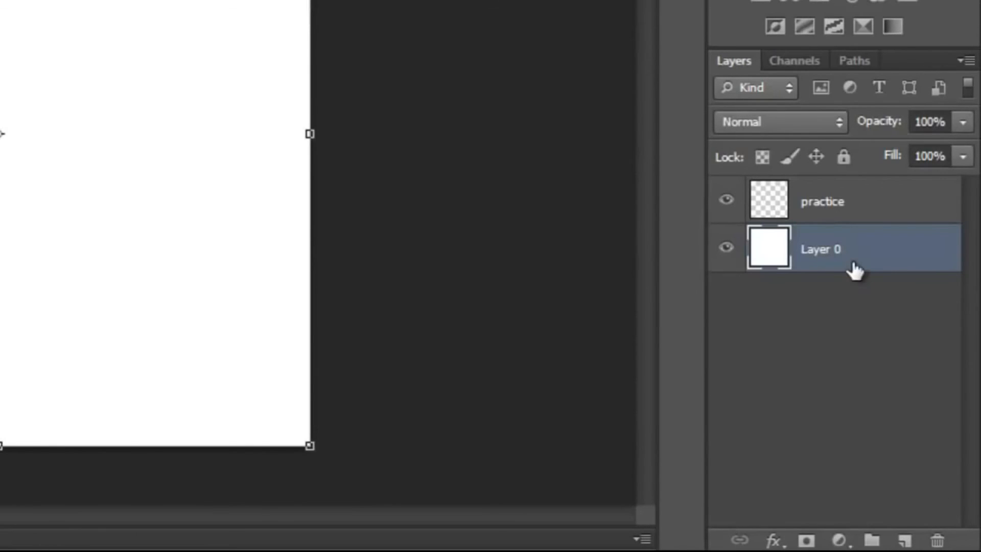
{"action": "left_click", "coordinate": [822, 202]}
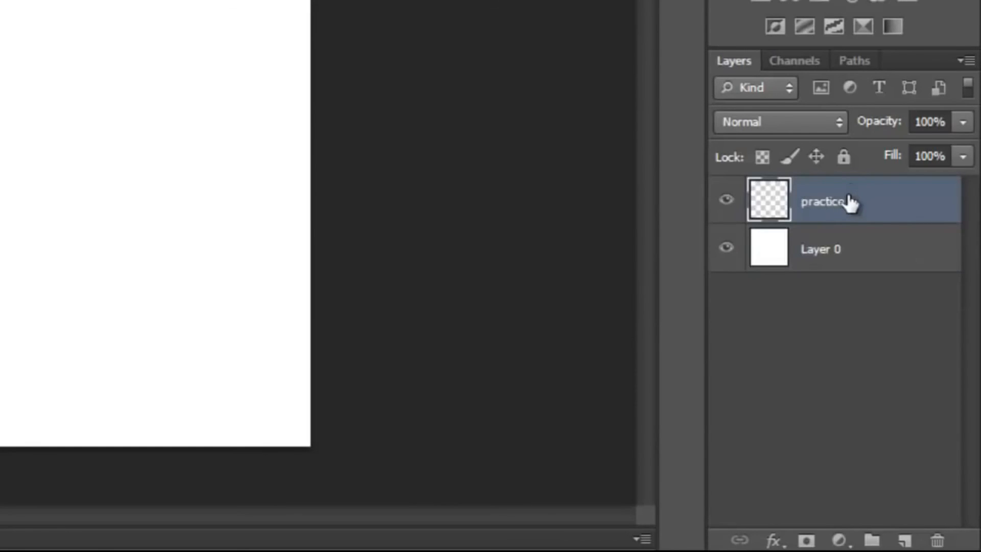
{"action": "mouse_move", "coordinate": [845, 244]}
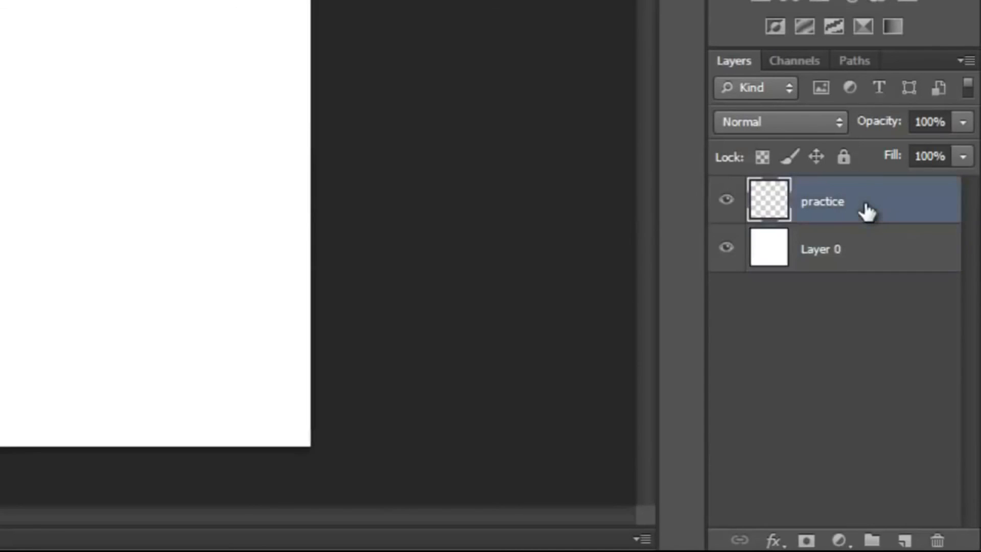
{"action": "mouse_move", "coordinate": [841, 248]}
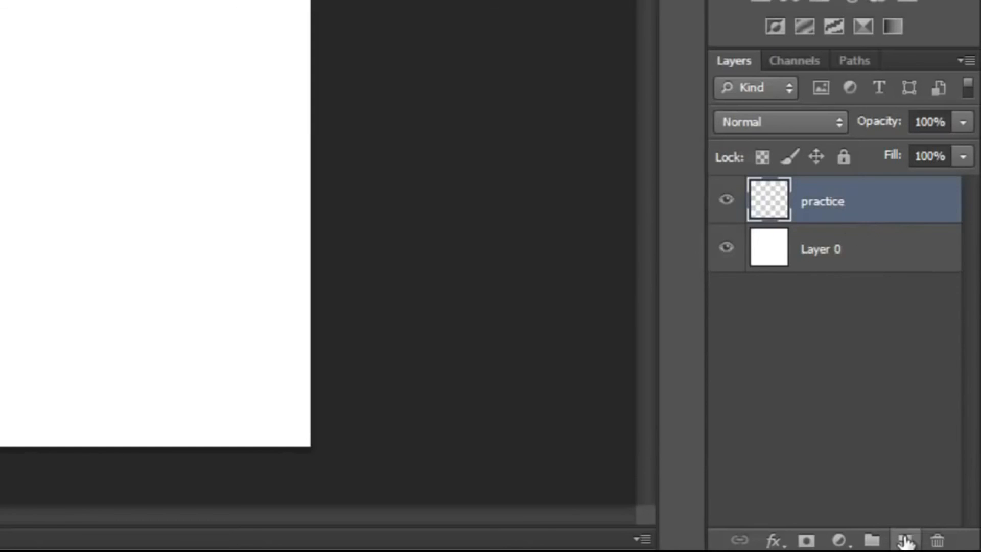
{"action": "left_click", "coordinate": [904, 539]}
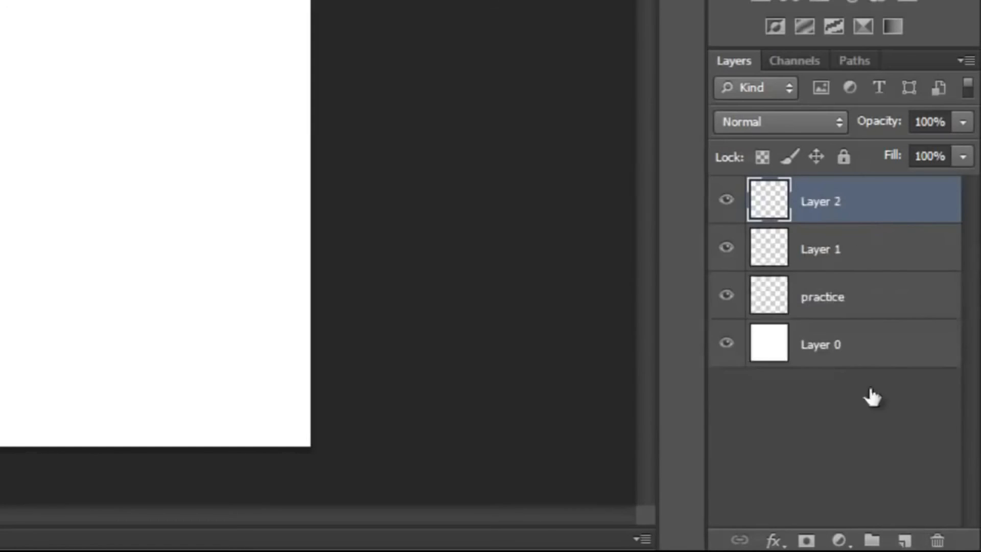
{"action": "mouse_move", "coordinate": [821, 253]}
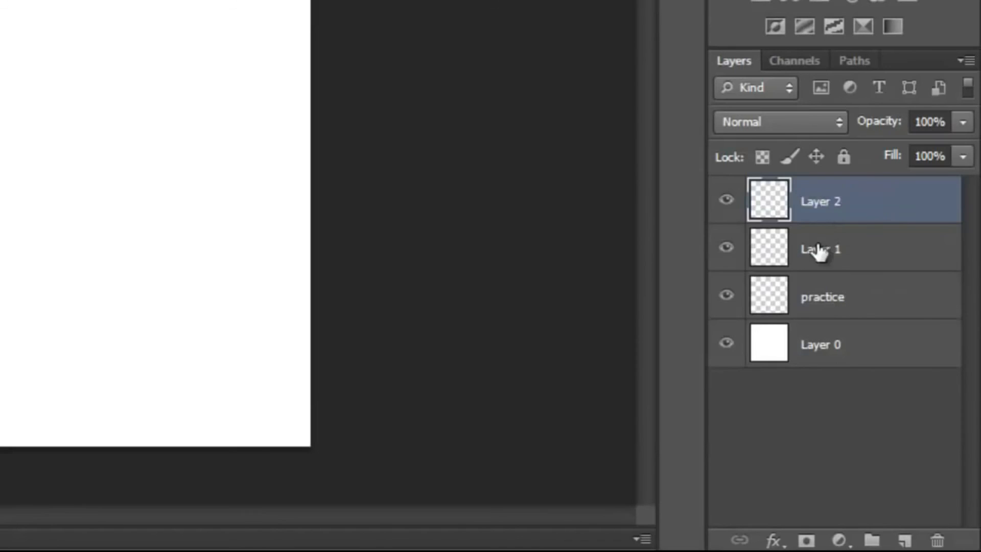
{"action": "left_click", "coordinate": [820, 248]}
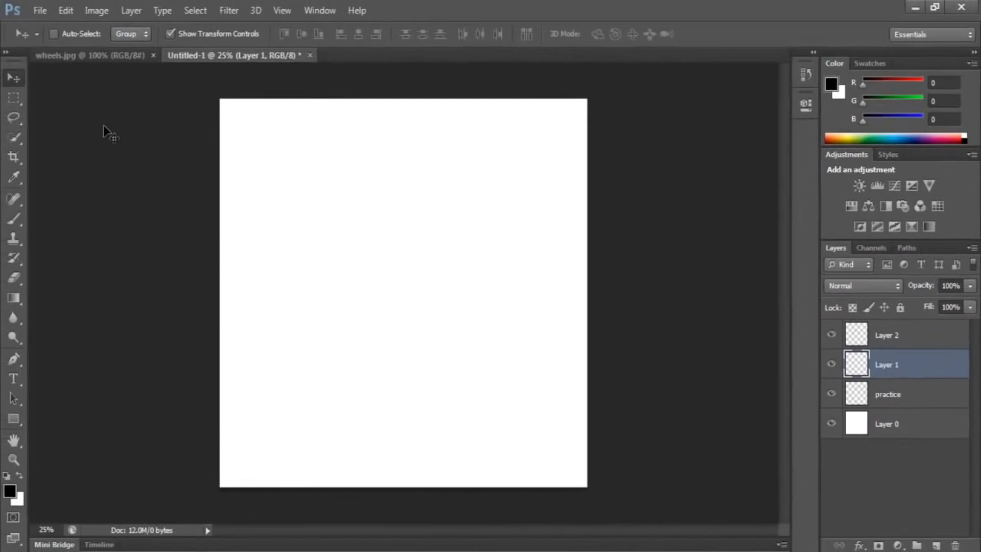
{"action": "mouse_move", "coordinate": [129, 141]}
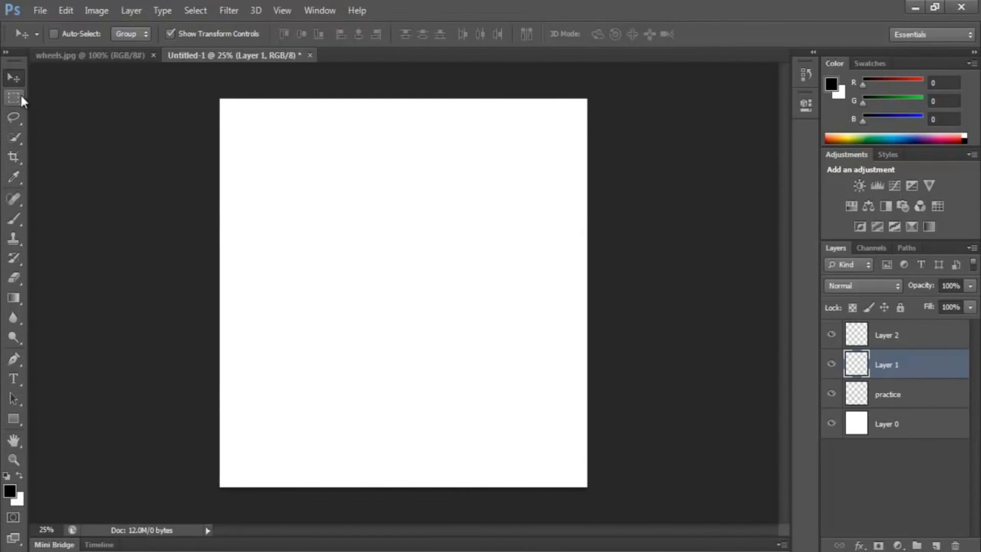
{"action": "left_click", "coordinate": [14, 97]}
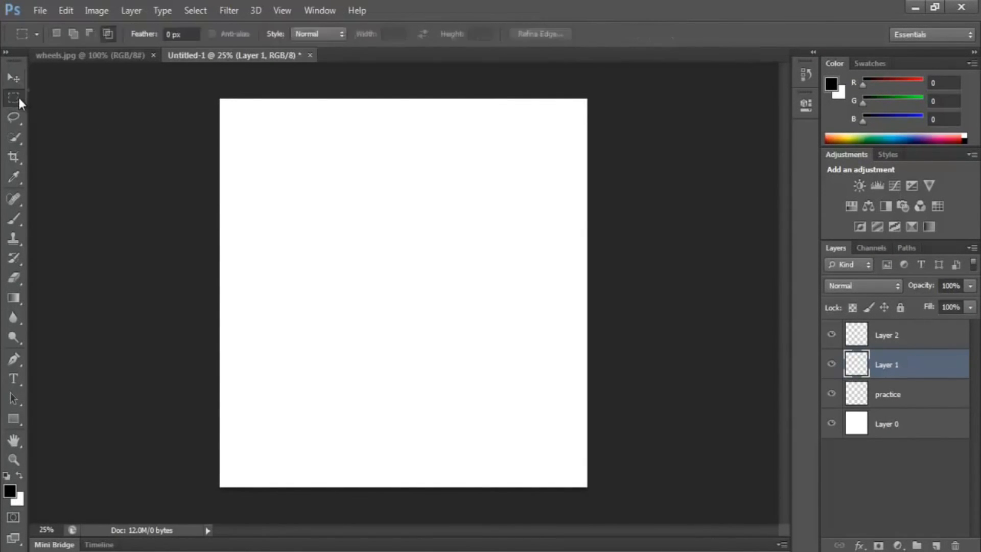
{"action": "left_click", "coordinate": [13, 77]}
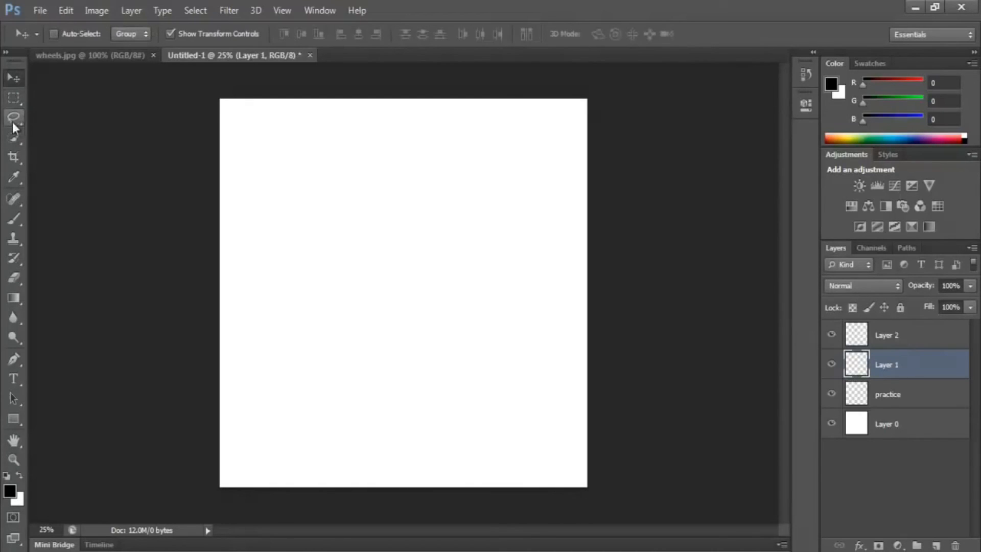
{"action": "mouse_move", "coordinate": [18, 122]}
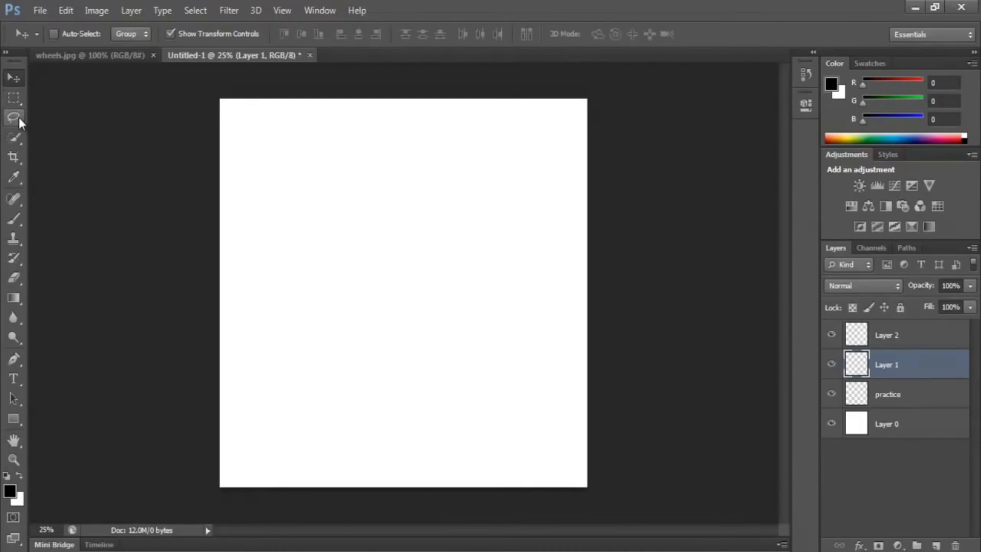
{"action": "mouse_move", "coordinate": [407, 228]}
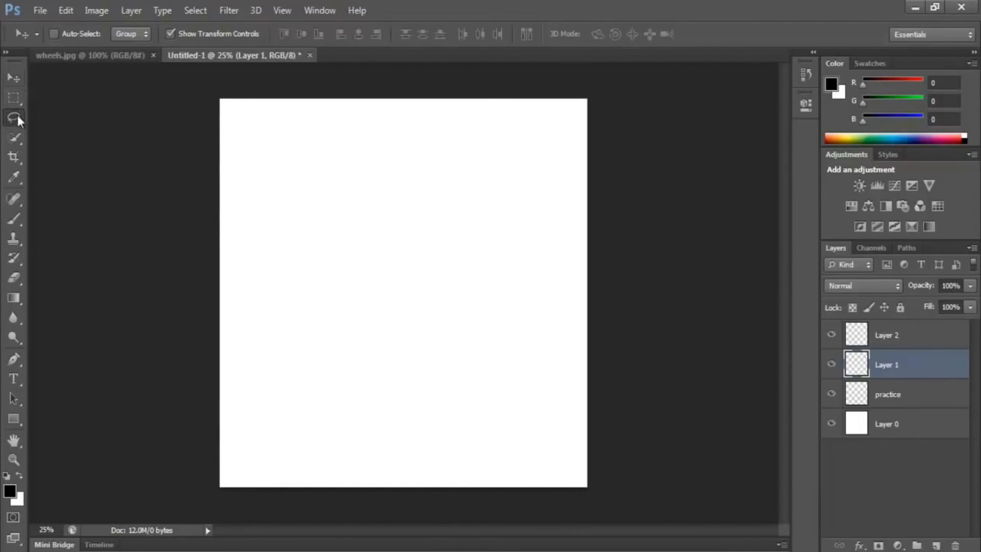
{"action": "left_click", "coordinate": [13, 119]}
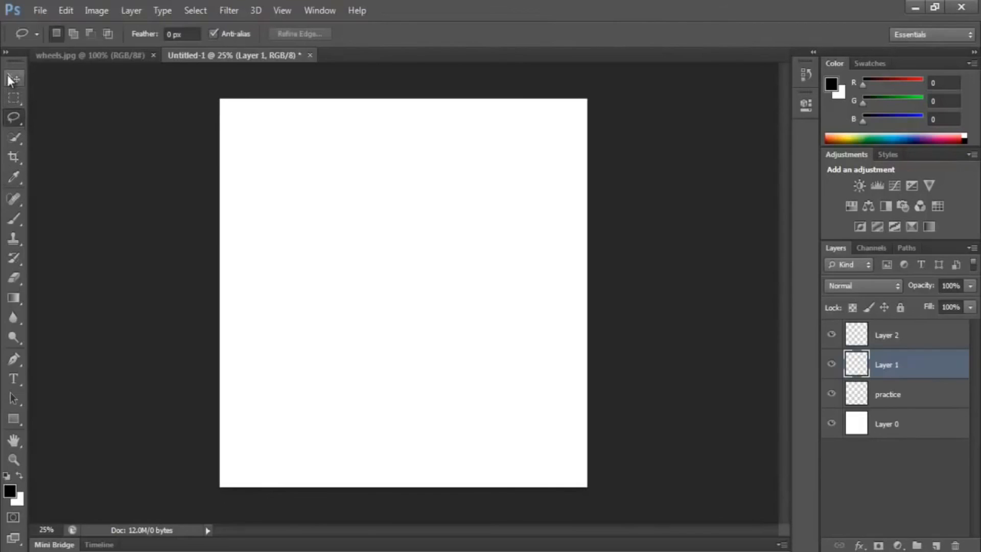
{"action": "left_click", "coordinate": [13, 77]}
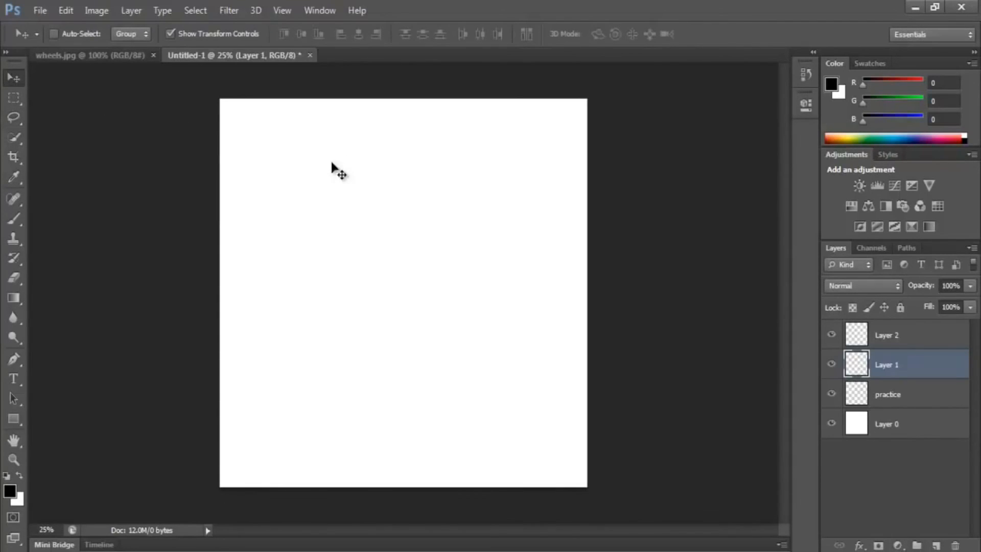
{"action": "mouse_move", "coordinate": [350, 168]}
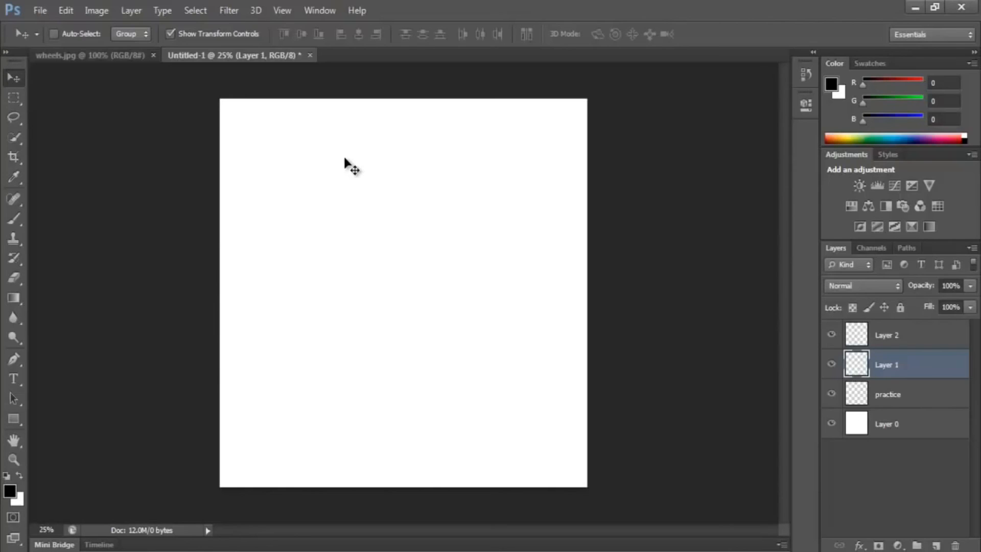
{"action": "left_click", "coordinate": [13, 118]}
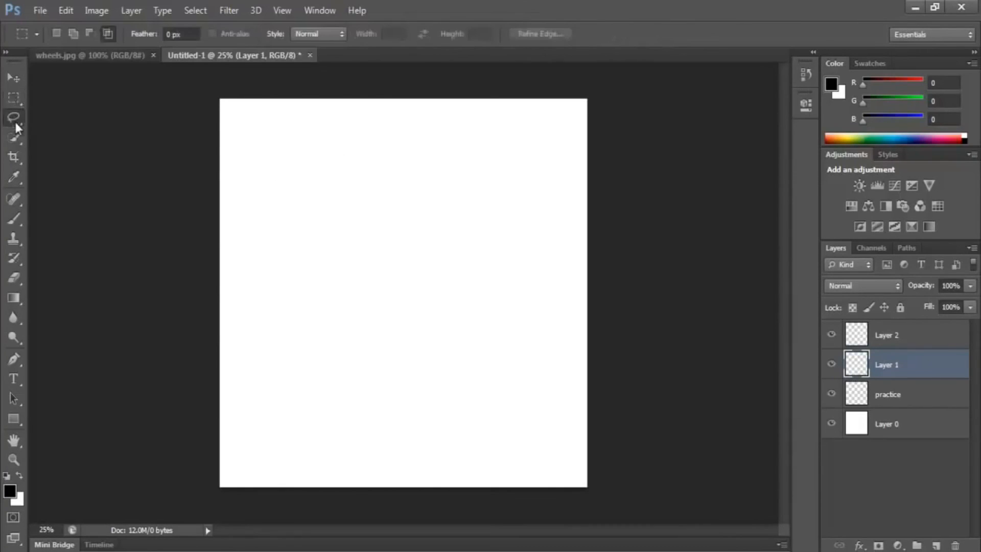
{"action": "left_click", "coordinate": [14, 76]}
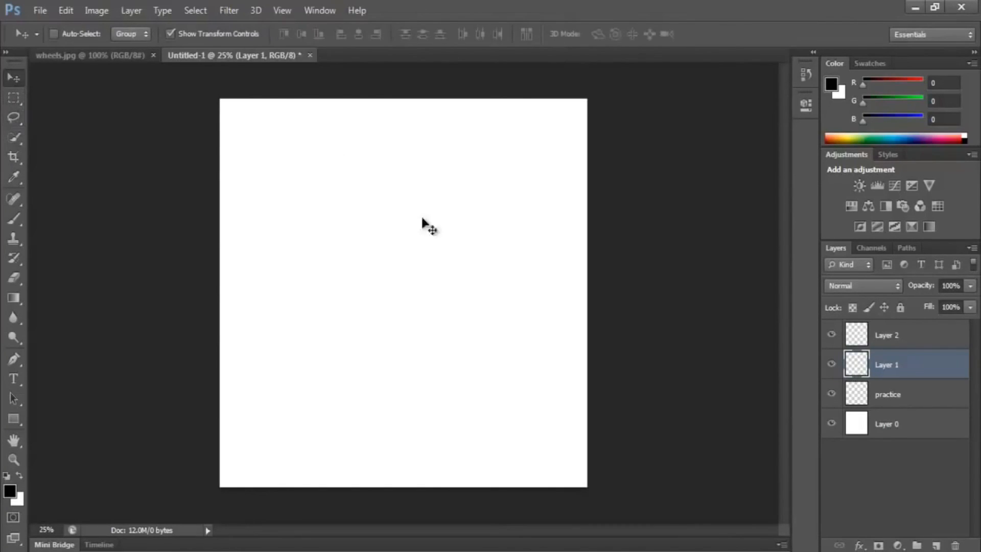